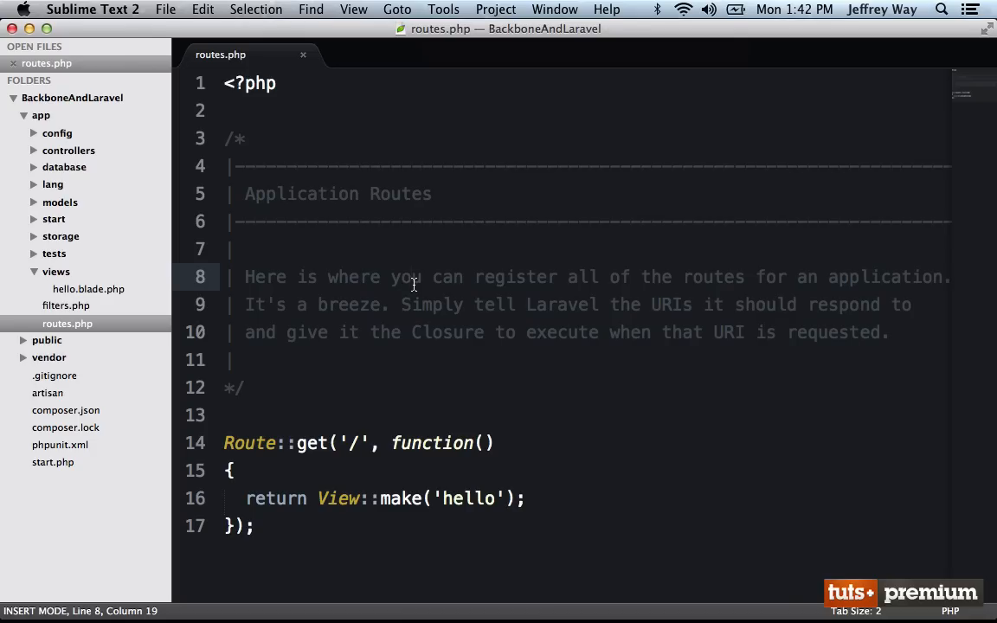
mouse_move(420, 304)
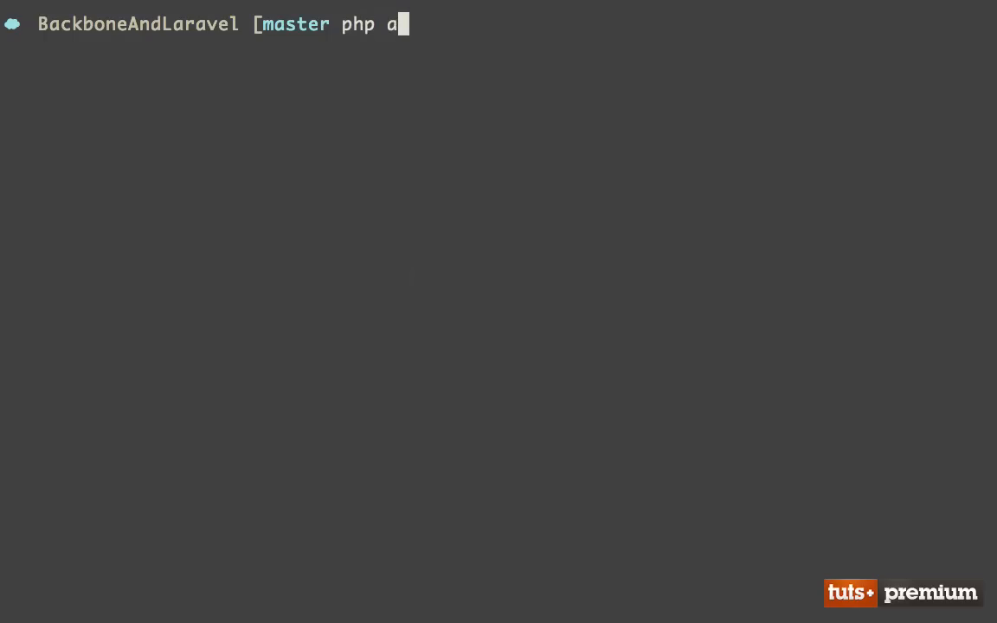
Run php artisan migrate:make create_tasks_table --table tasks --create in Terminal.
text(rtisan)
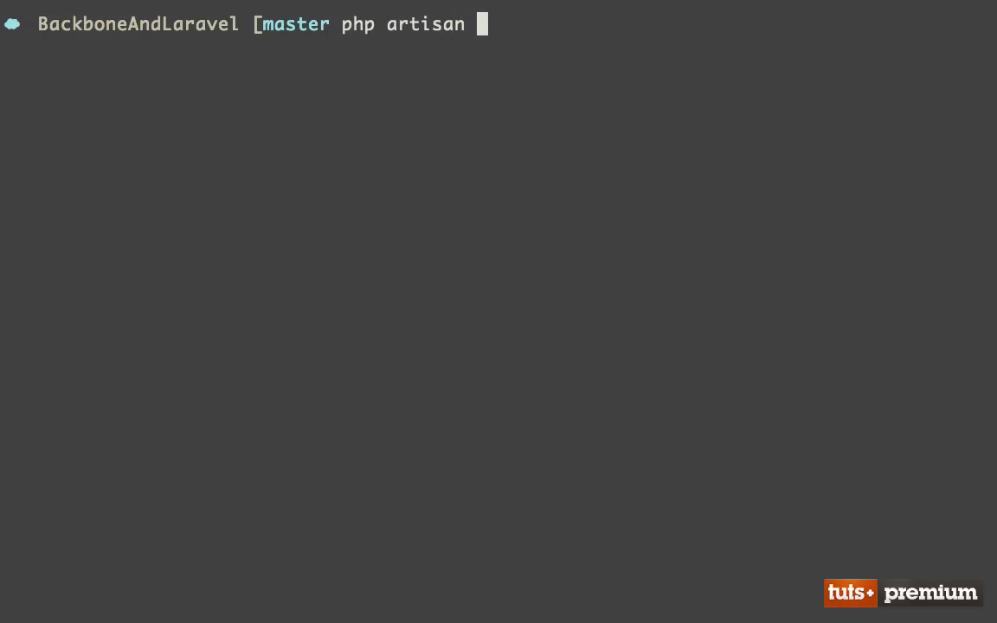
text(migrate:make create_tas)
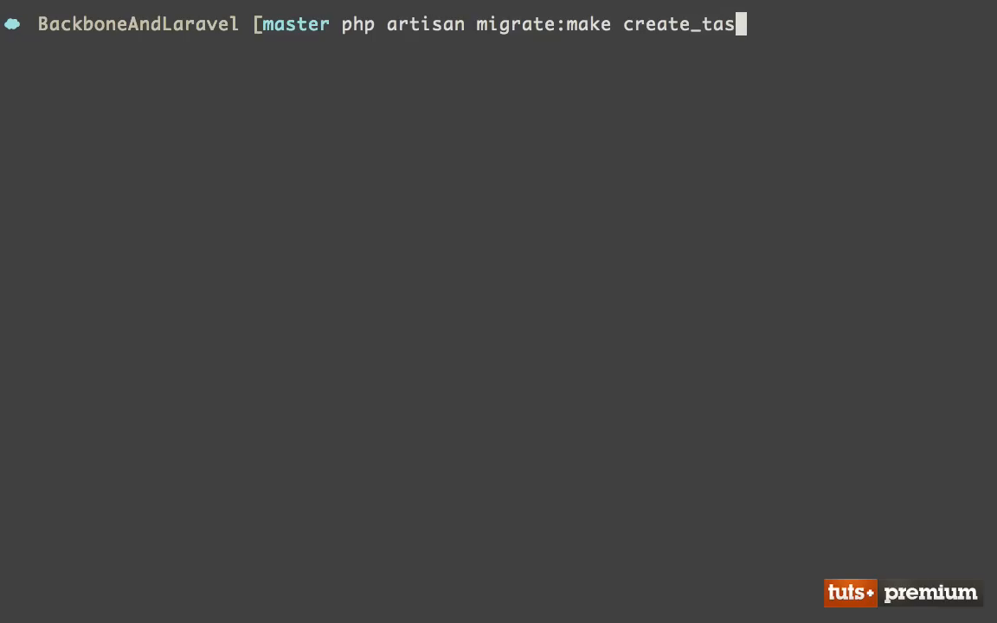
text(ks_table --tab)
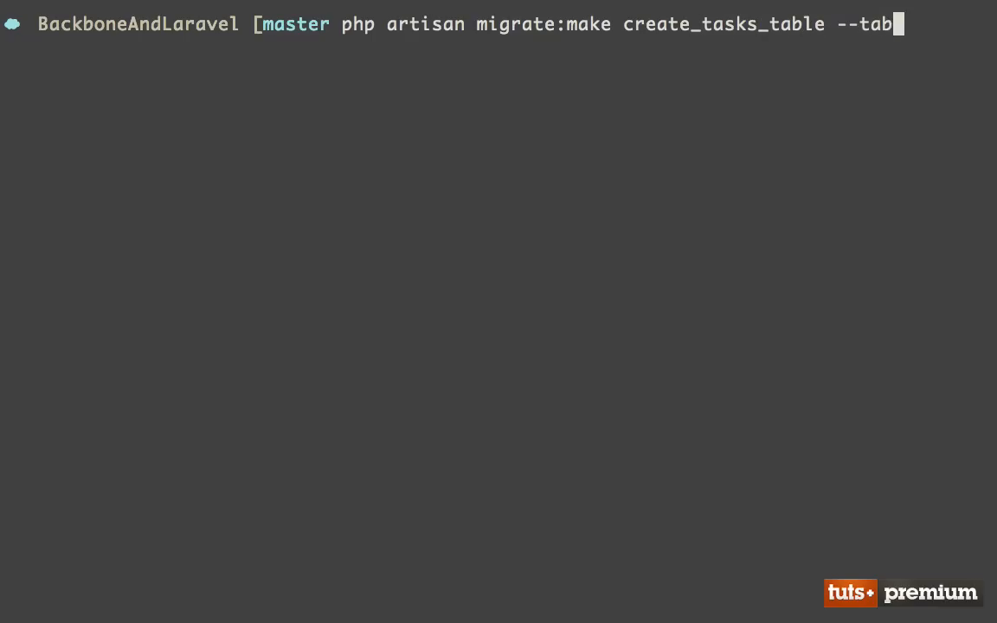
text(le tasks --)
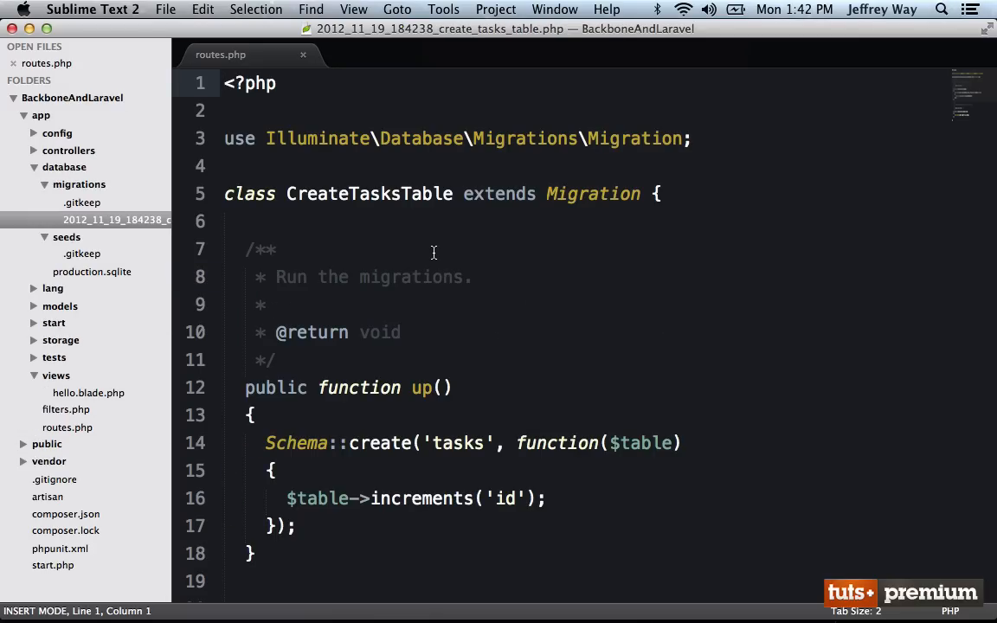
mouse_move(452, 416)
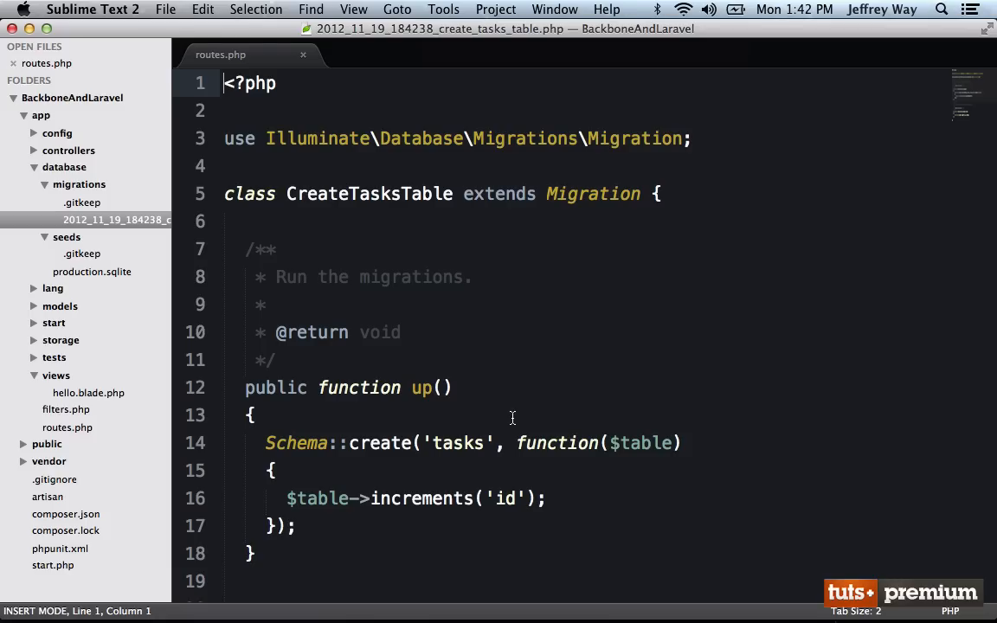
Add a string('title') column and a boolean('completed') column with default(0) to Schema::create.
scroll(down, 3)
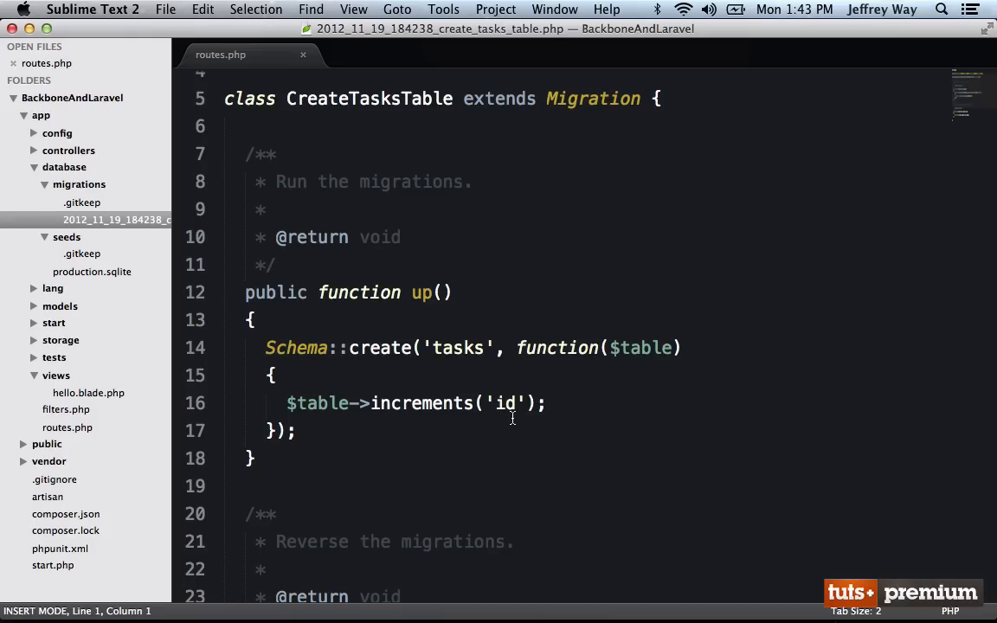
mouse_move(584, 414)
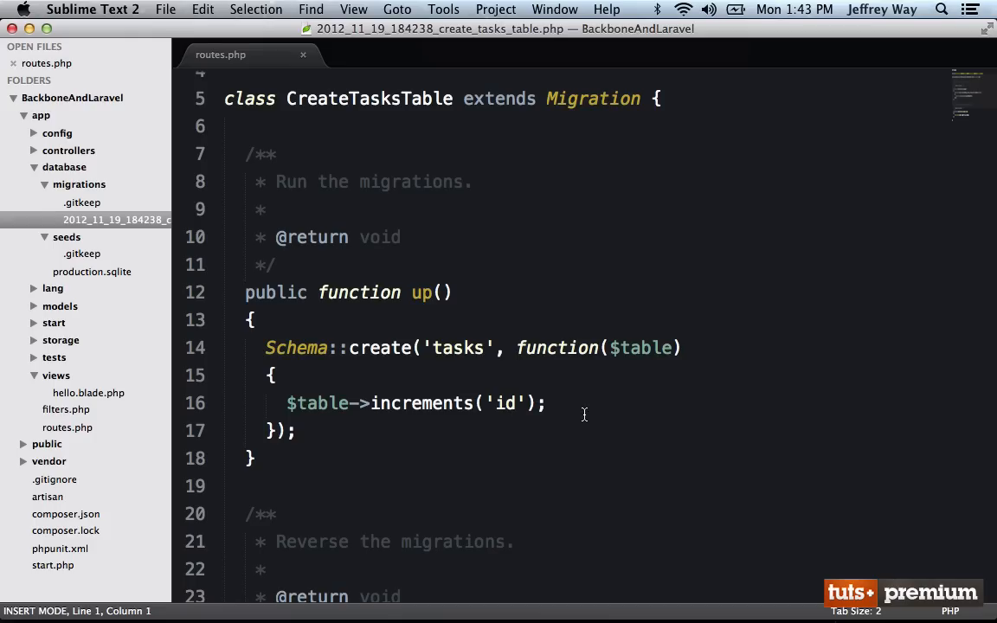
scroll(down, 3)
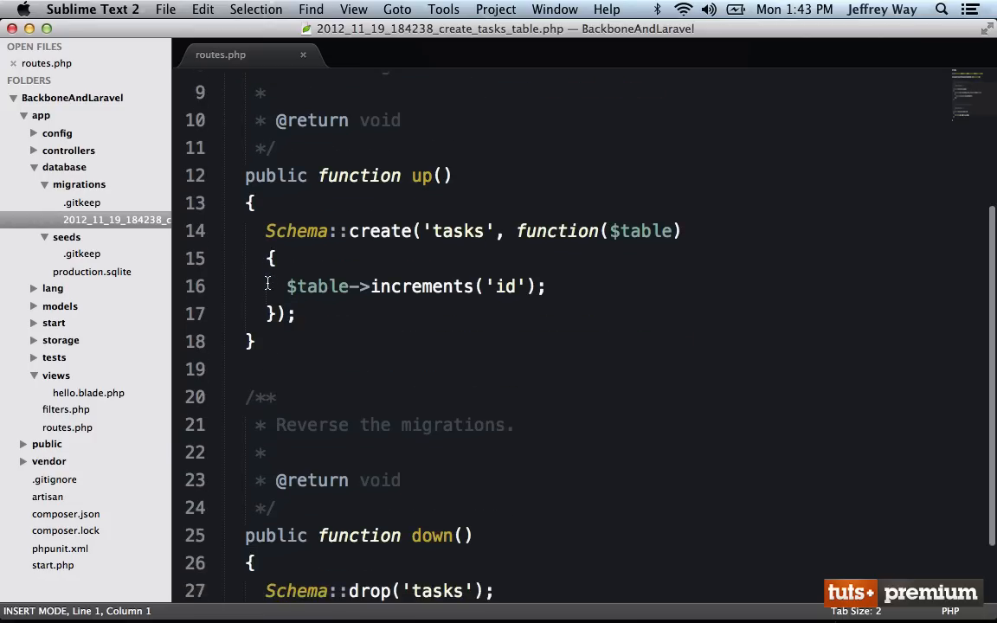
scroll(down, 3)
text($table-)
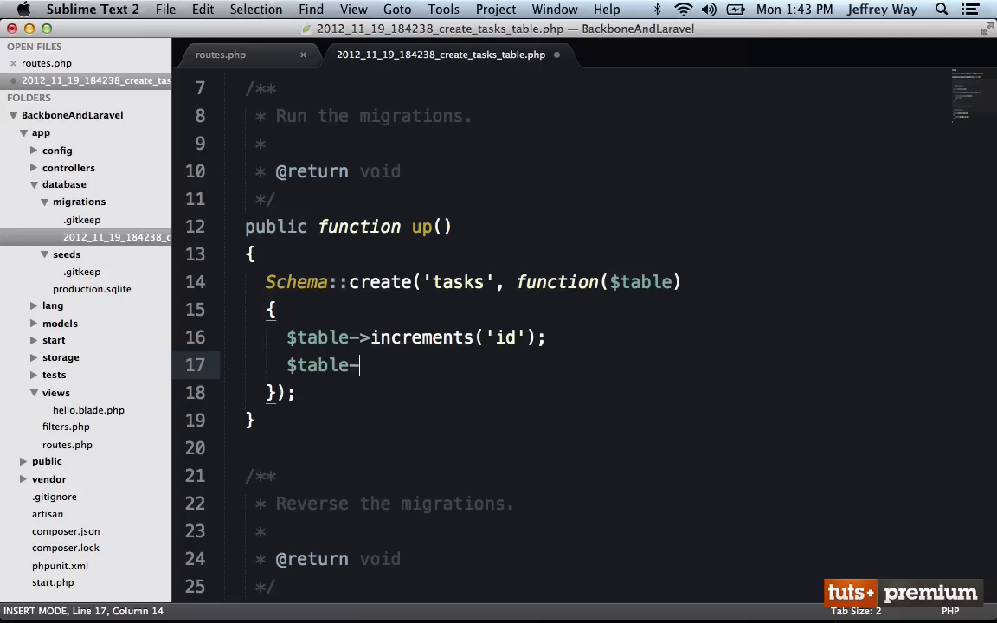
text(>string(''))
text($table->boo)
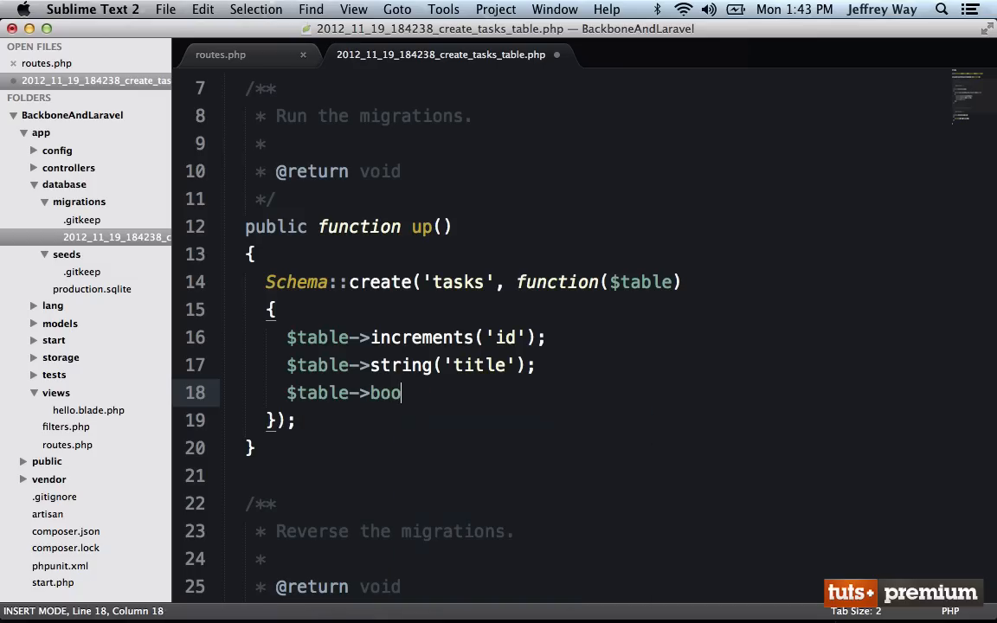
text(lean('complete'))
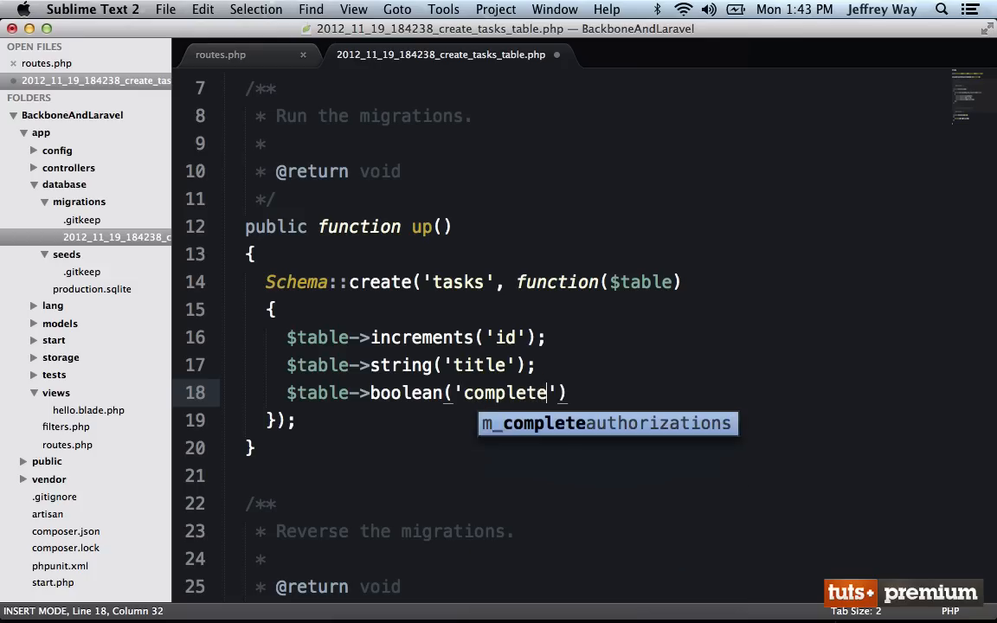
text(d)
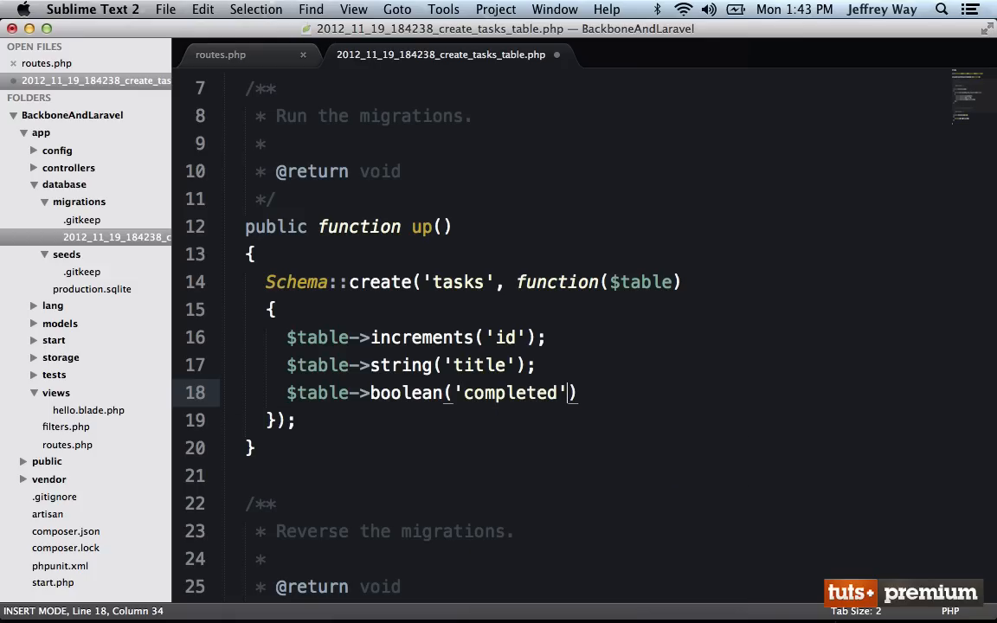
text(->default(0)
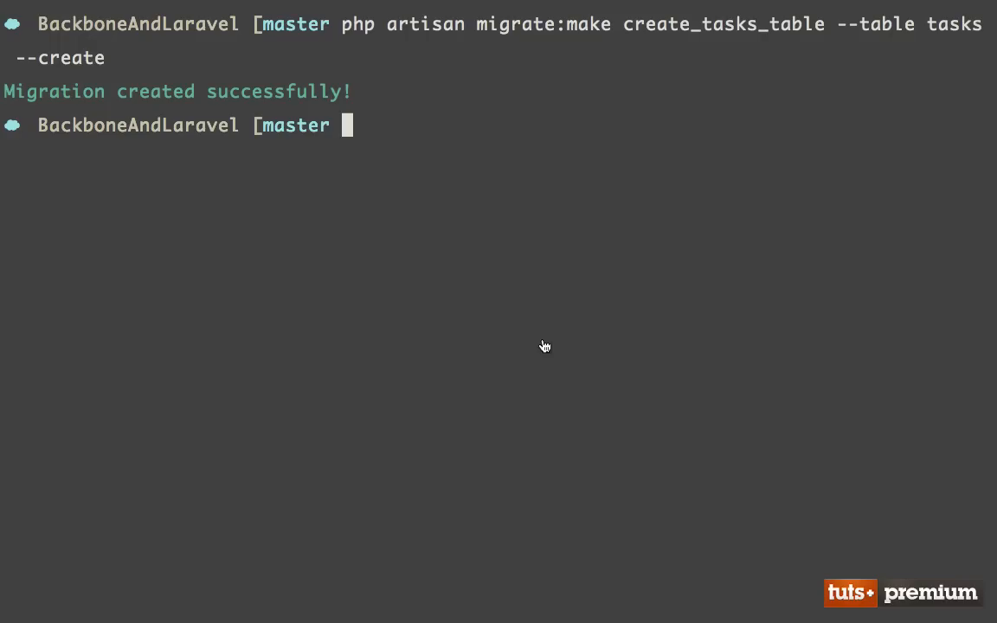
Run php artisan migrate to apply the tasks table migration.
text(php artisan mig)
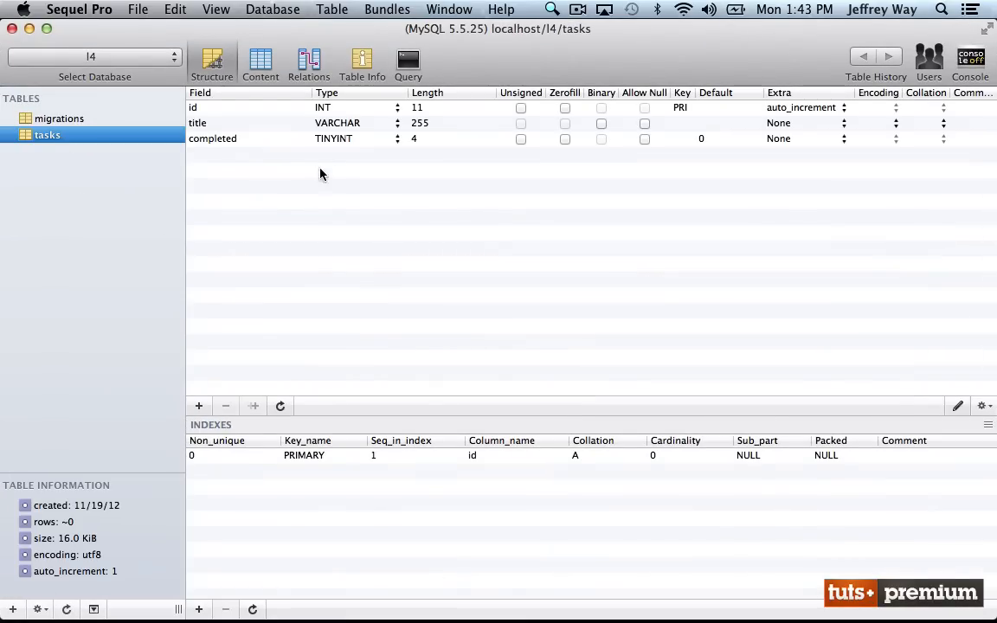
mouse_move(422, 156)
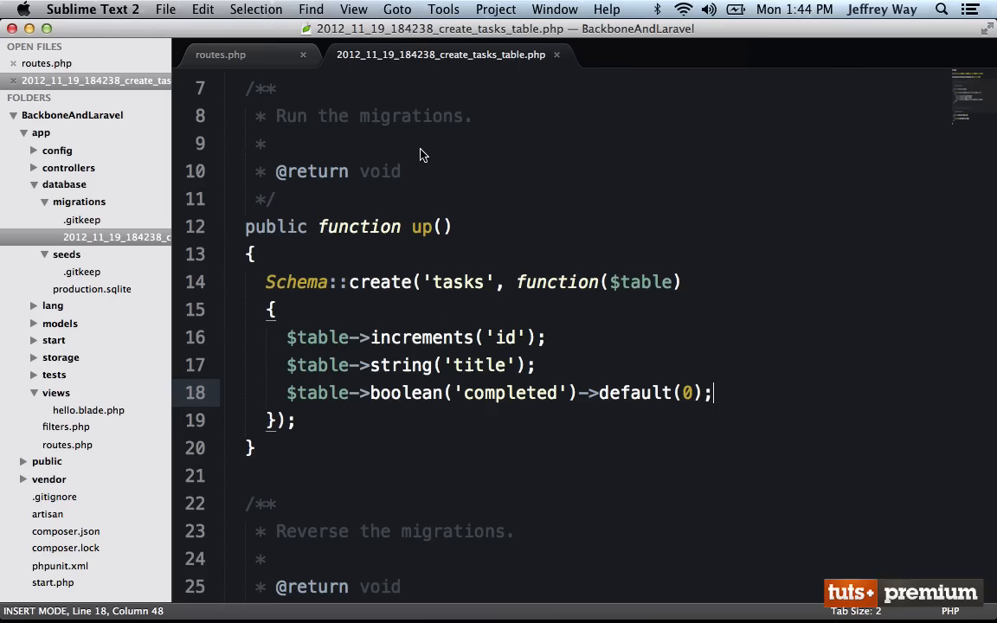
Create a new tasks.php file inside the seeds folder.
right_click(67, 253)
text(tasks.)
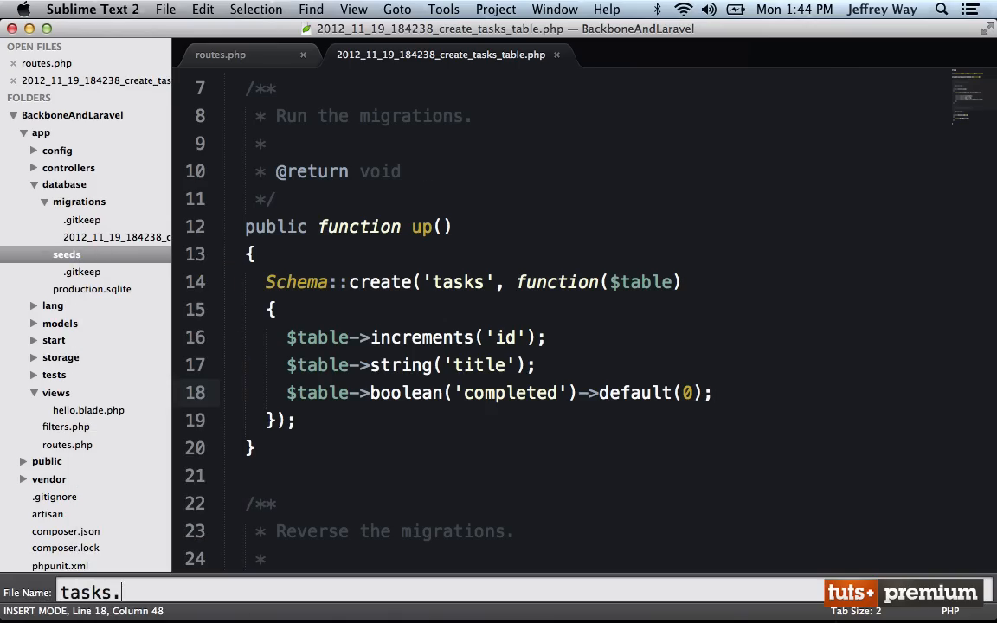
text(p)
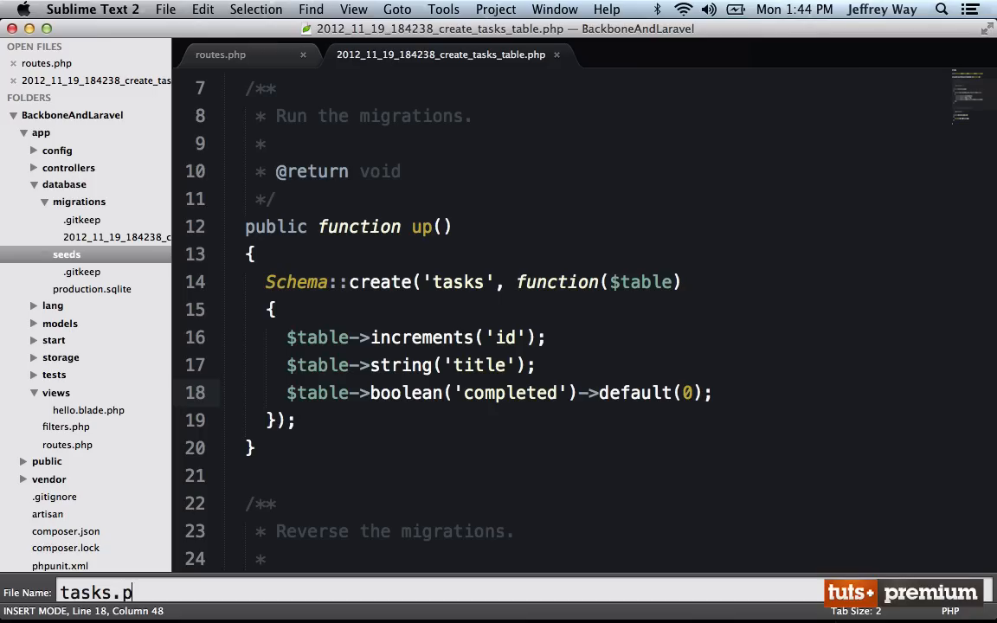
key(Enter)
text(return)
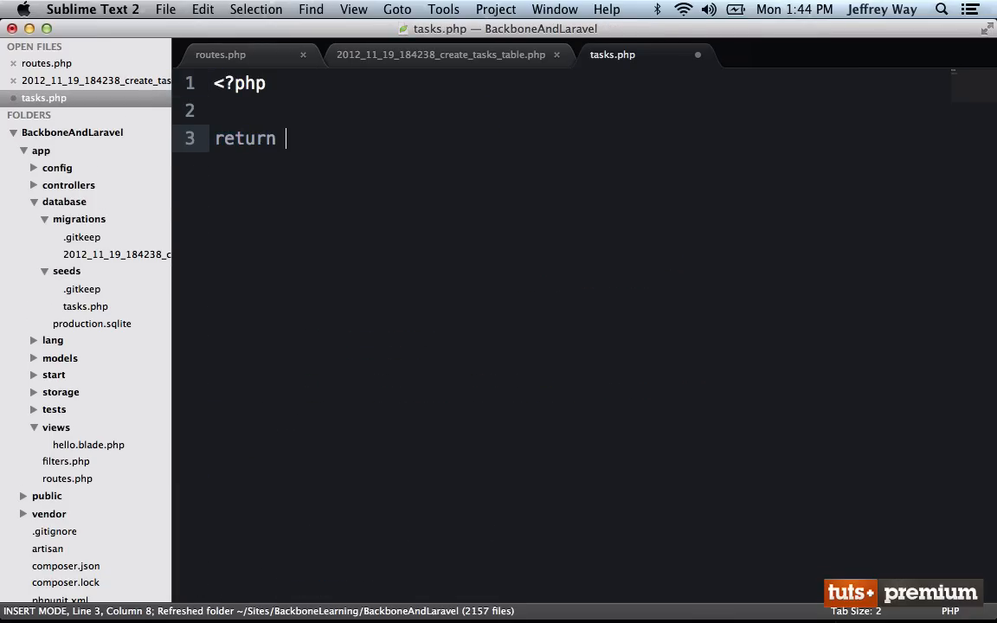
Return title arrays: 'Go to the store', 'Finish Backbone course', 'Get some sleep'.
text(array()
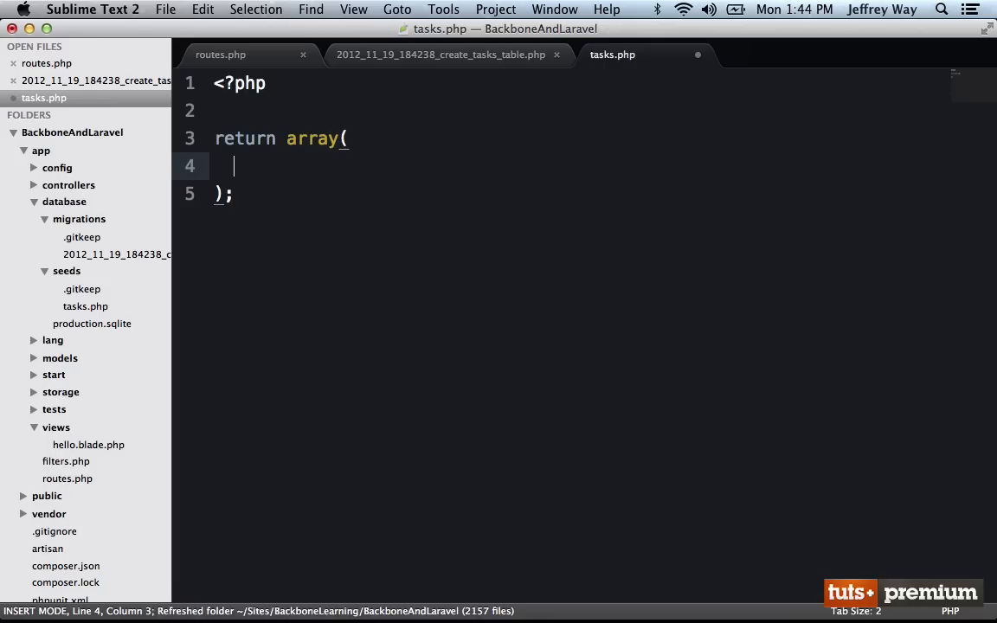
text(array()
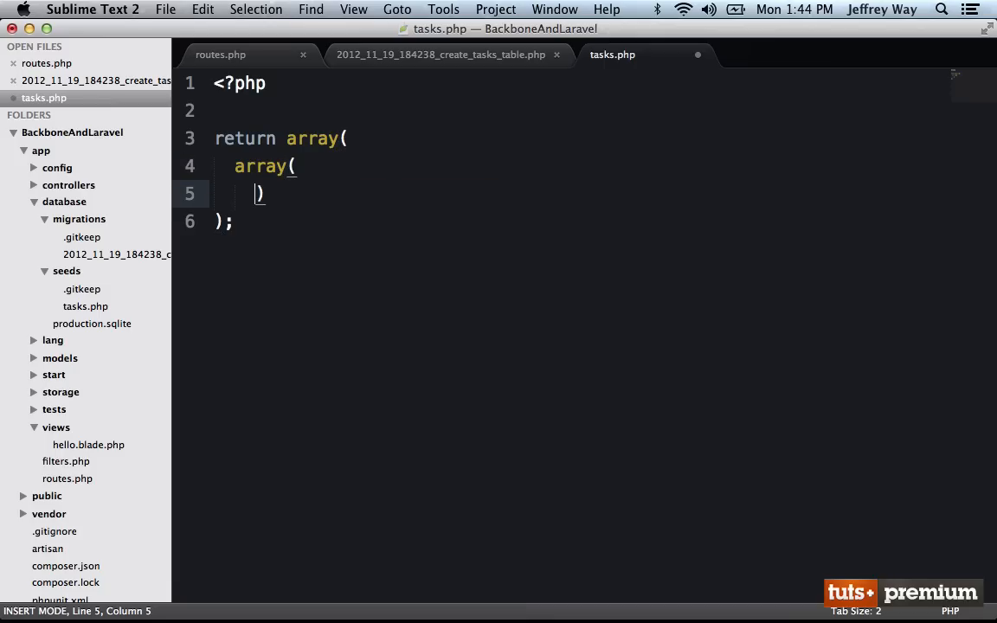
text('title' =>)
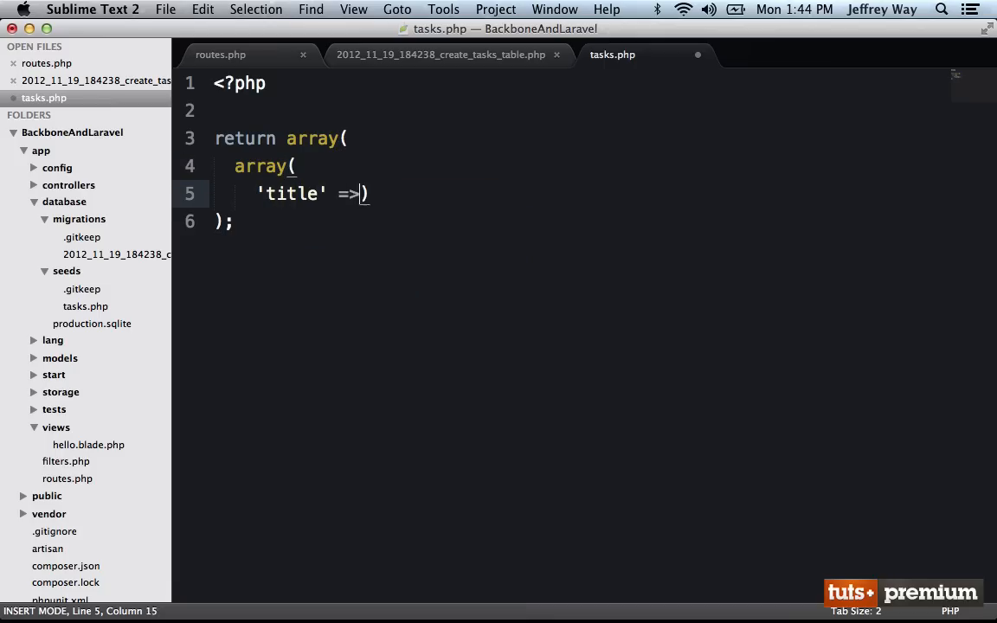
text('Go to the s')
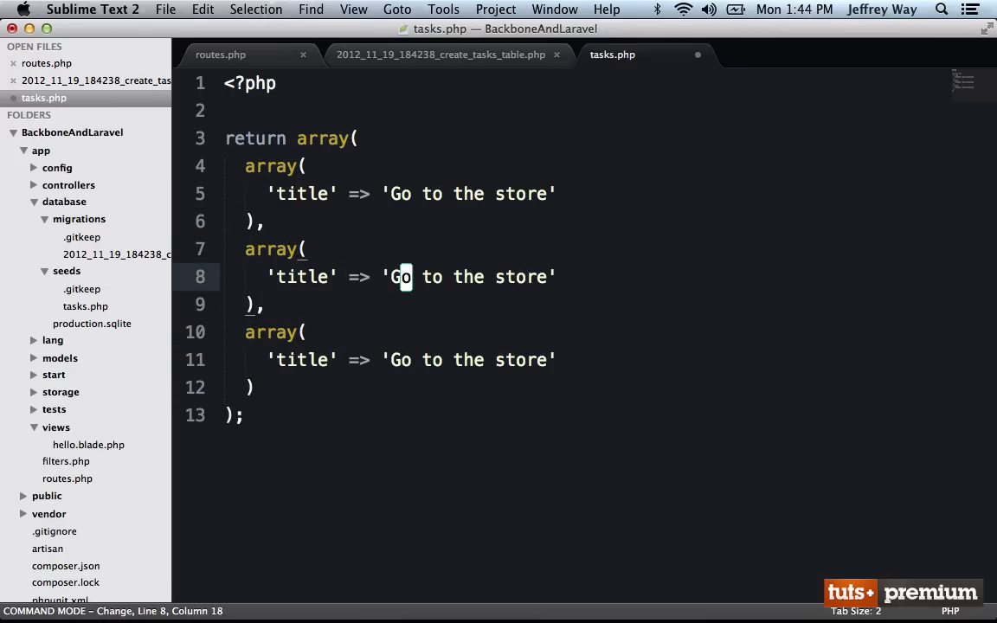
text(Finish Backbonec o)
click(415, 360)
text(et)
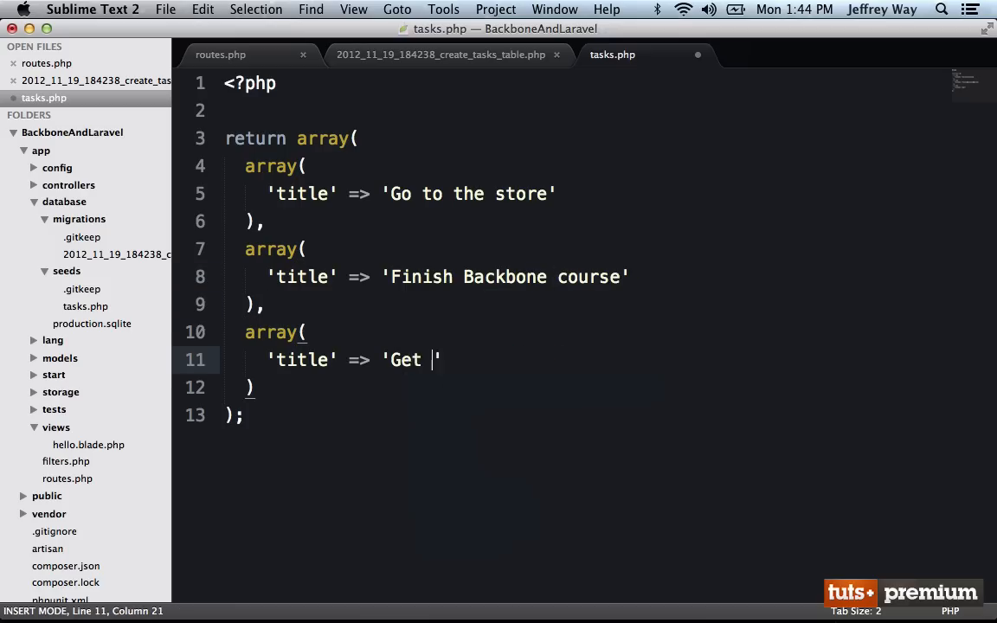
text(some sleep.)
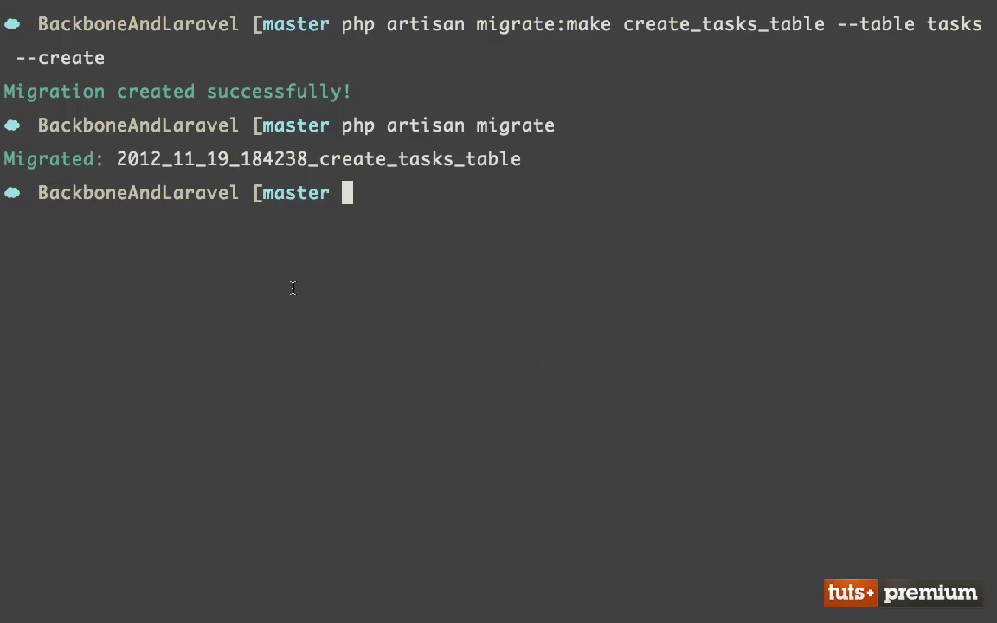
Run php artisan db:seed to load the three tasks.
text(php artisan db)
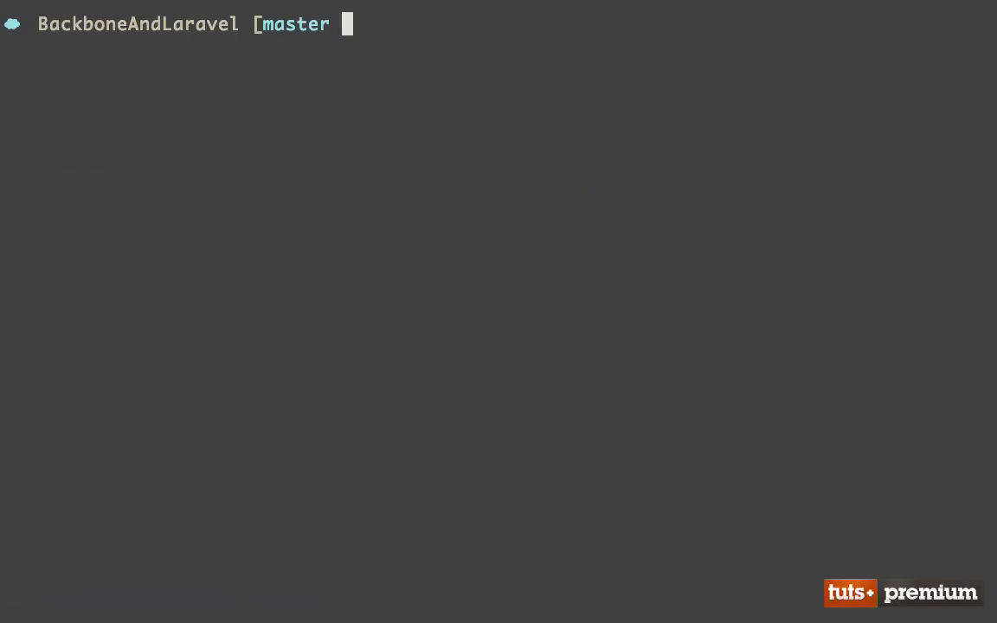
text(php artisan db:seed)
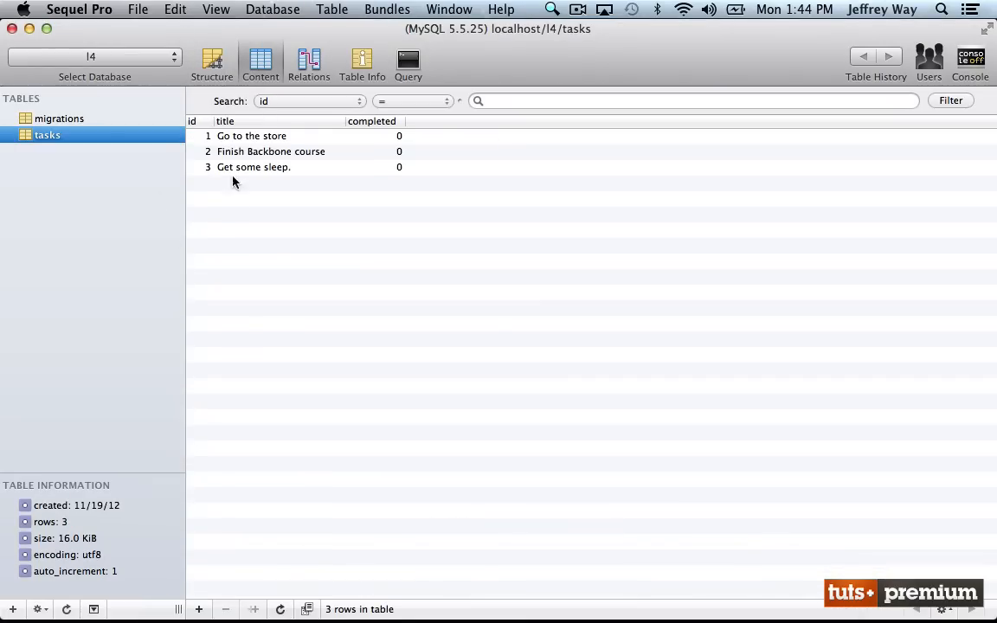
mouse_move(397, 161)
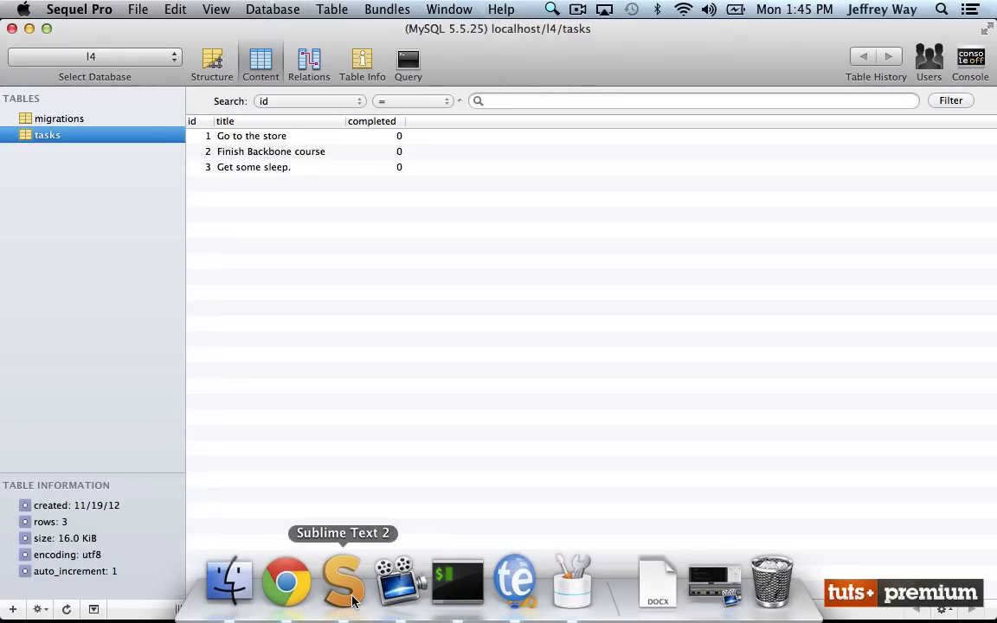
Run php artisan controller:make TasksController in Terminal.
click(343, 580)
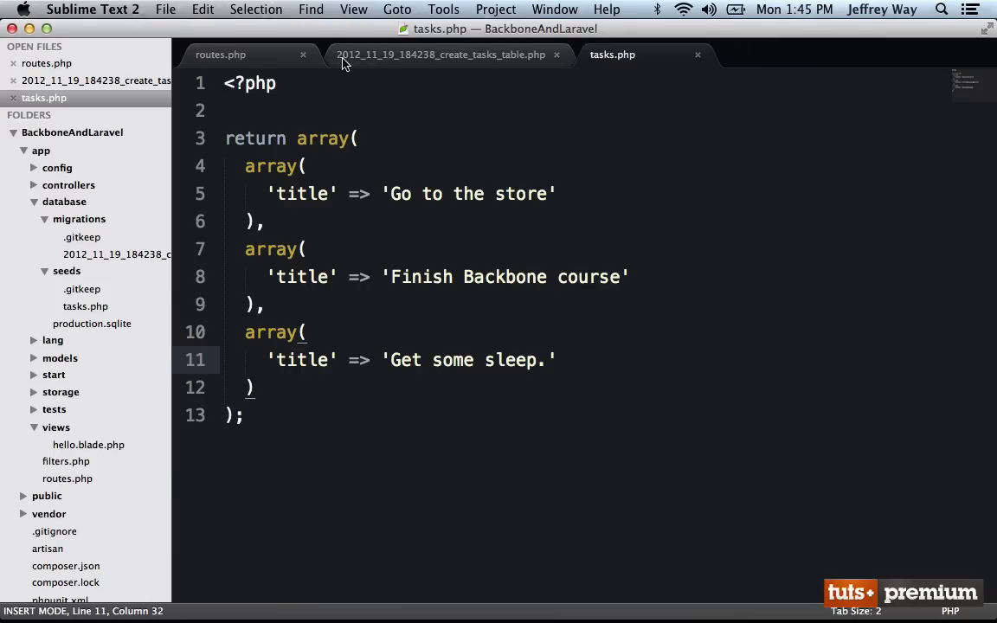
click(223, 55)
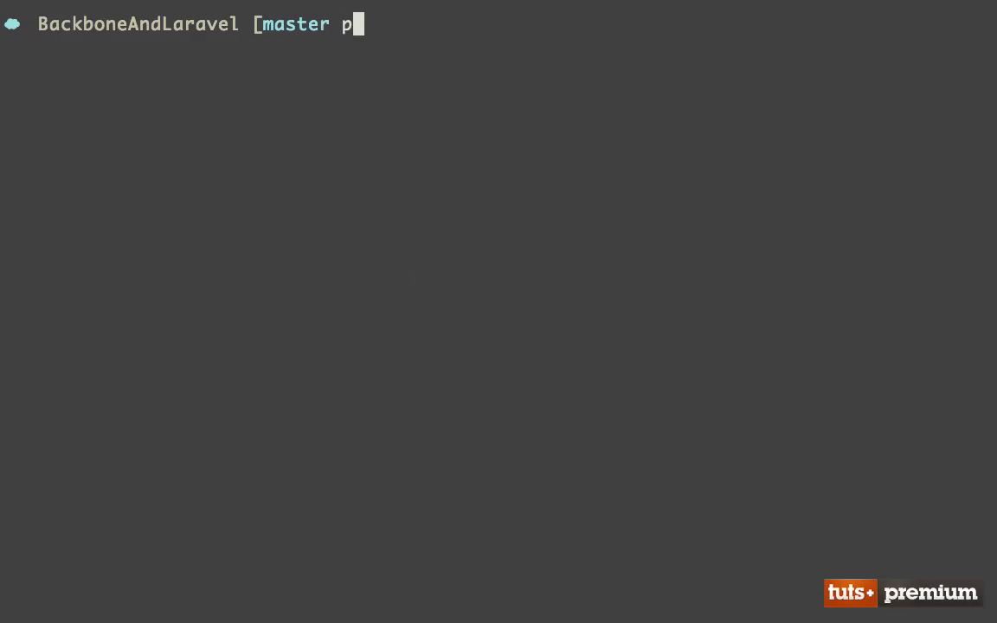
text(hp artisan contro)
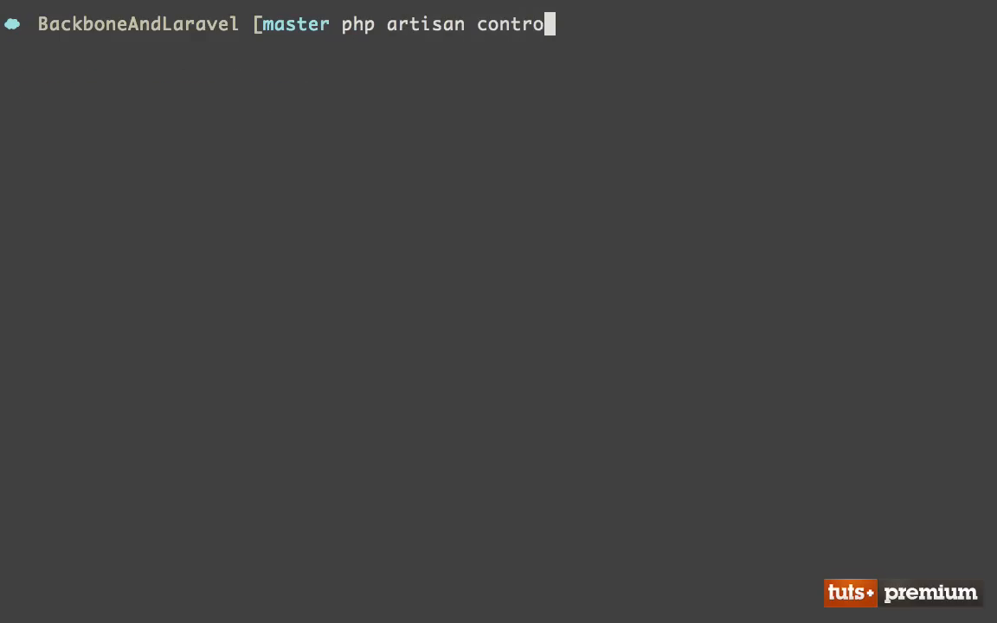
text(ller:make)
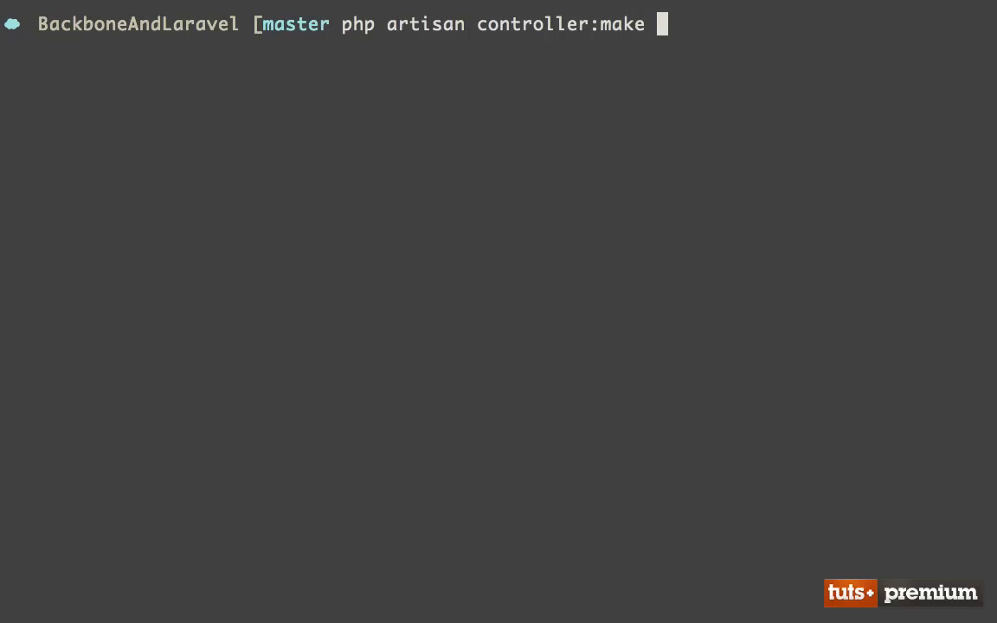
text(TasksControl)
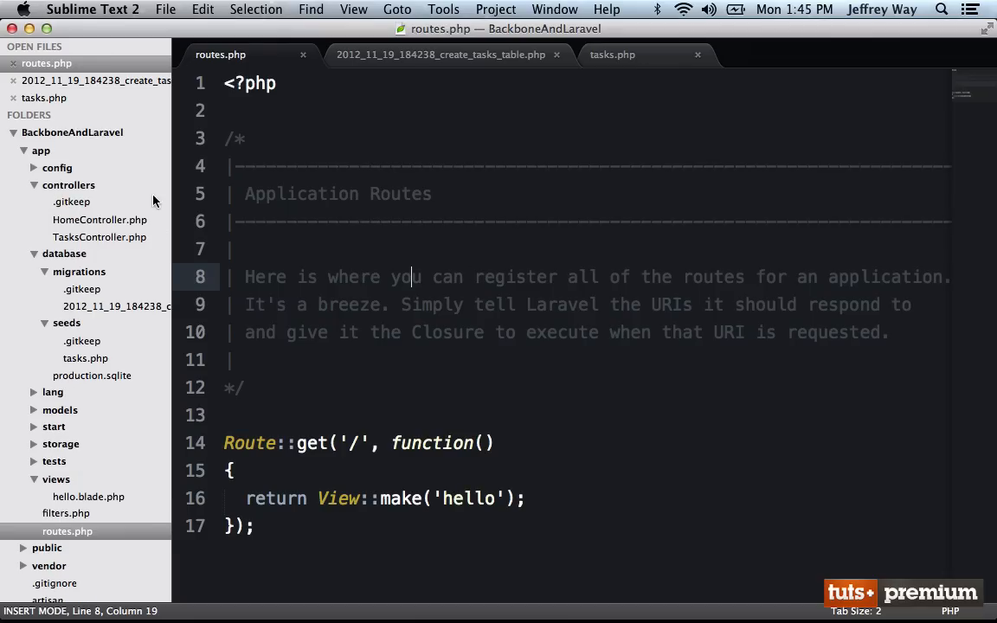
Open TasksController.php, scroll through its resource methods, and begin a return in index().
click(100, 236)
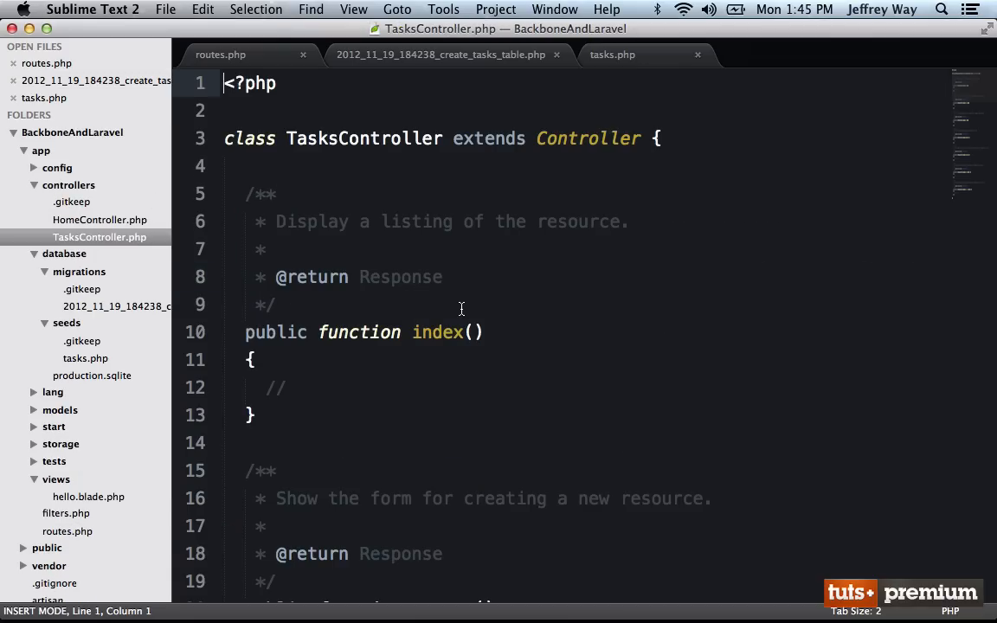
scroll(down, 3)
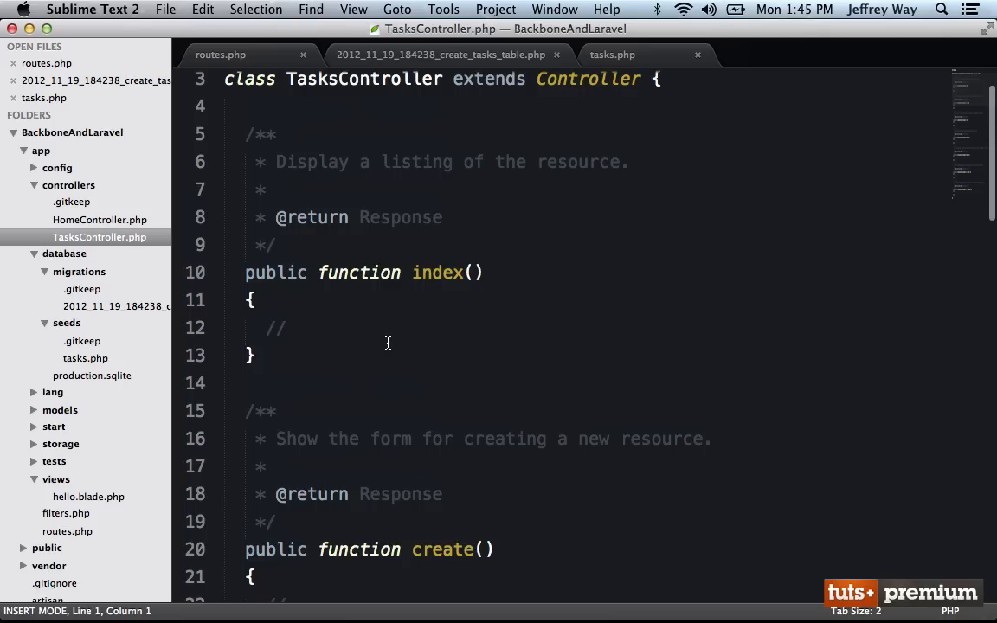
scroll(down, 3)
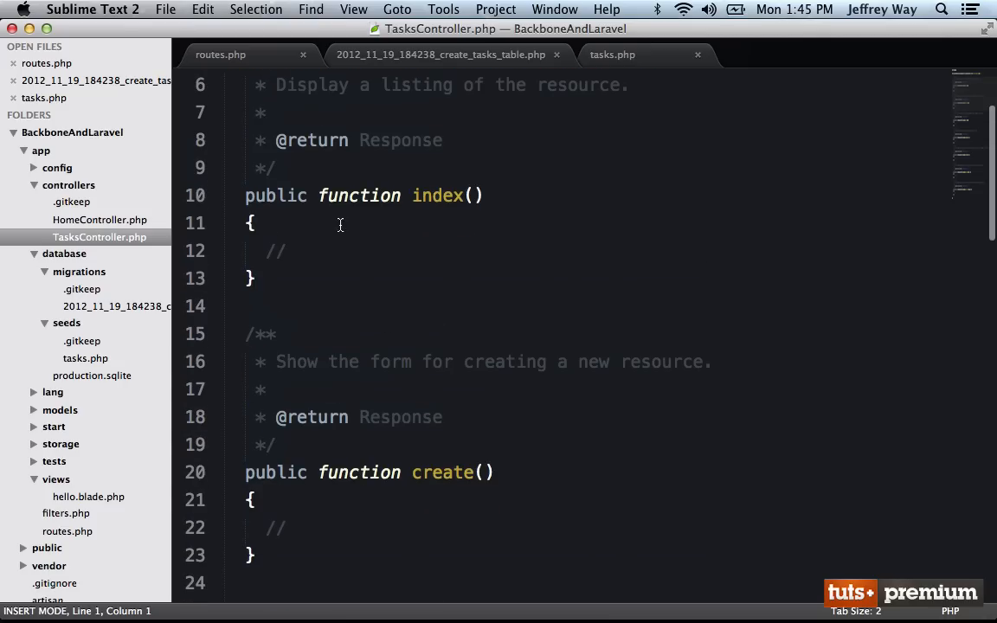
scroll(up, 3)
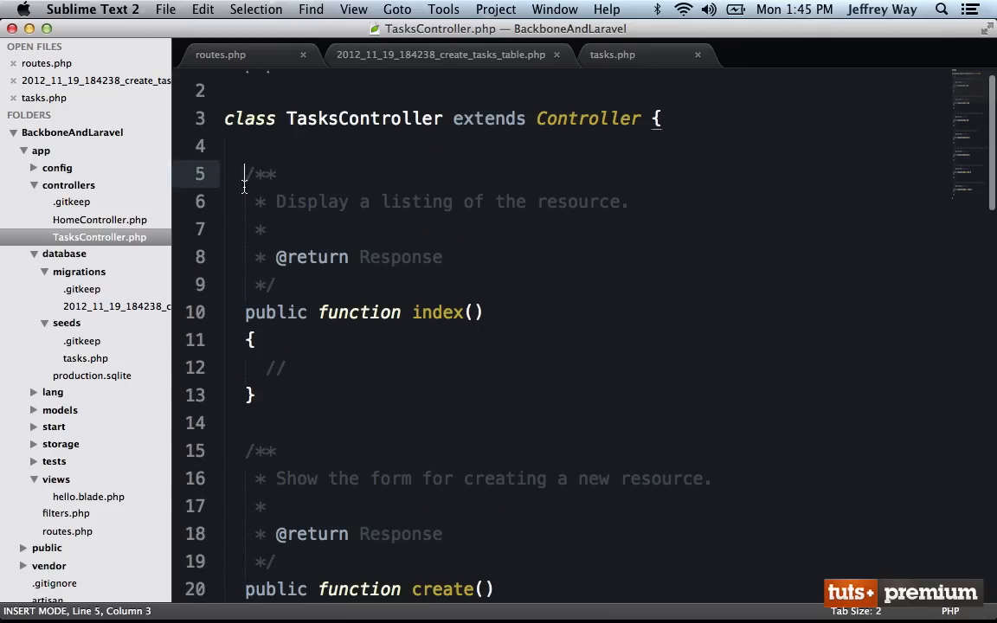
scroll(down, 3)
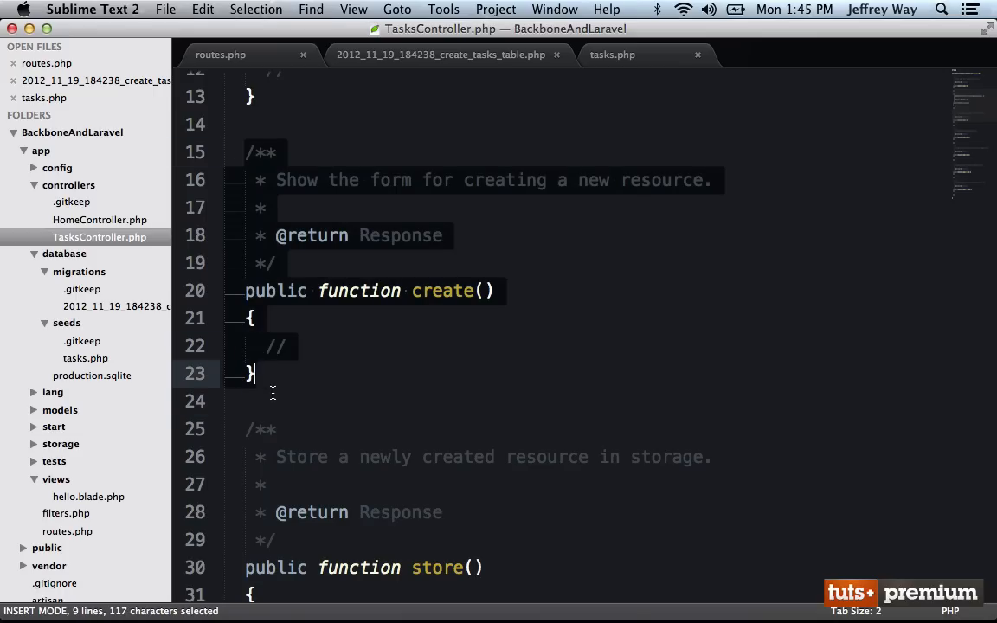
scroll(down, 3)
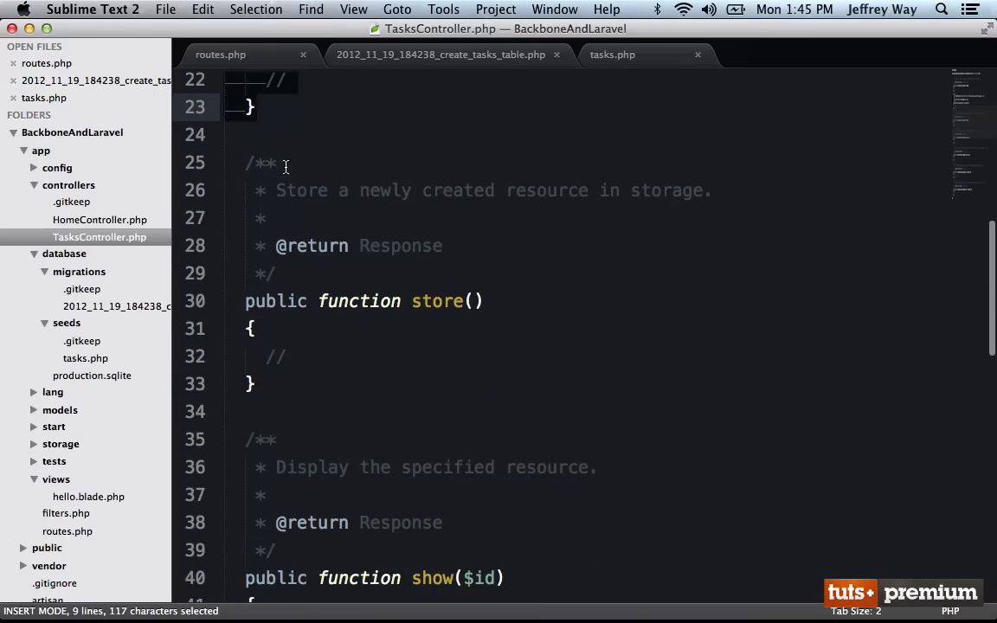
scroll(down, 3)
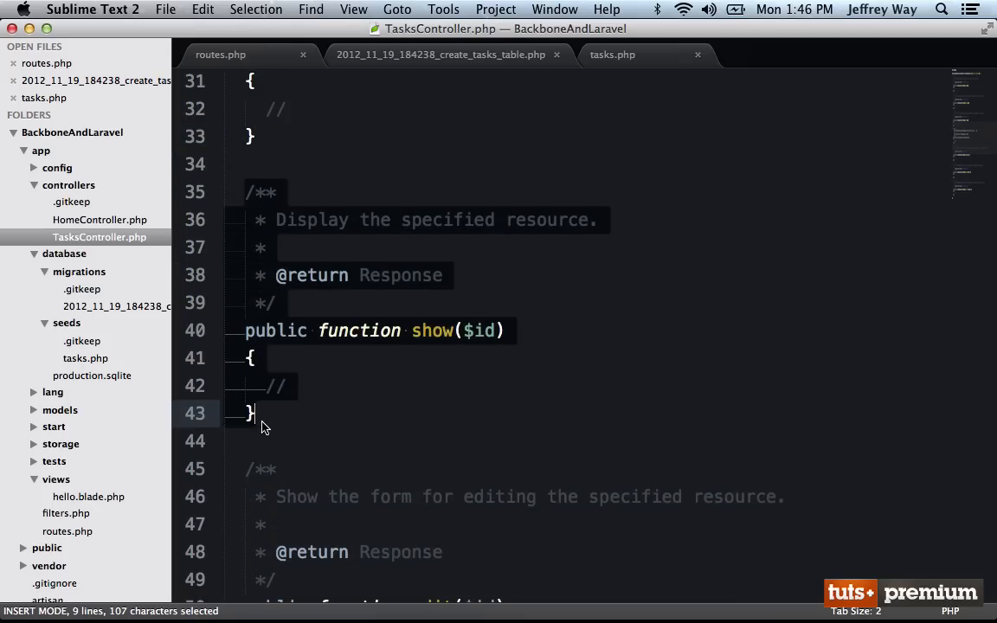
scroll(down, 3)
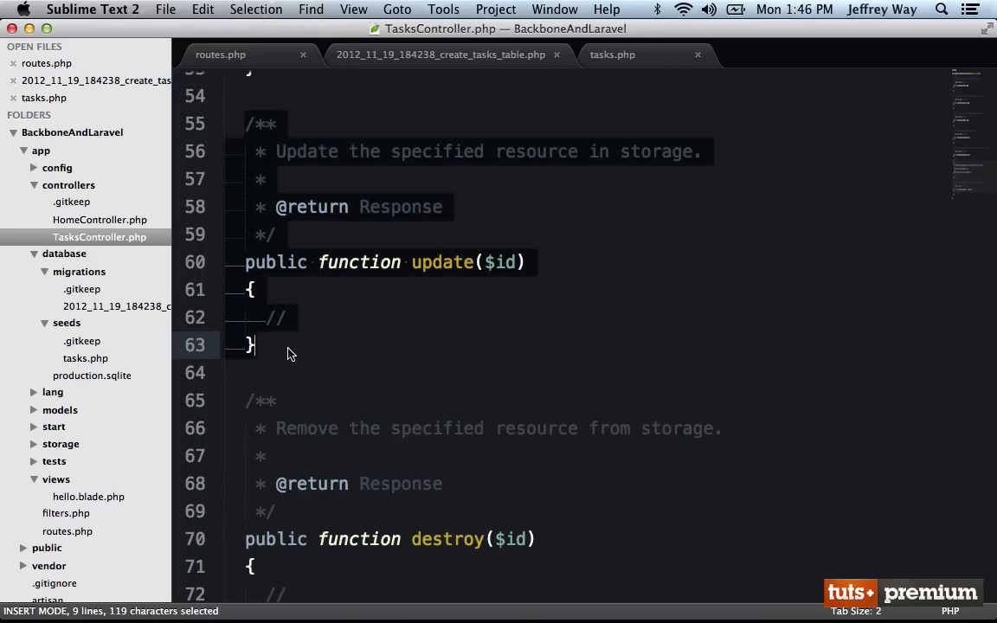
scroll(down, 3)
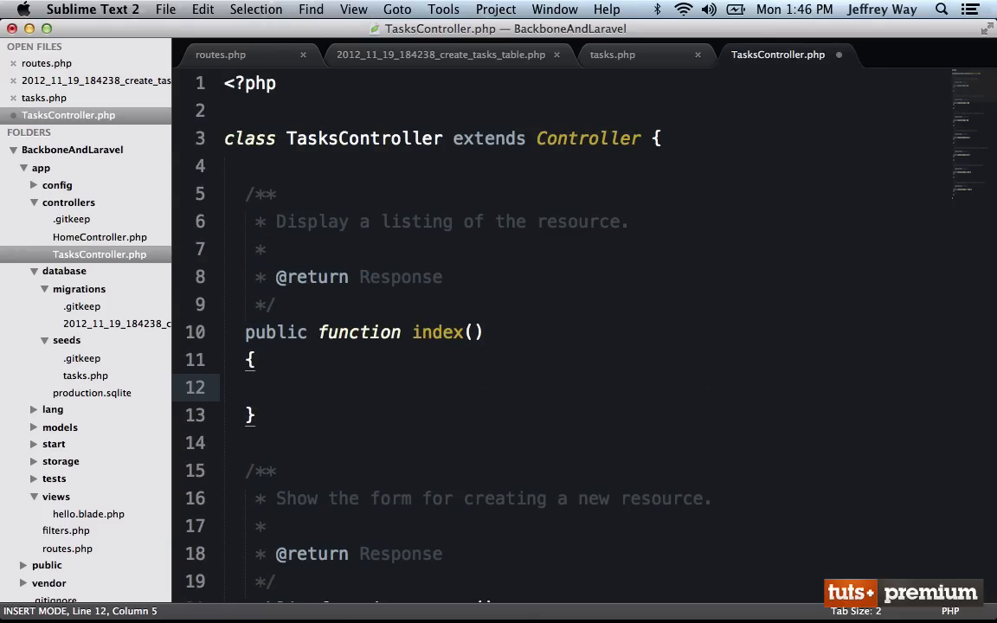
text(ret)
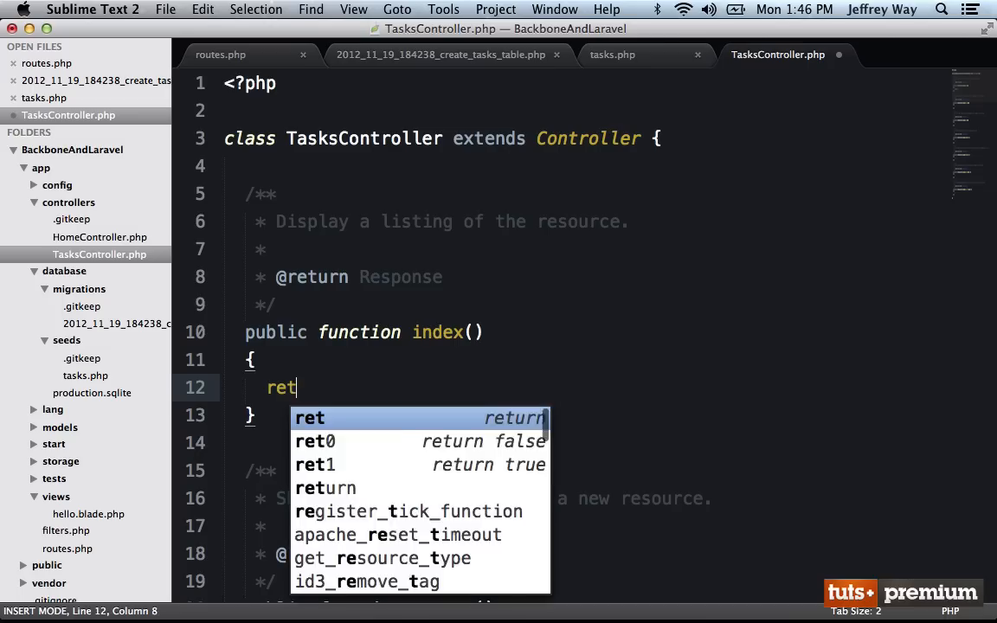
Make index() return Task::all() and write Task.php with class Task extends Eloquent.
text(urn Task::all)
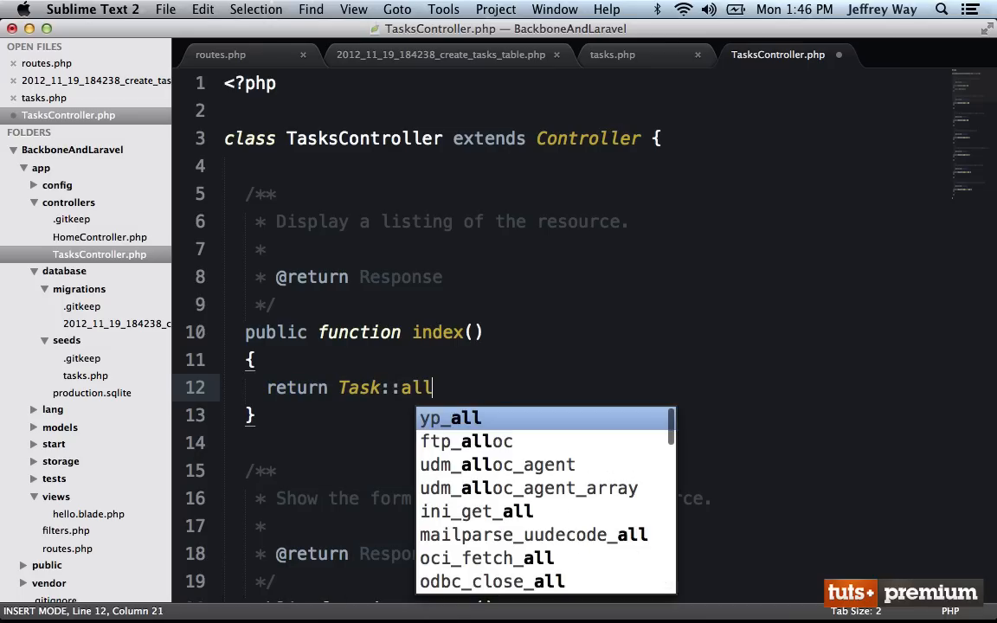
text(();)
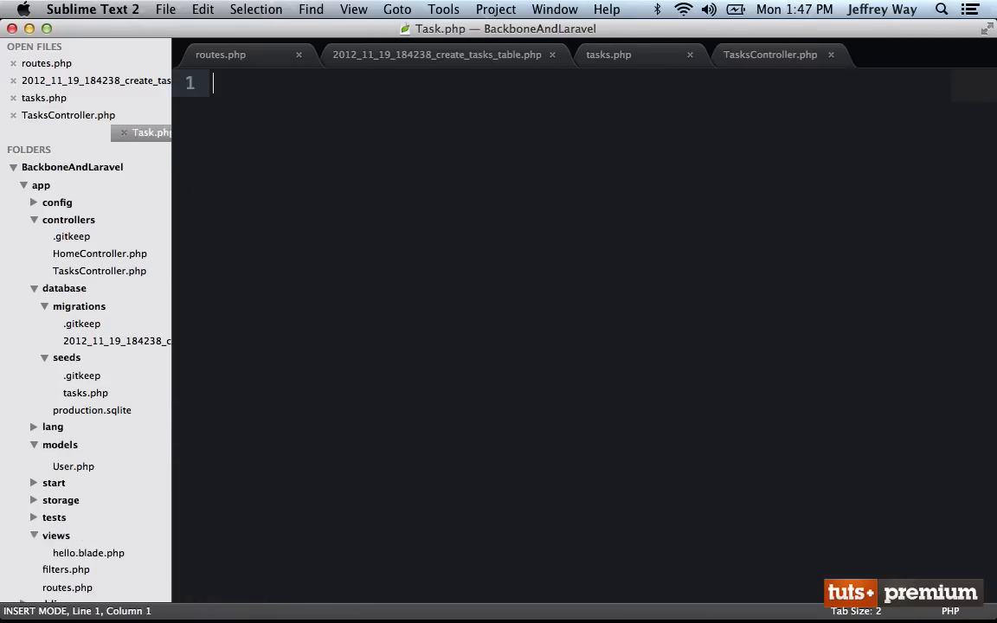
text(<?php)
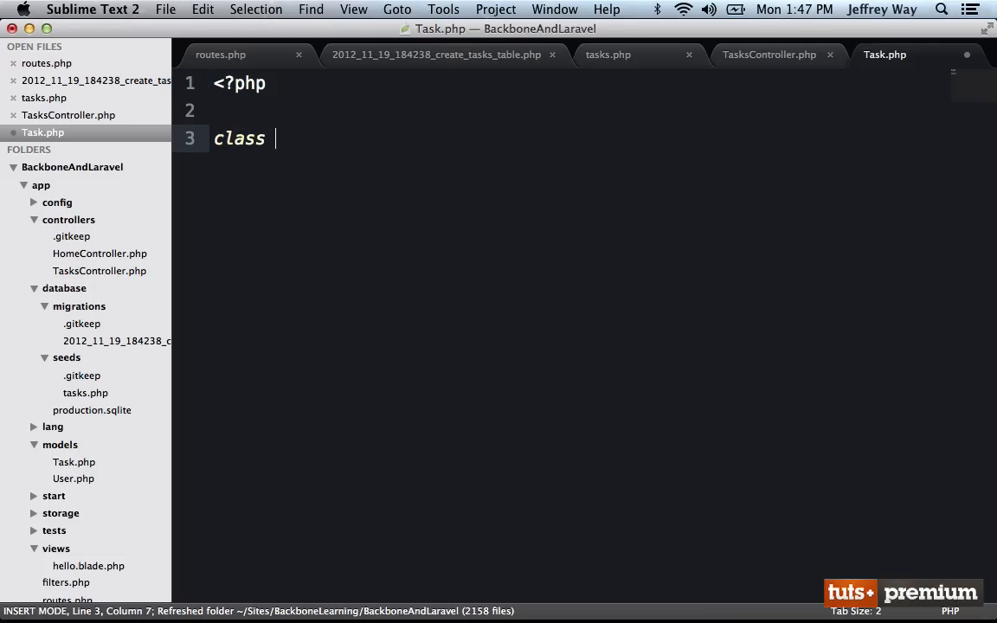
text(Task extends Eloquent {)
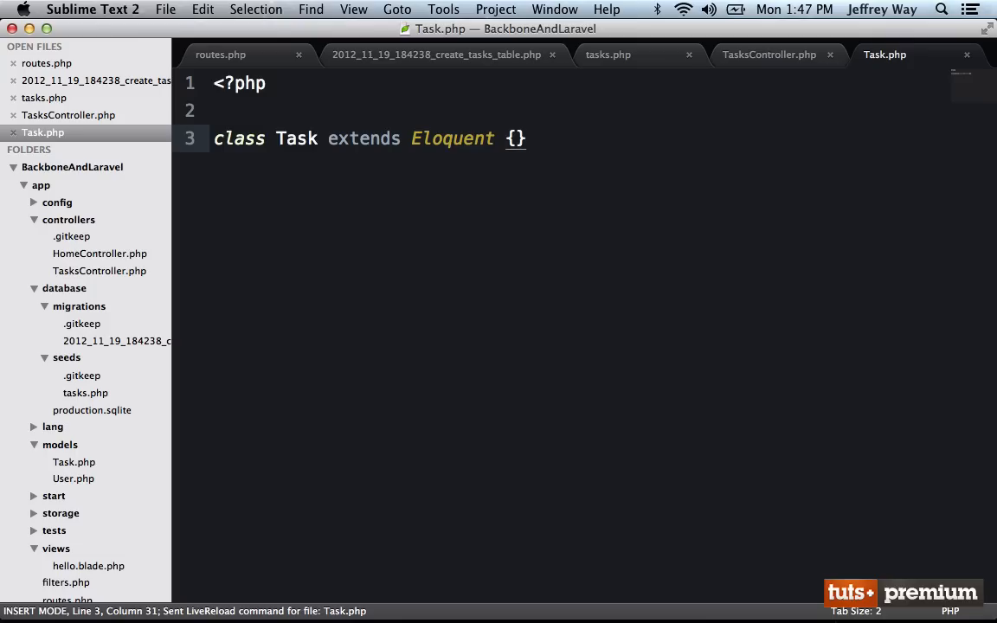
click(769, 55)
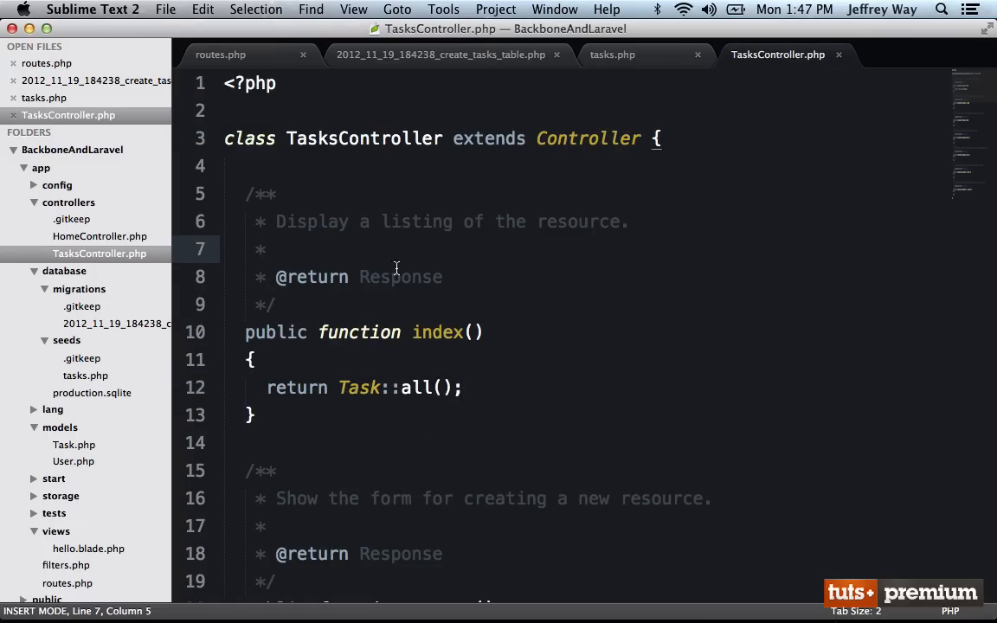
Add Route::resource('tasks', 'TasksController') to routes.php.
click(234, 54)
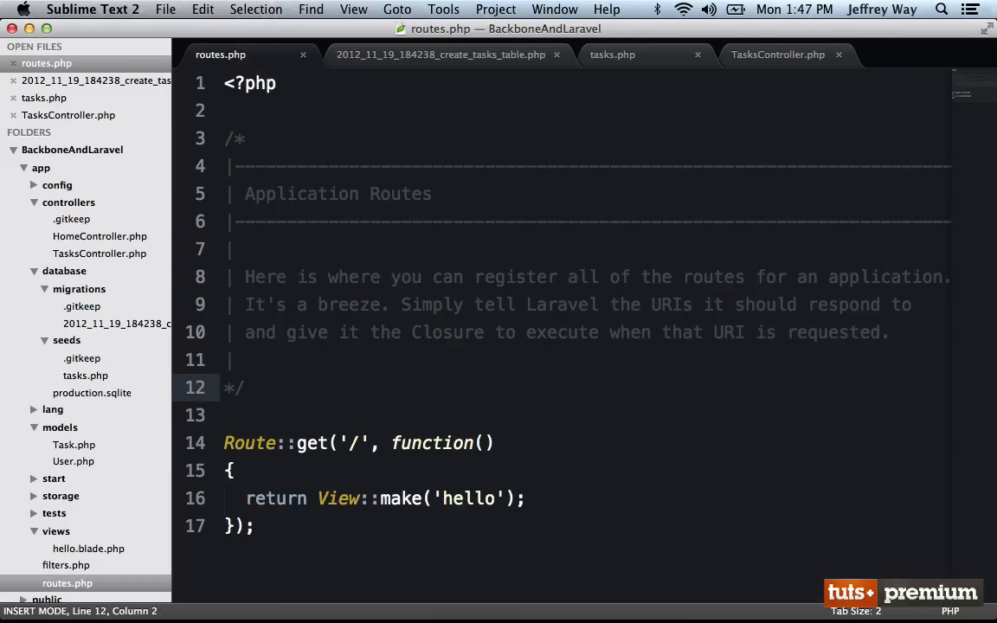
text(Route::)
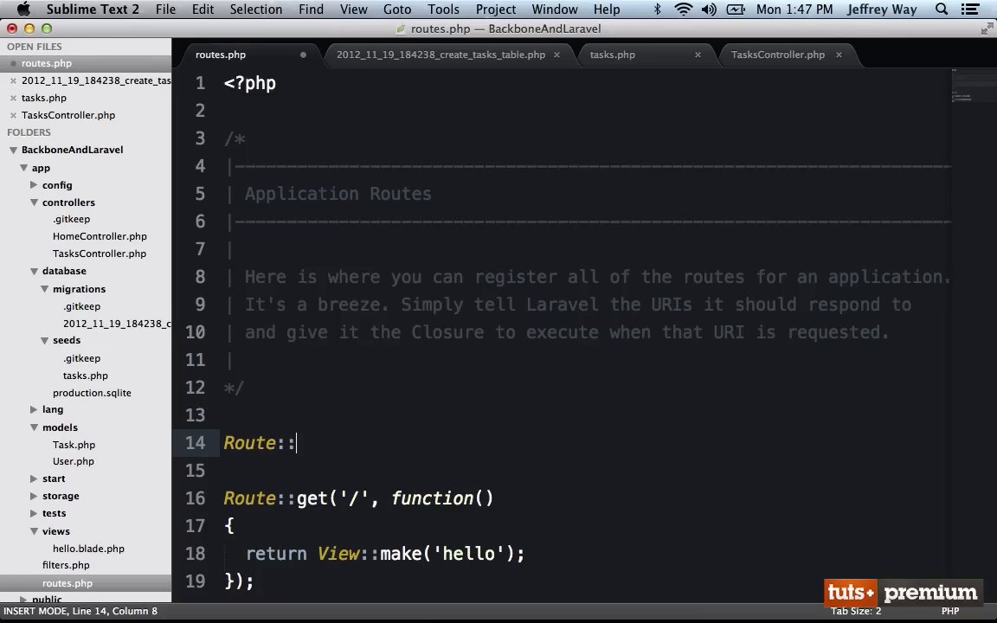
text(resource('task'))
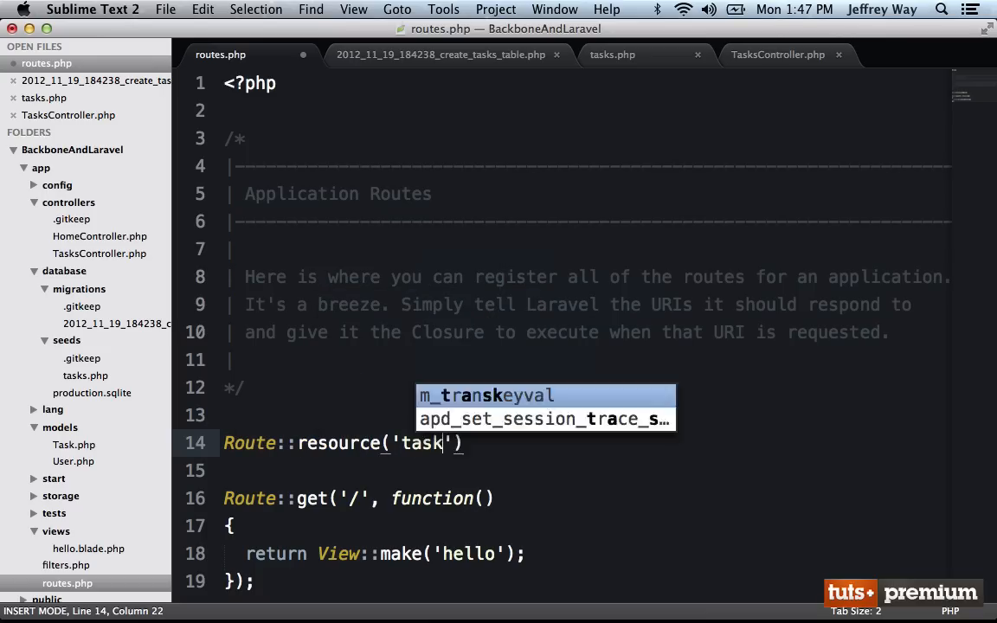
text(s', ')
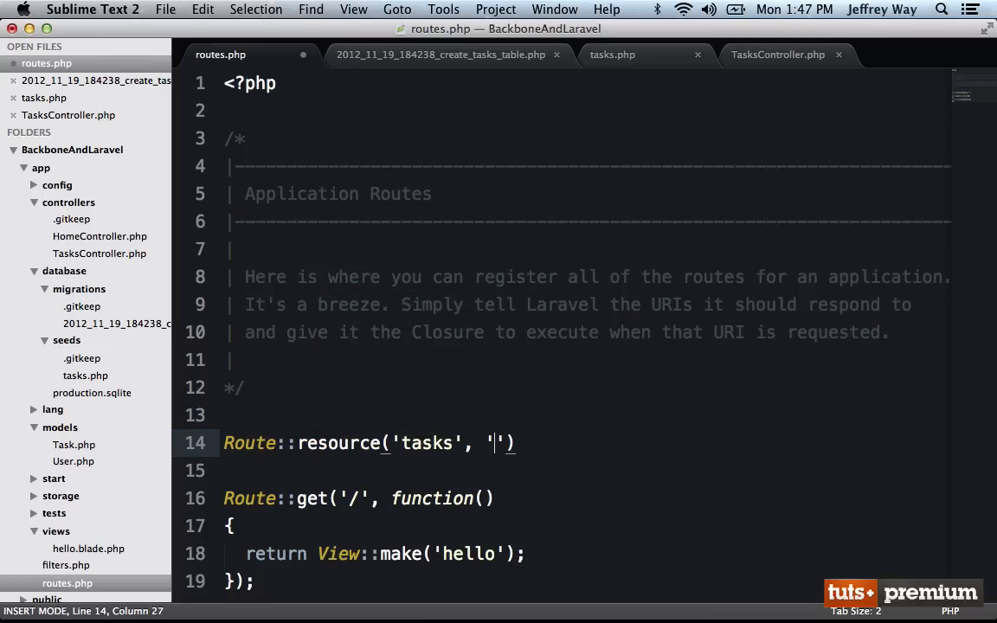
text(TasksCo)
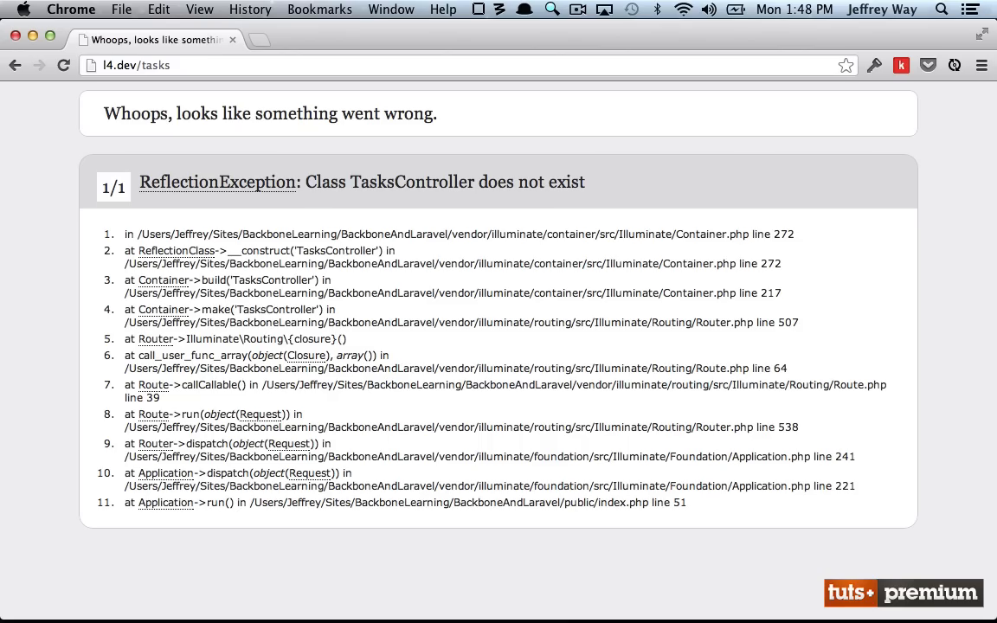
mouse_move(220, 182)
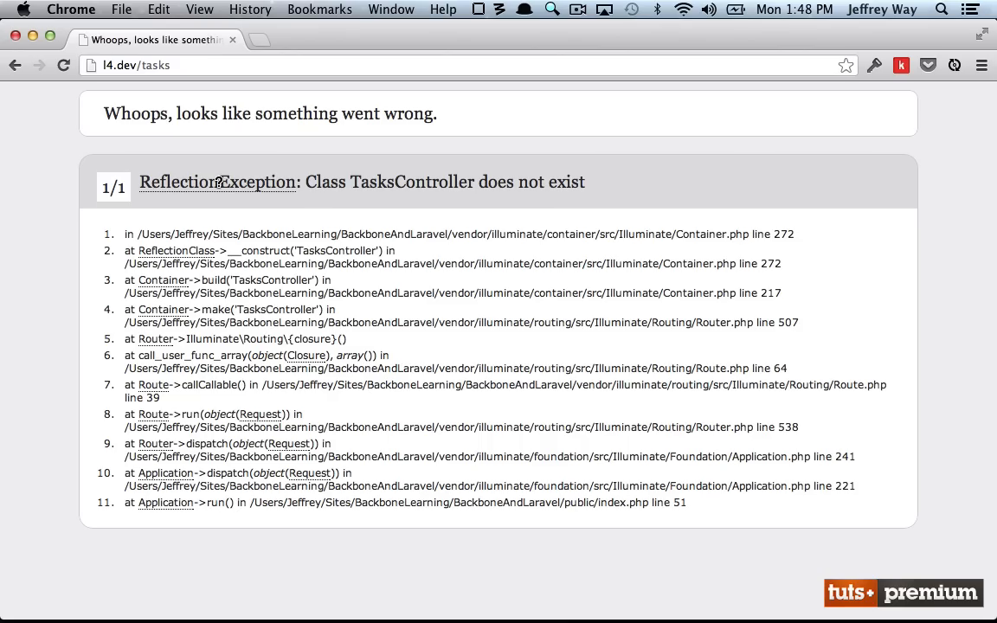
mouse_move(293, 168)
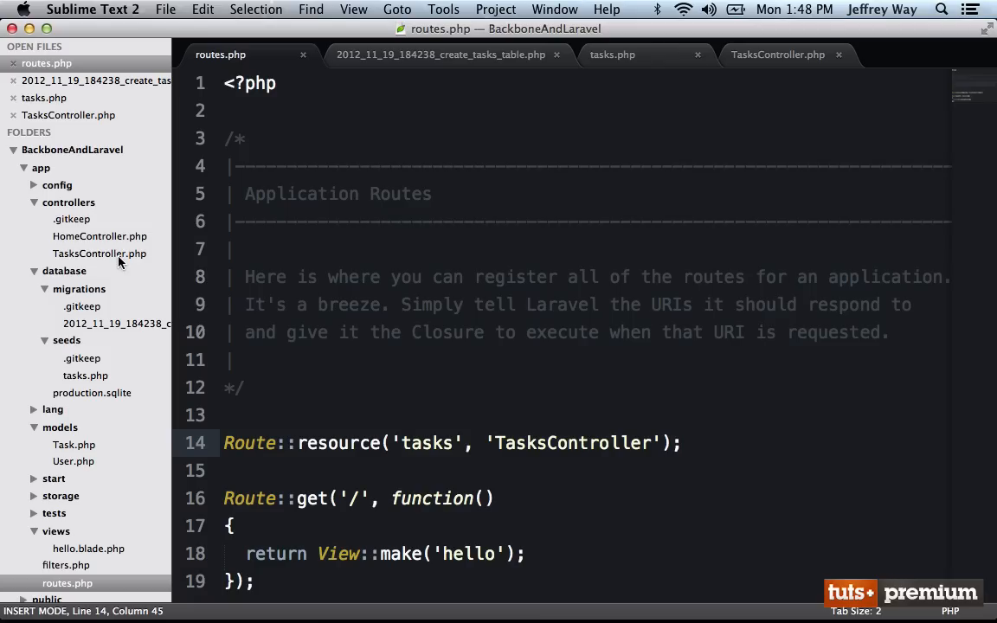
mouse_move(98, 323)
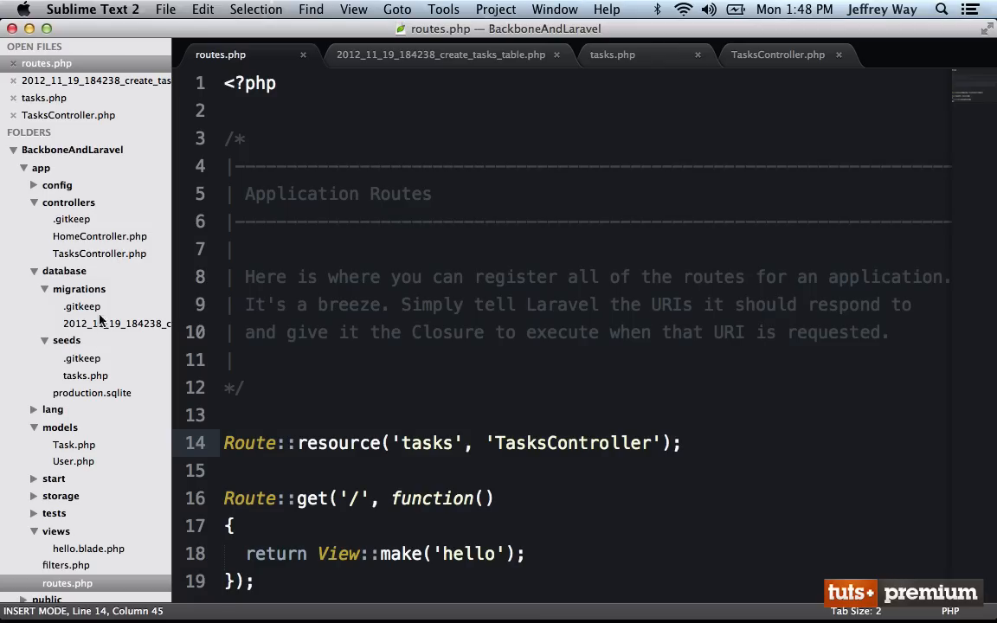
Run composer dump-autoload in Terminal.
click(54, 541)
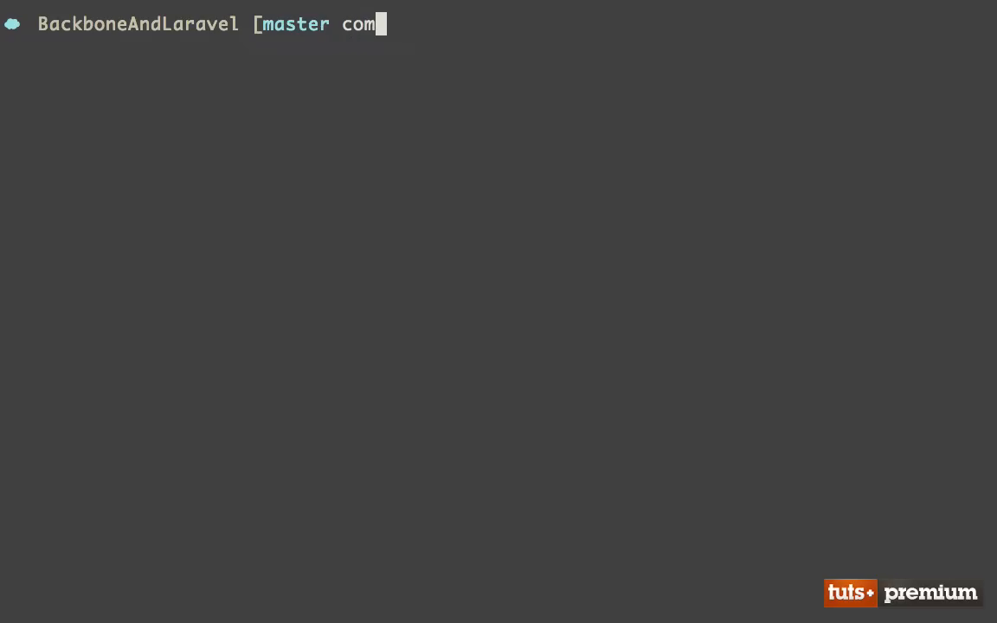
text(poser dump-autol)
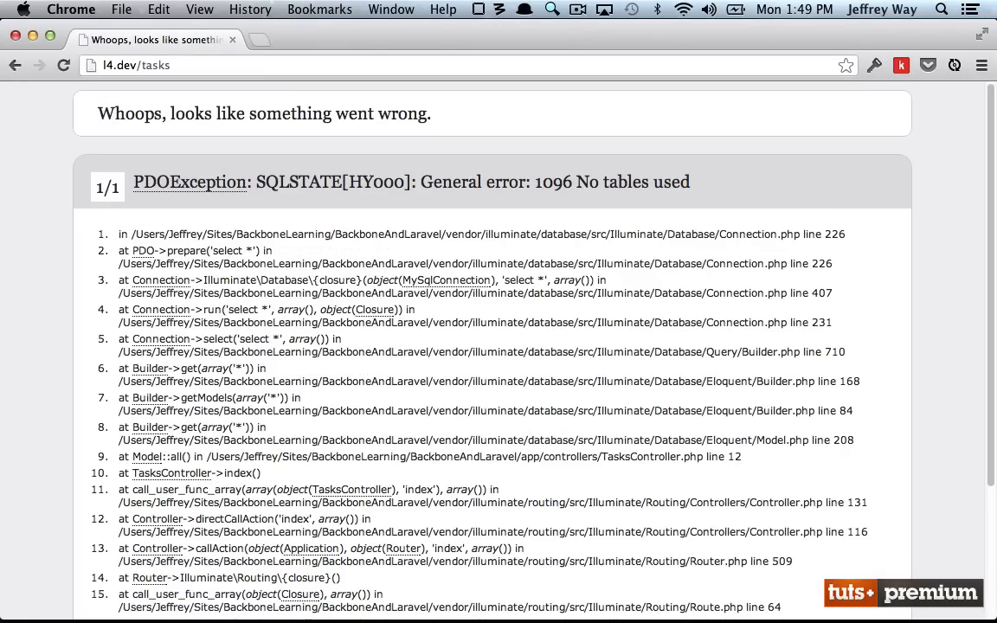
mouse_move(425, 594)
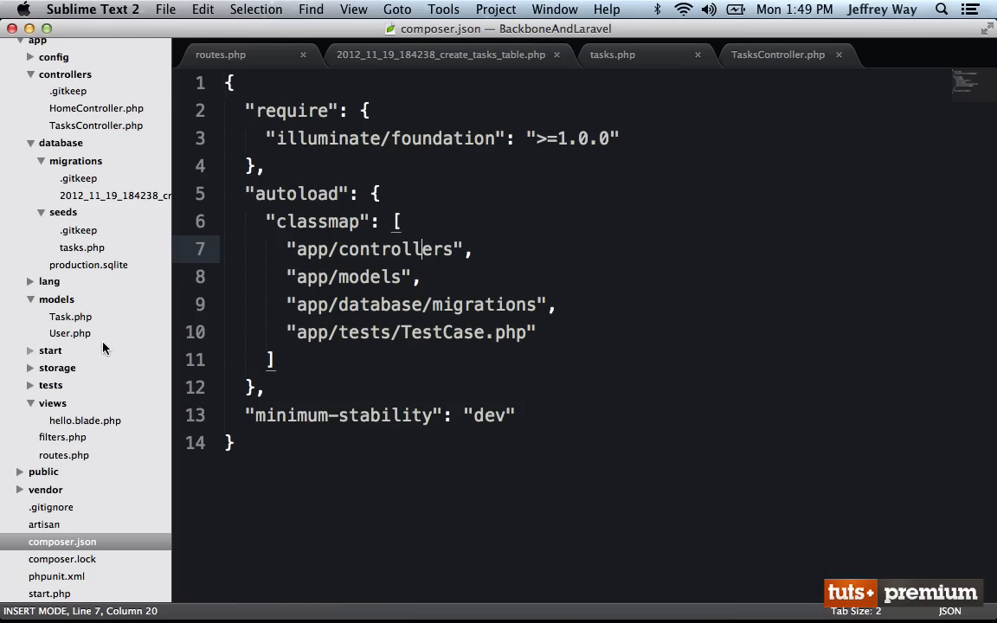
Declare protected $table = 'tasks' in the Task model and save the file.
click(70, 316)
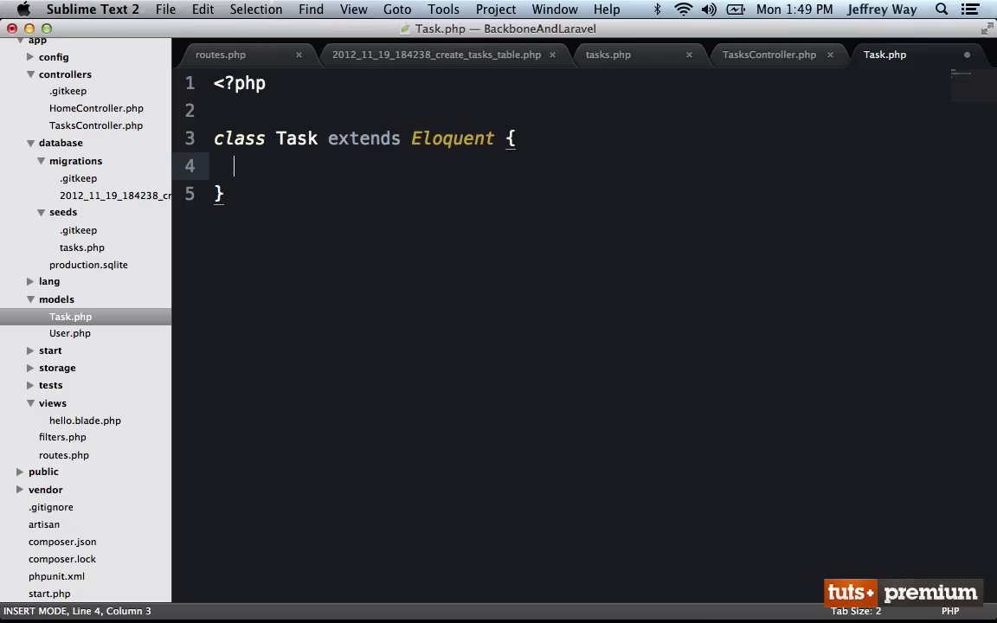
text(protected $table)
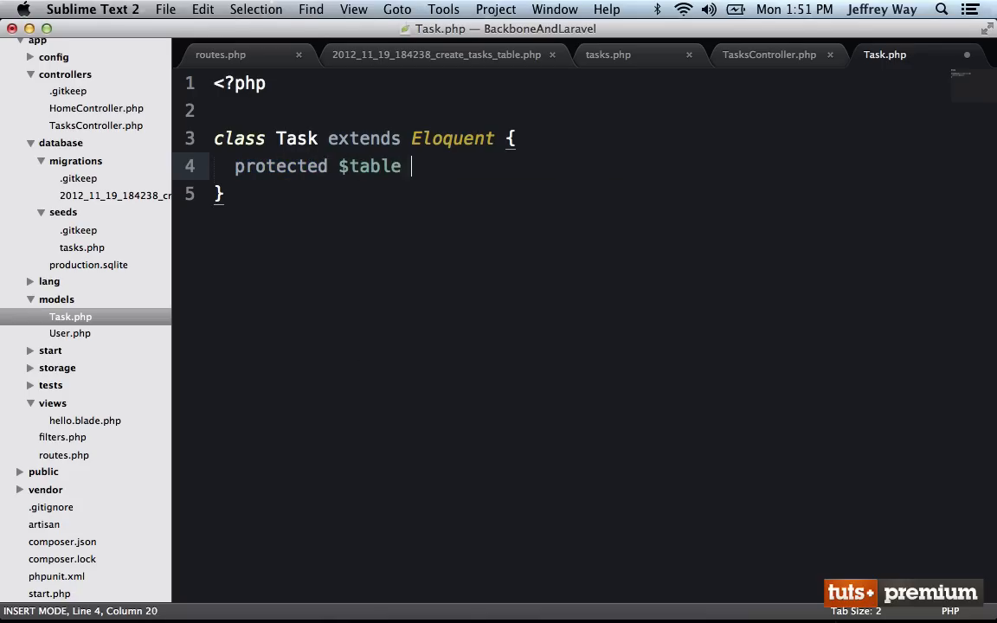
text(= 'tasks';)
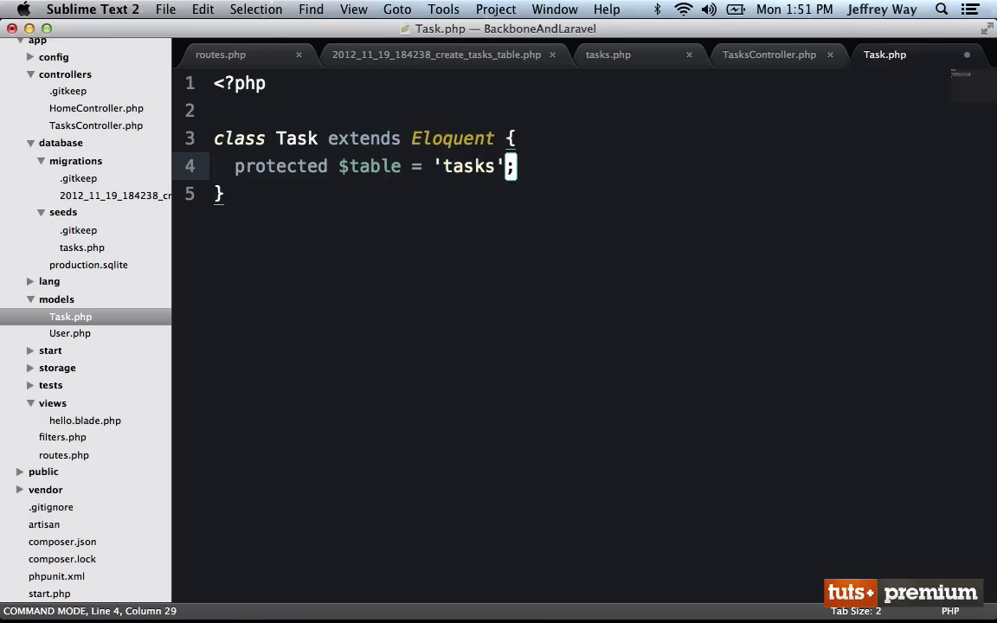
key(V)
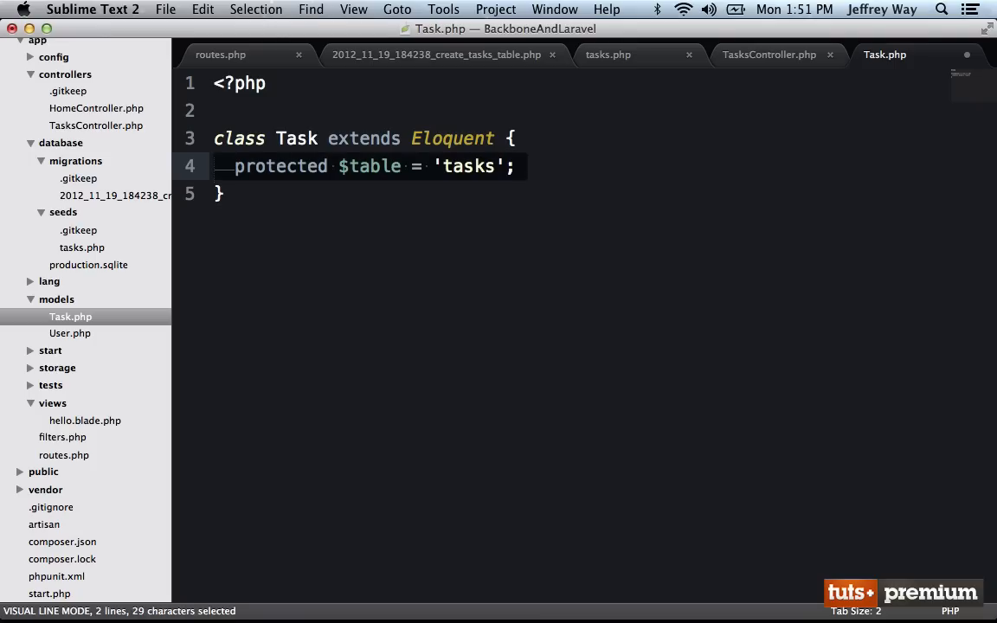
key(cmd+s)
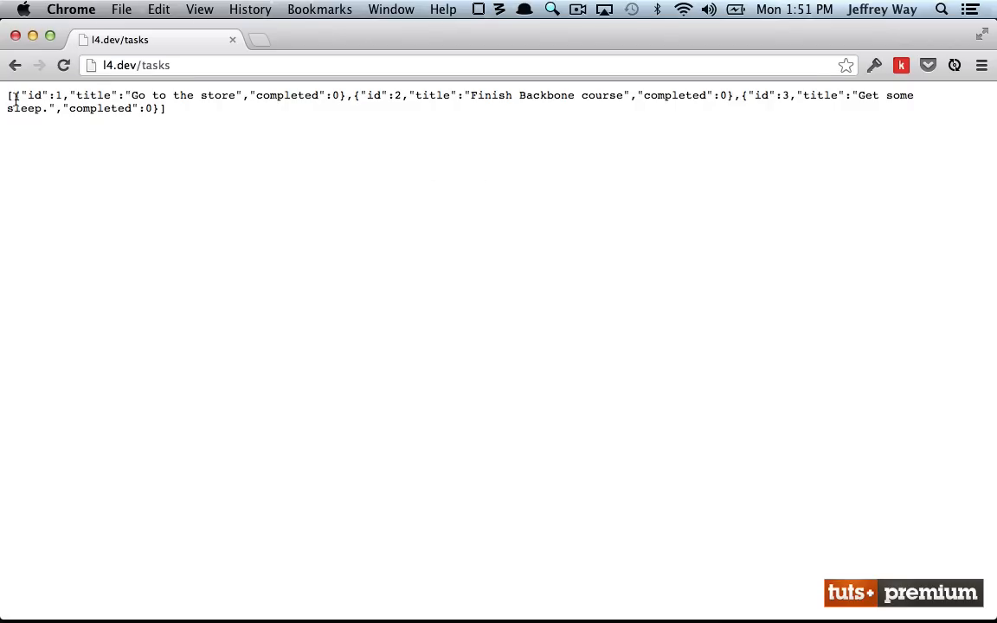
Highlight the first JSON task record in Chrome, then return to the editor.
drag(8, 95, 165, 108)
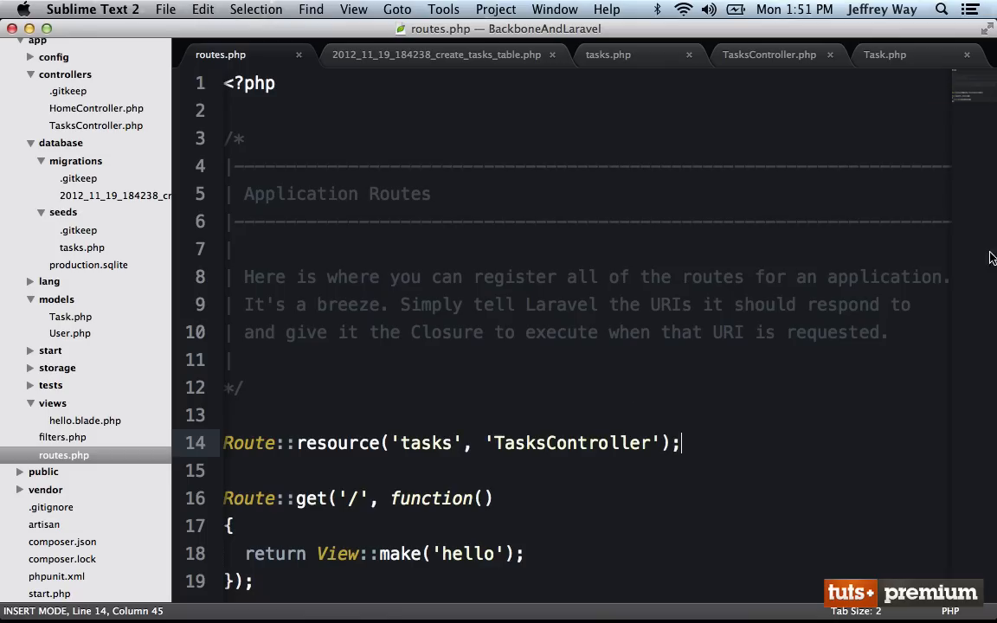
click(774, 55)
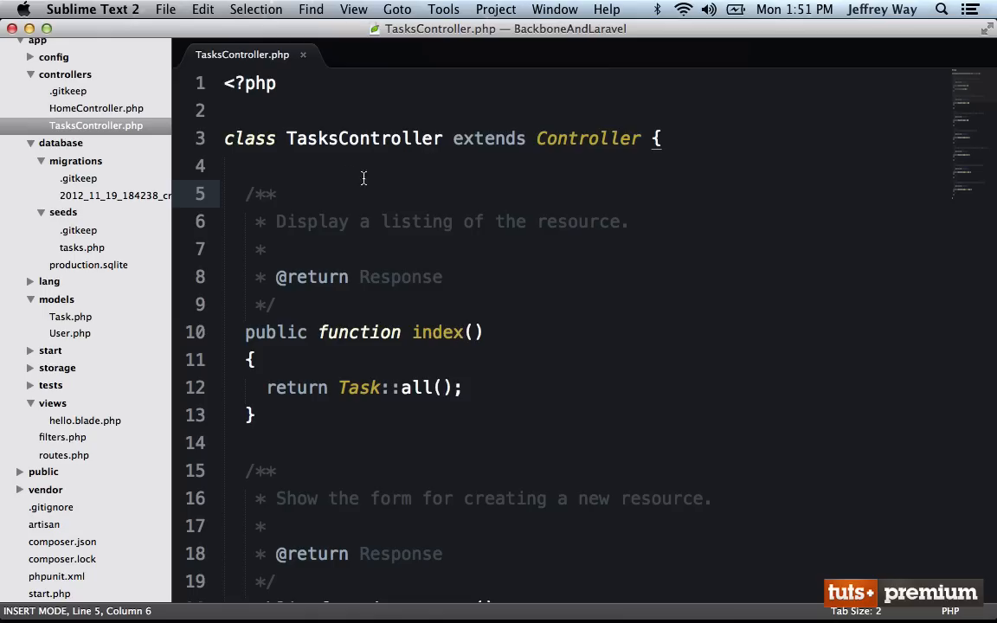
Place the insertion point inside the TasksController class.
click(63, 455)
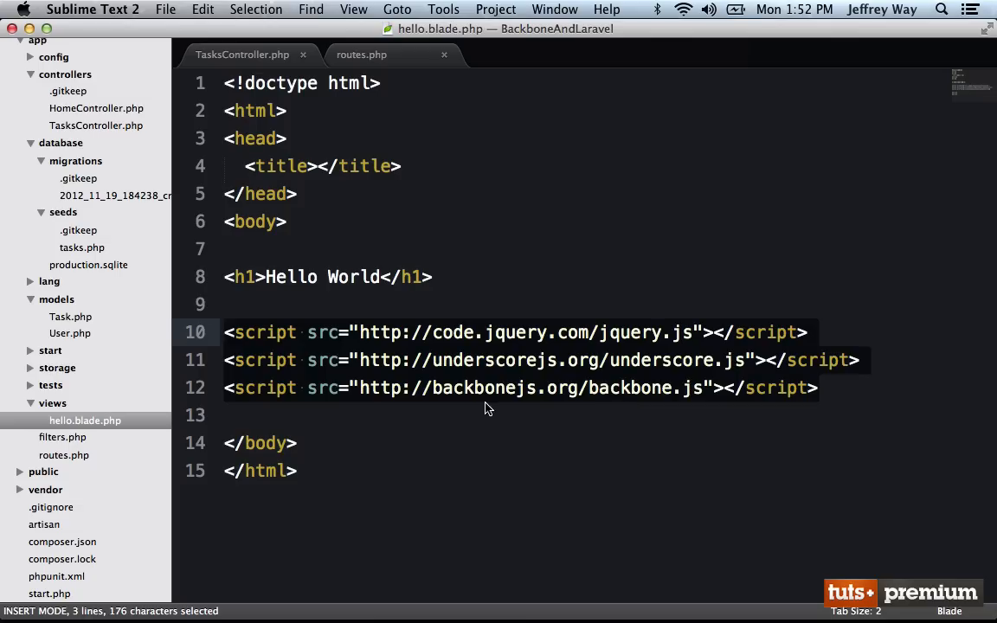
mouse_move(502, 408)
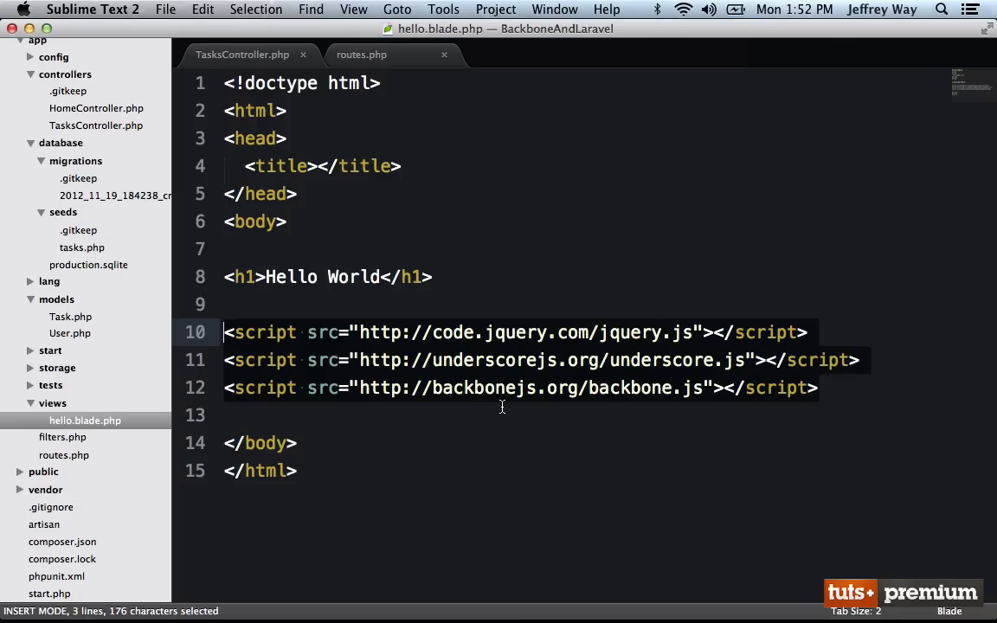
mouse_move(598, 406)
text((function() {)
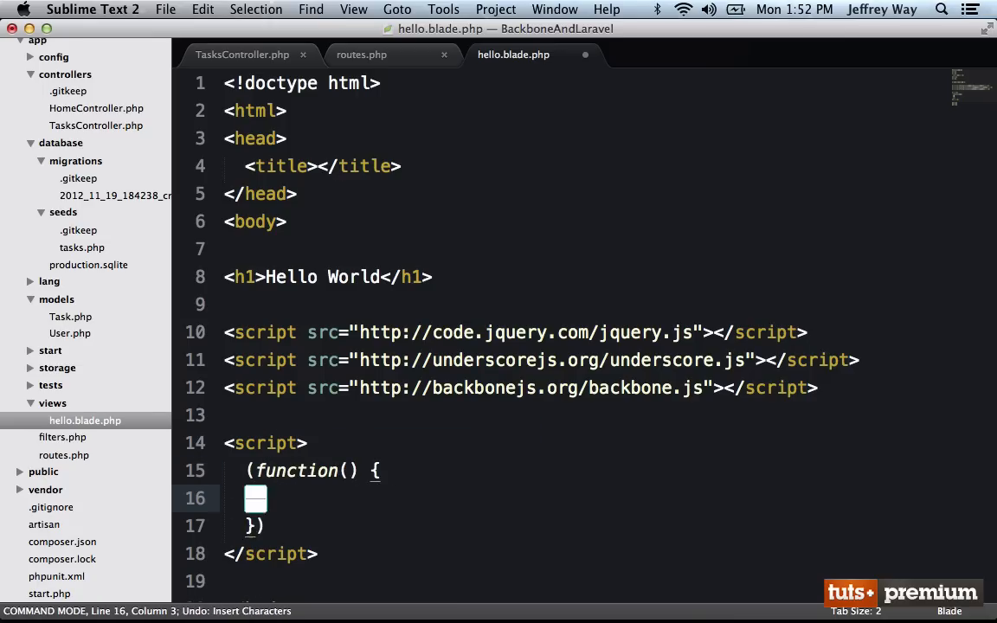
Write an IIFE assigning window.App = {} and begin the Models entry.
text(();)
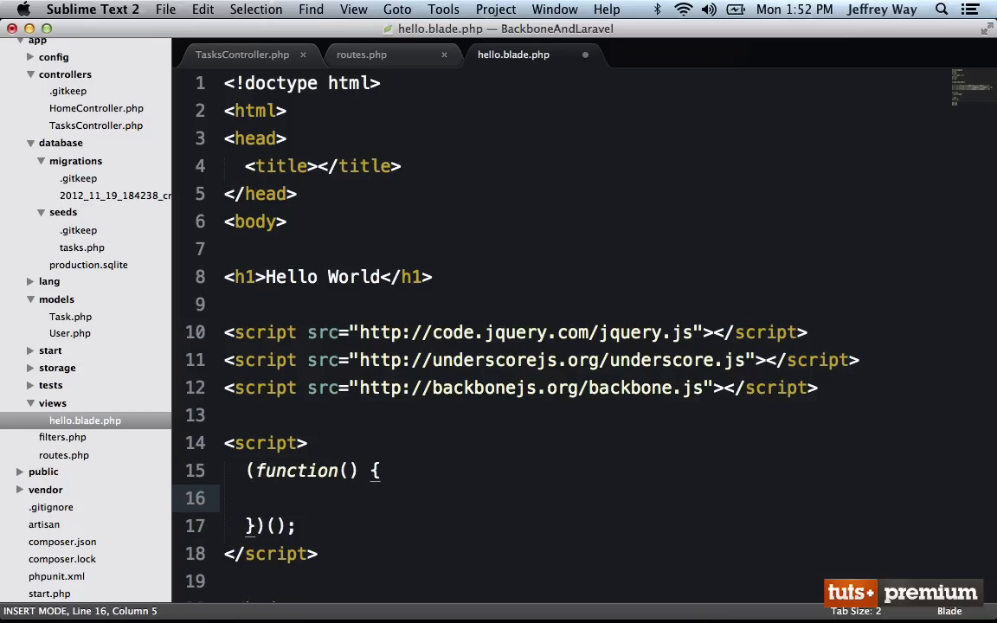
text(window)
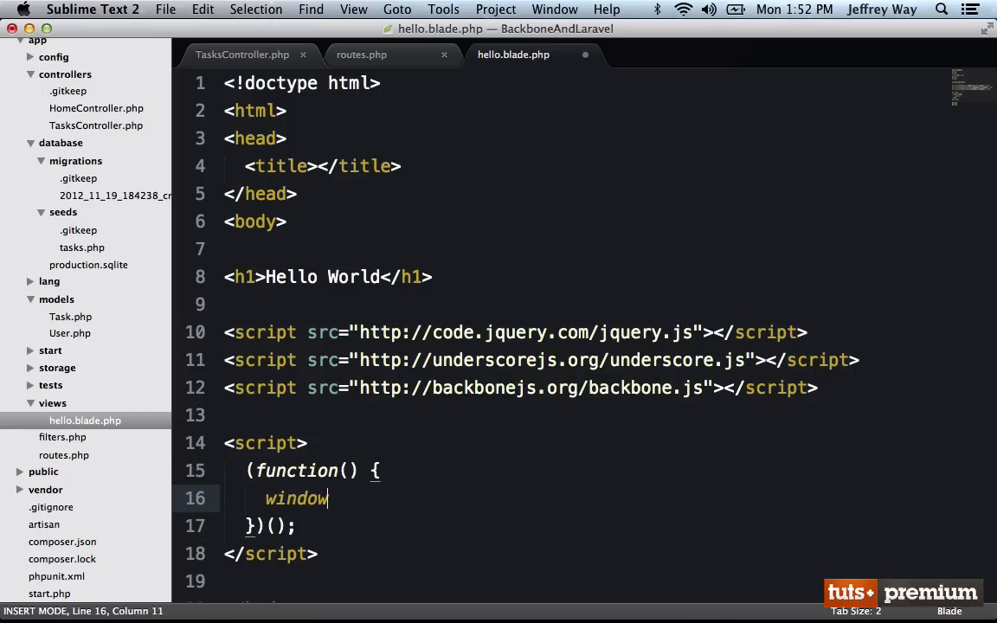
text(.App = {};)
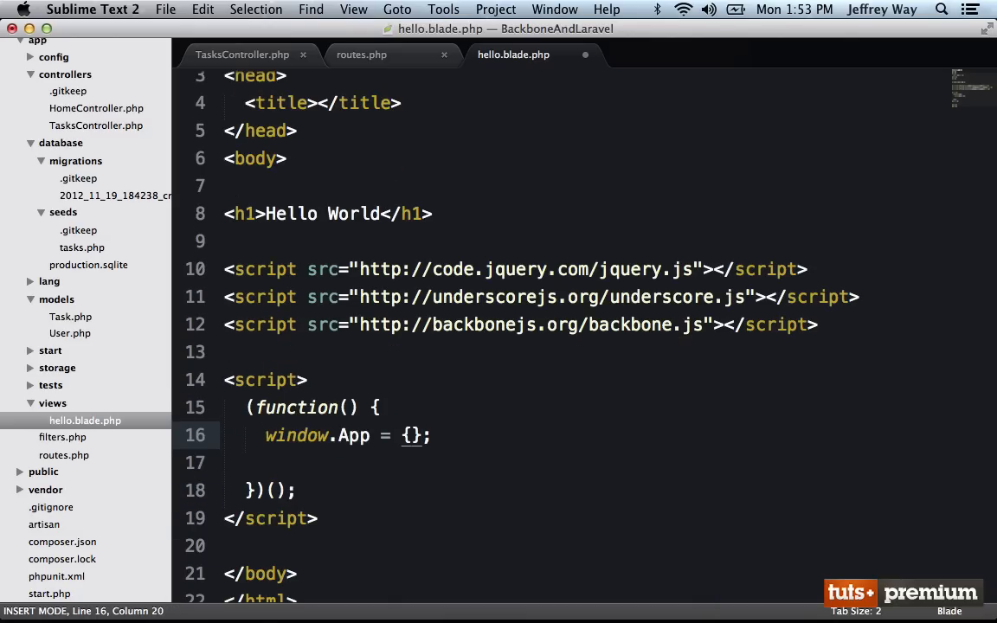
text(Models: {},)
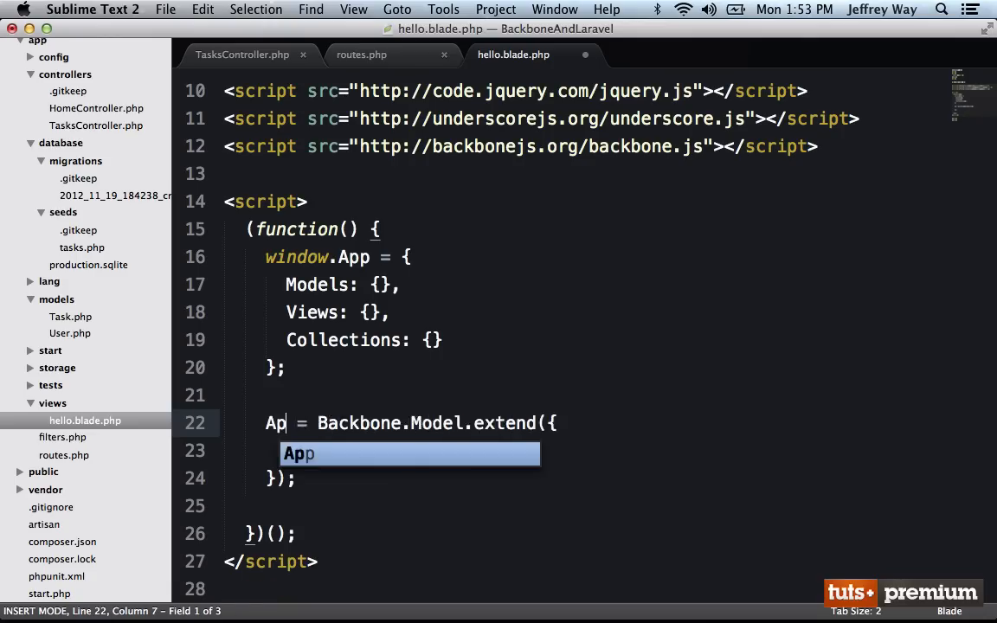
Name the model App.Models.Task, check the migration, and add defaults completed 0, id ''.
text(p.Models.Task)
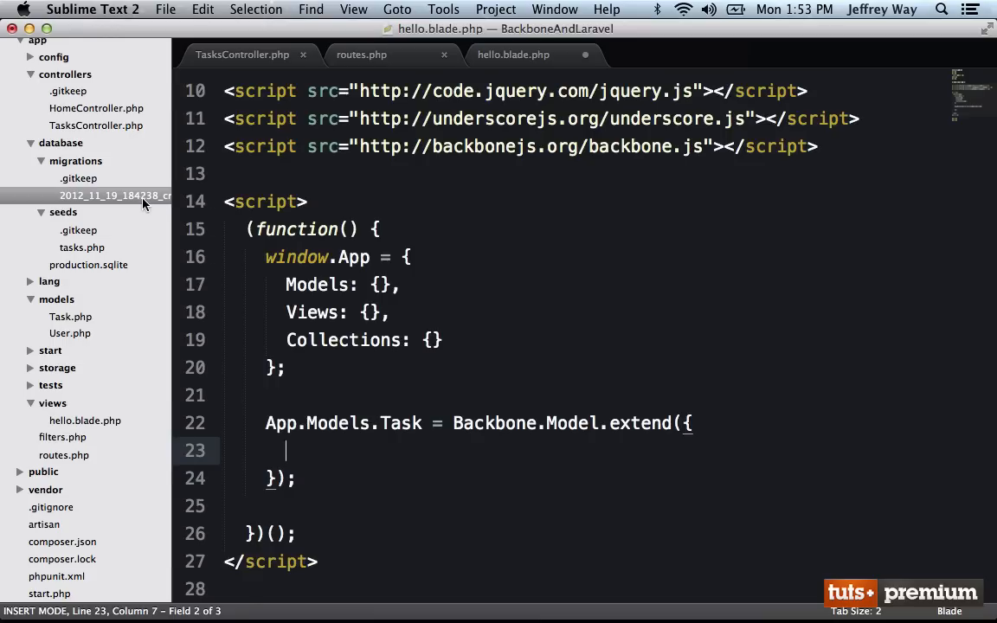
click(104, 195)
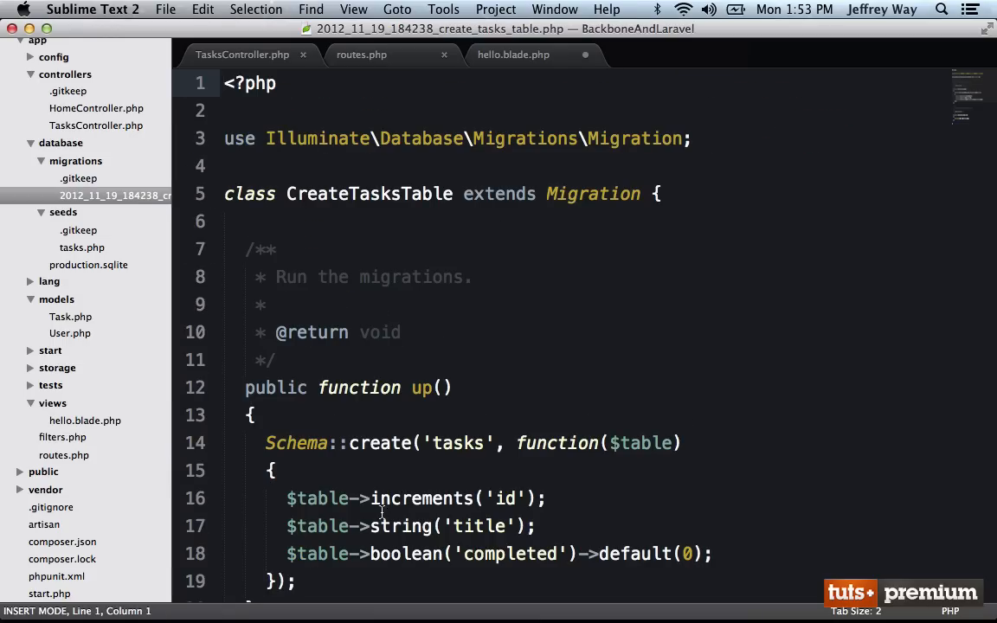
mouse_move(590, 543)
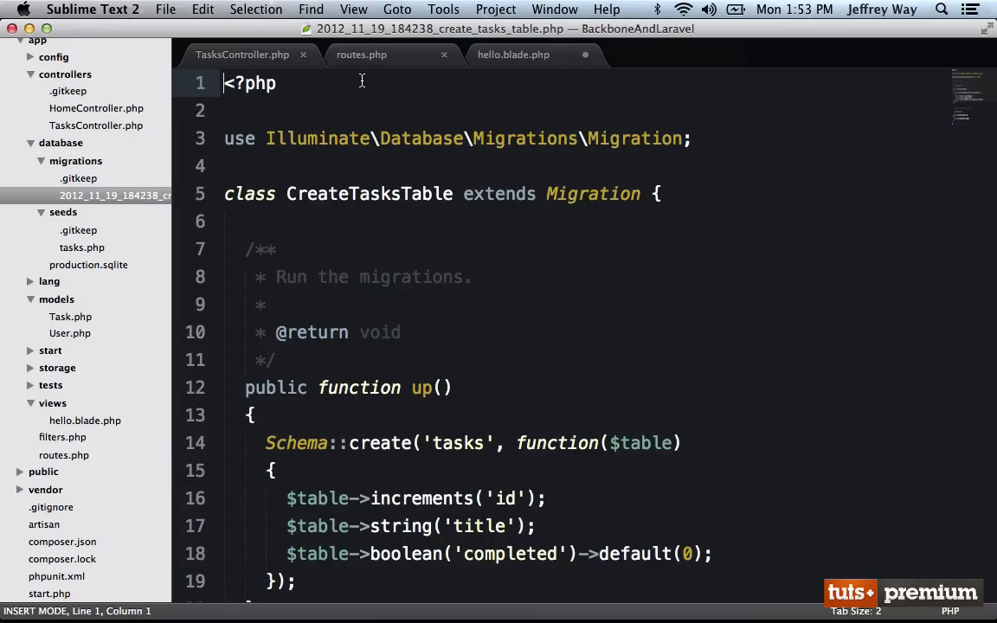
click(511, 54)
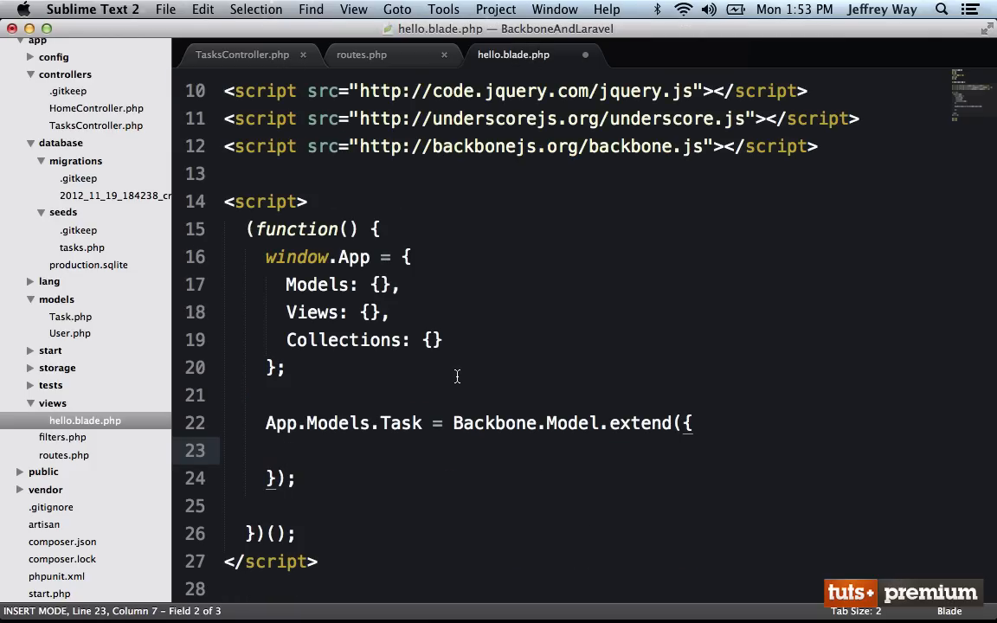
text(defaults: {)
text(title: '',)
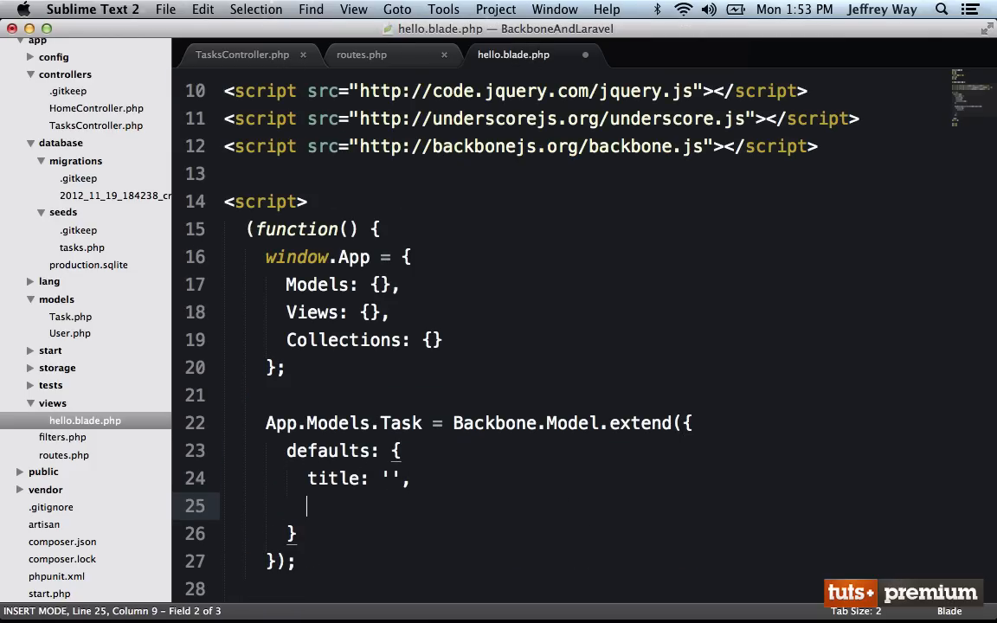
text(completed: 0,)
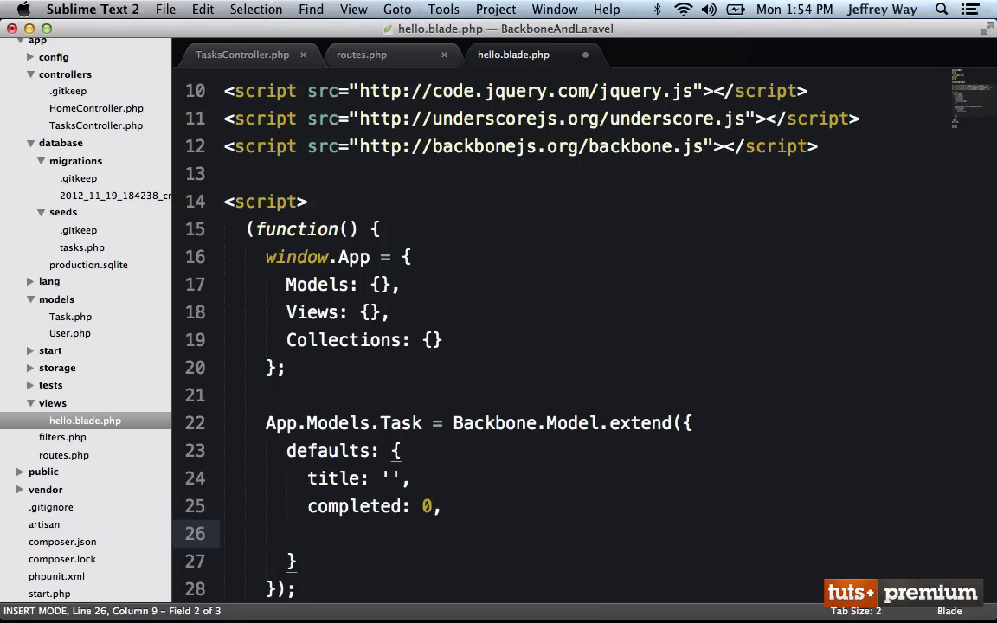
text(id: '')
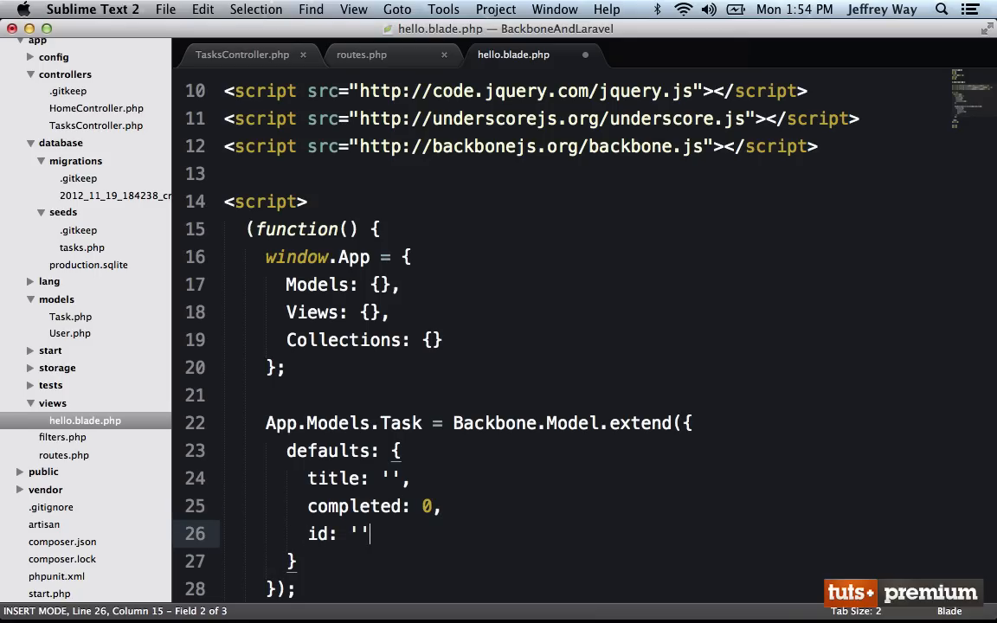
mouse_move(416, 360)
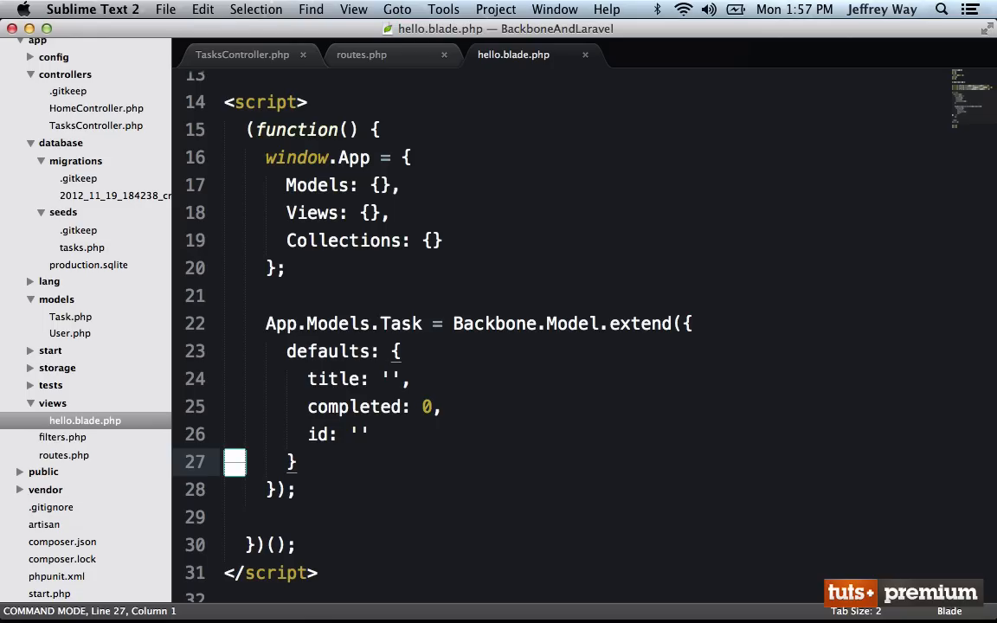
mouse_move(381, 545)
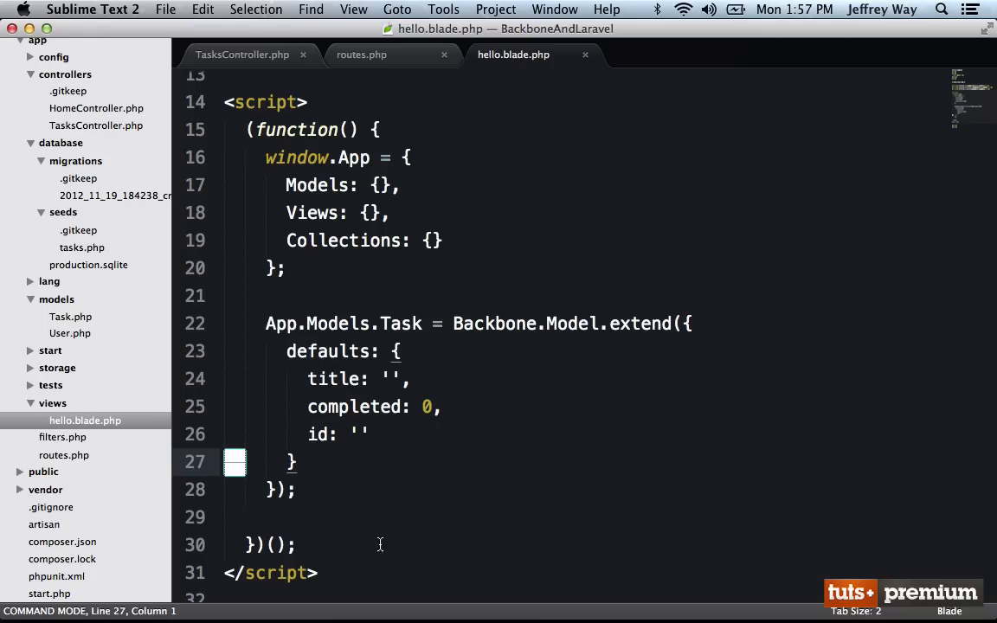
mouse_move(462, 550)
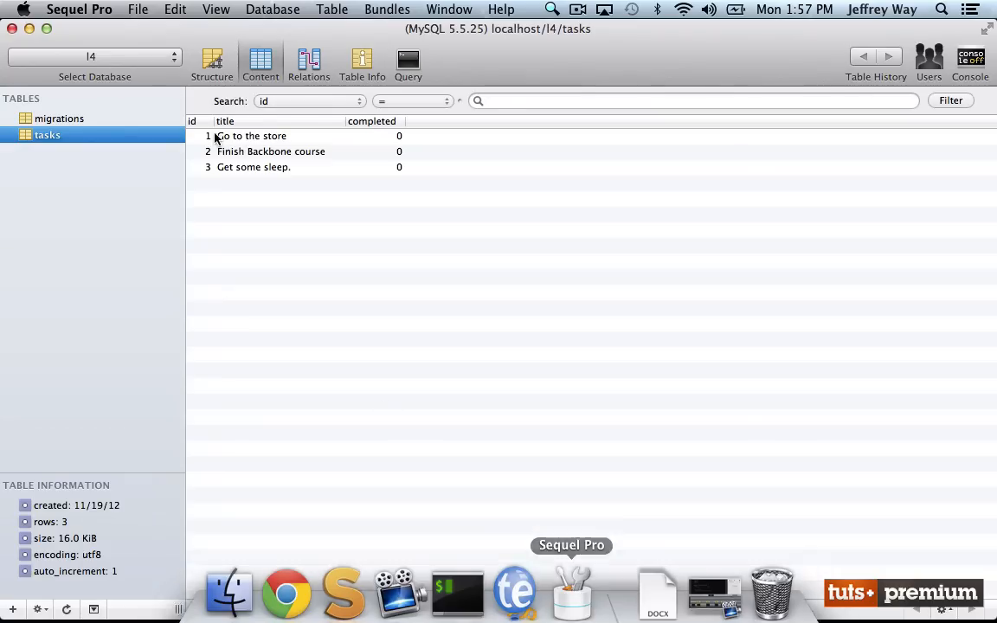
Return from Sequel Pro to the code editor.
click(251, 136)
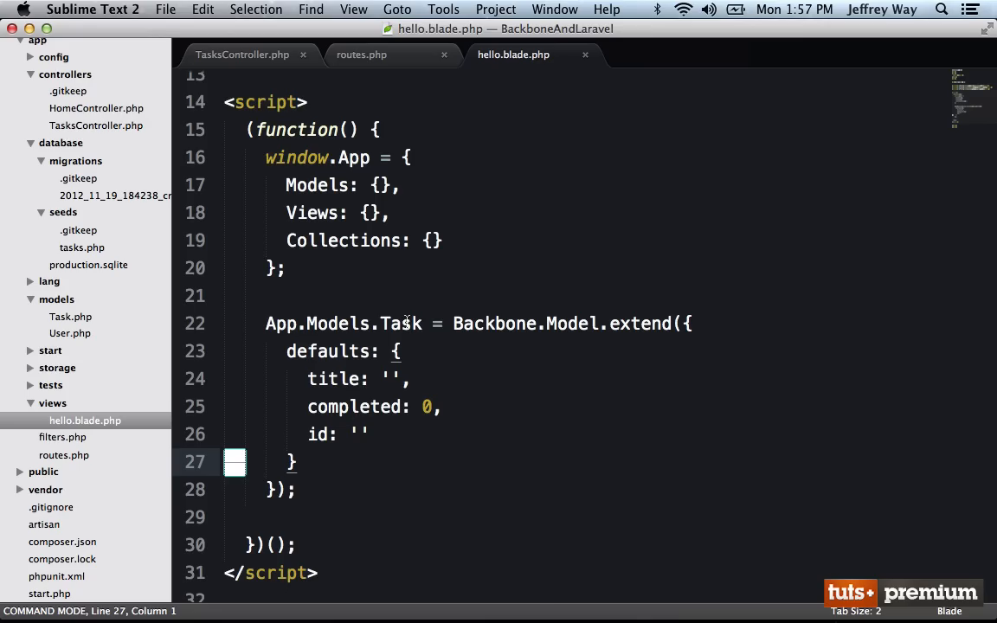
mouse_move(286, 582)
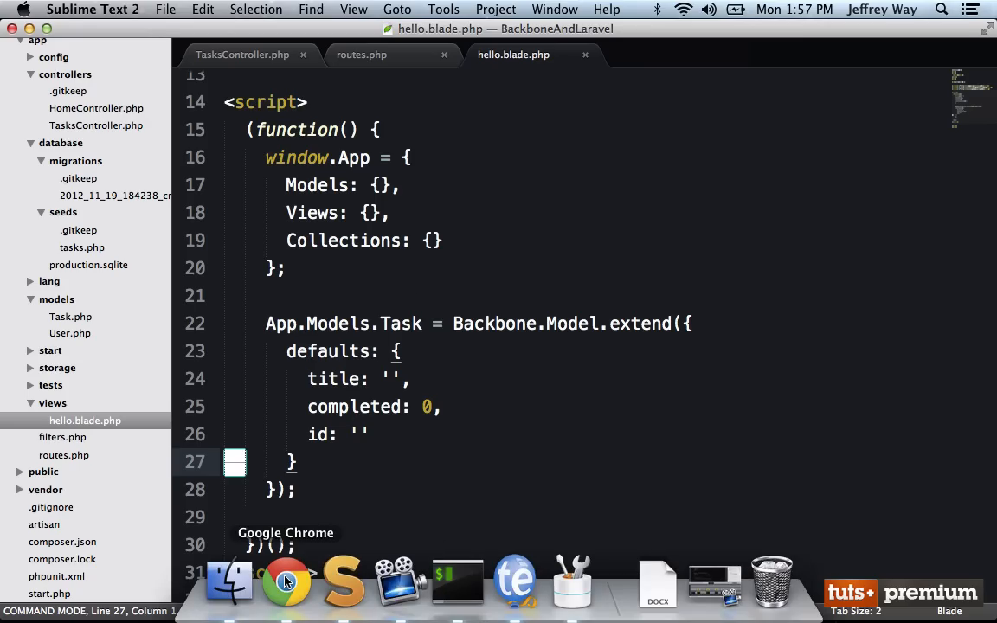
In the Chrome console, create task = new App.Models.Task({ id: 1 }).
click(287, 582)
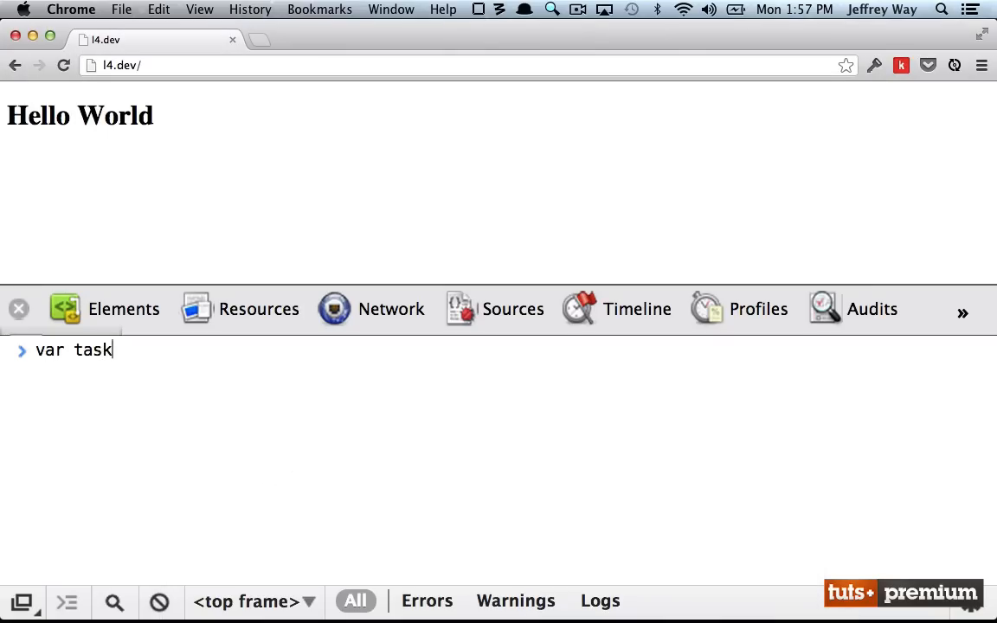
text(= new)
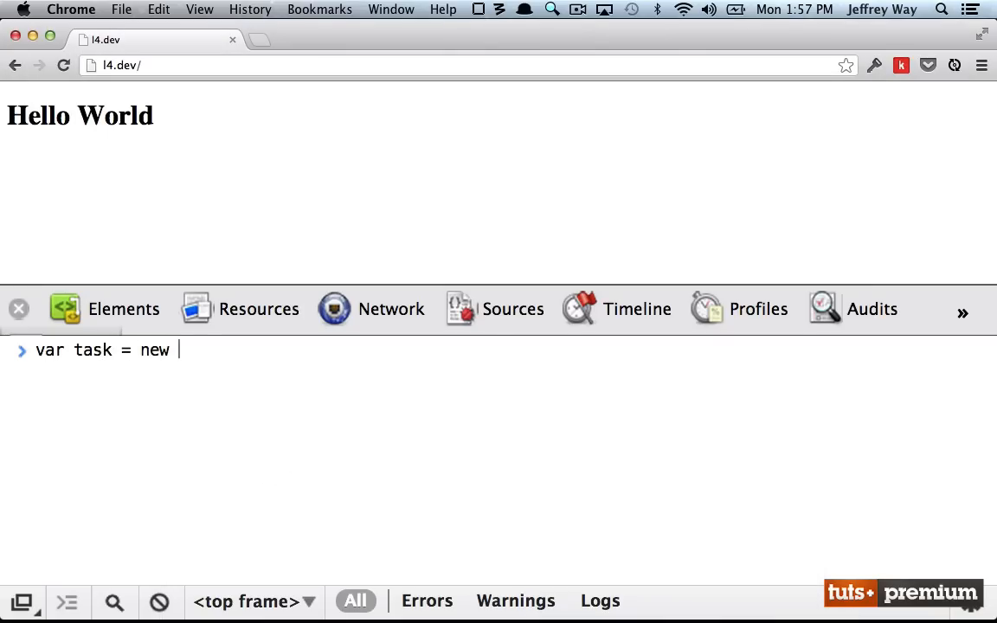
text(App.Models.Task)
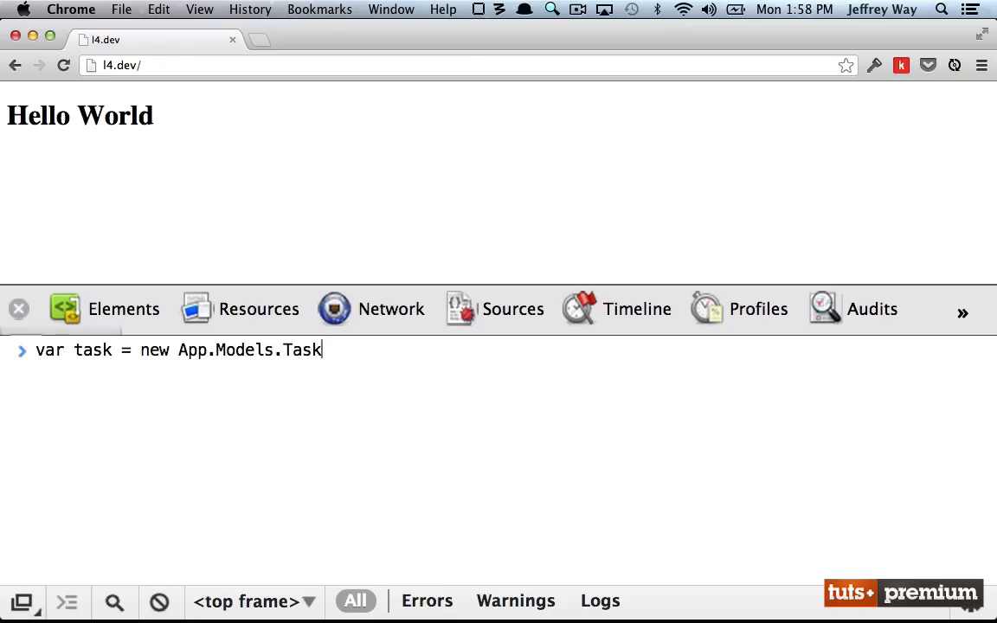
text(({ id)
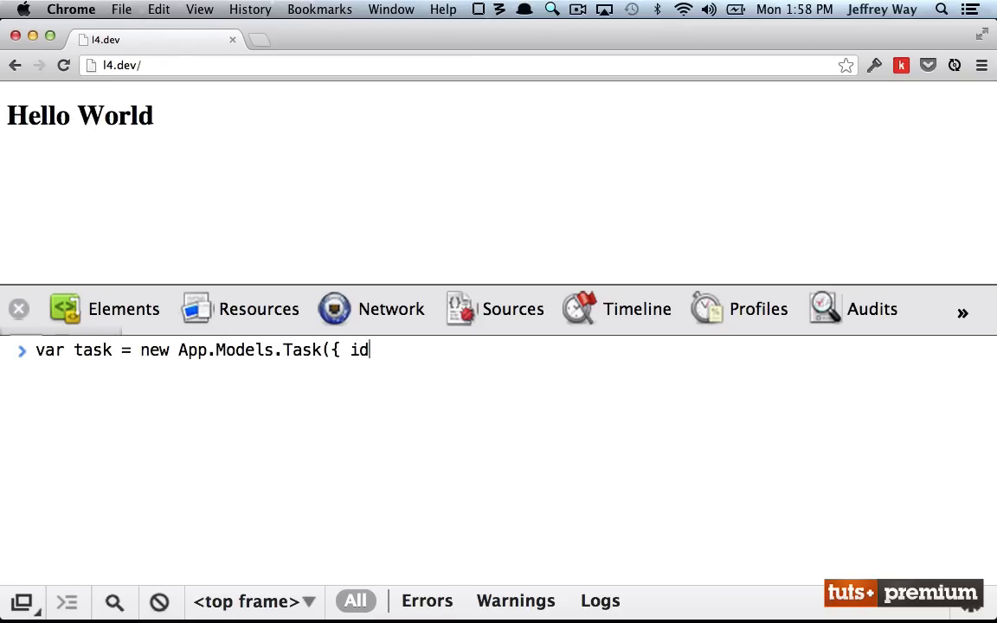
text(: 1 });)
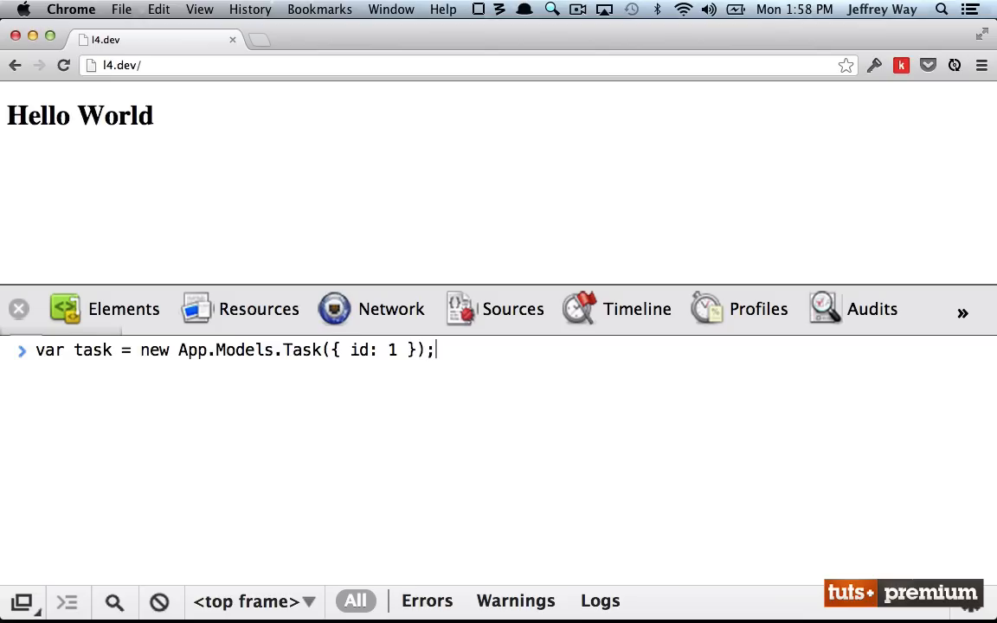
mouse_move(418, 359)
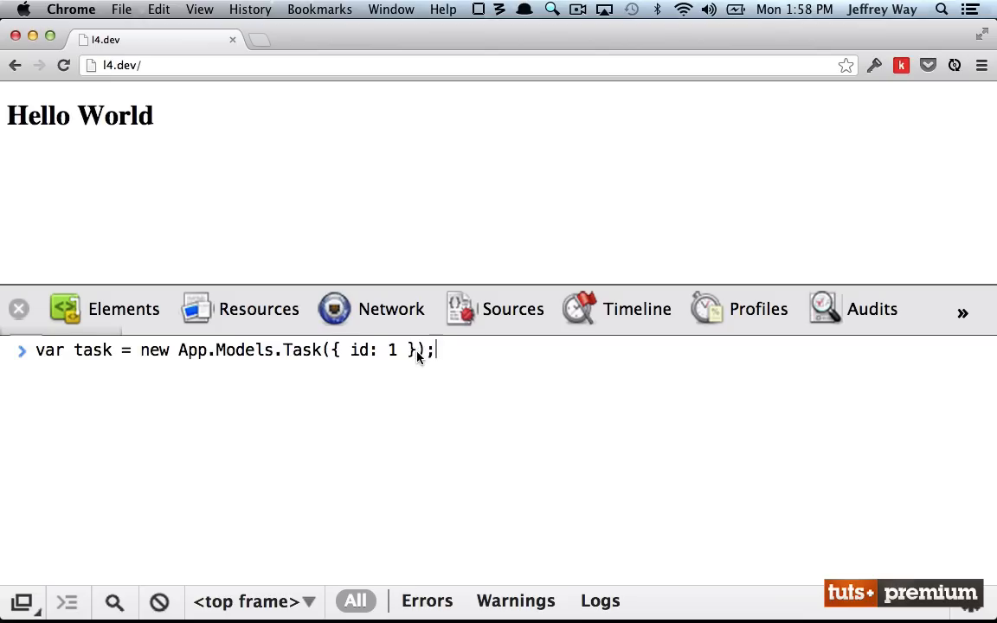
mouse_move(470, 366)
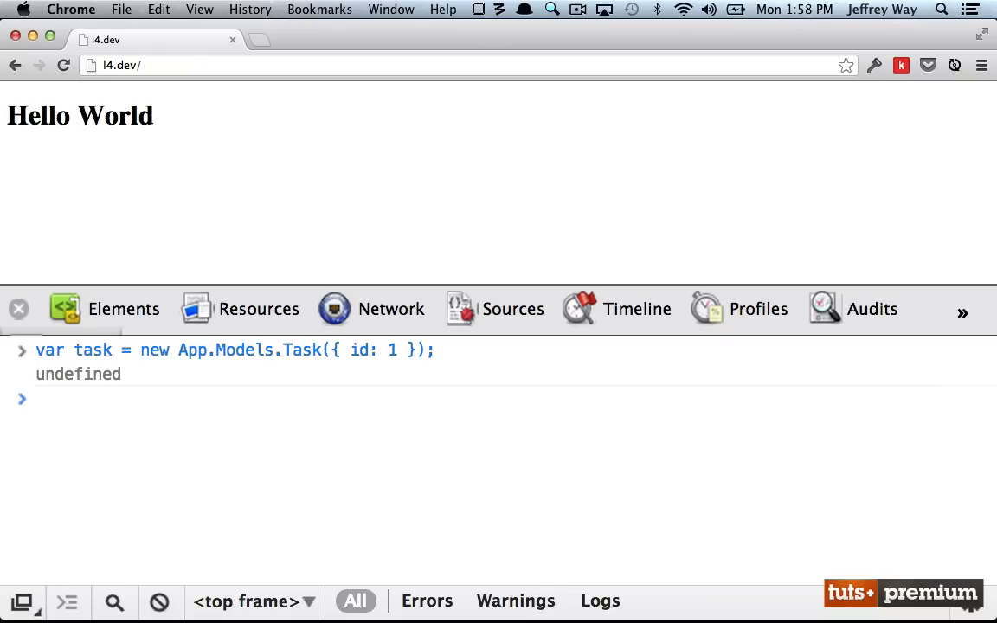
Inspect the task's attributes and run task.fetch(), which fails for lacking a url.
text(task)
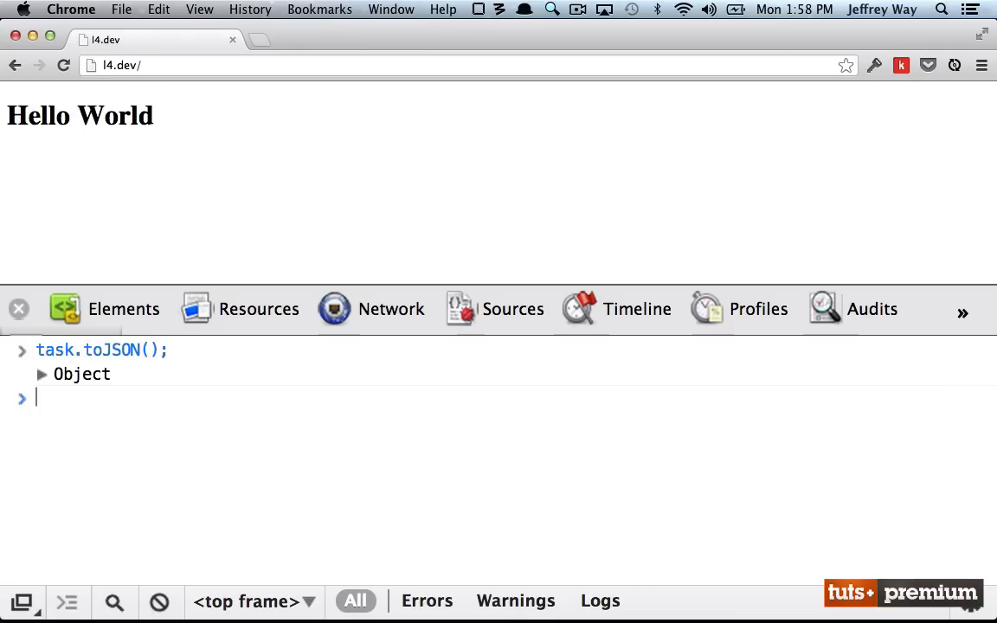
click(40, 374)
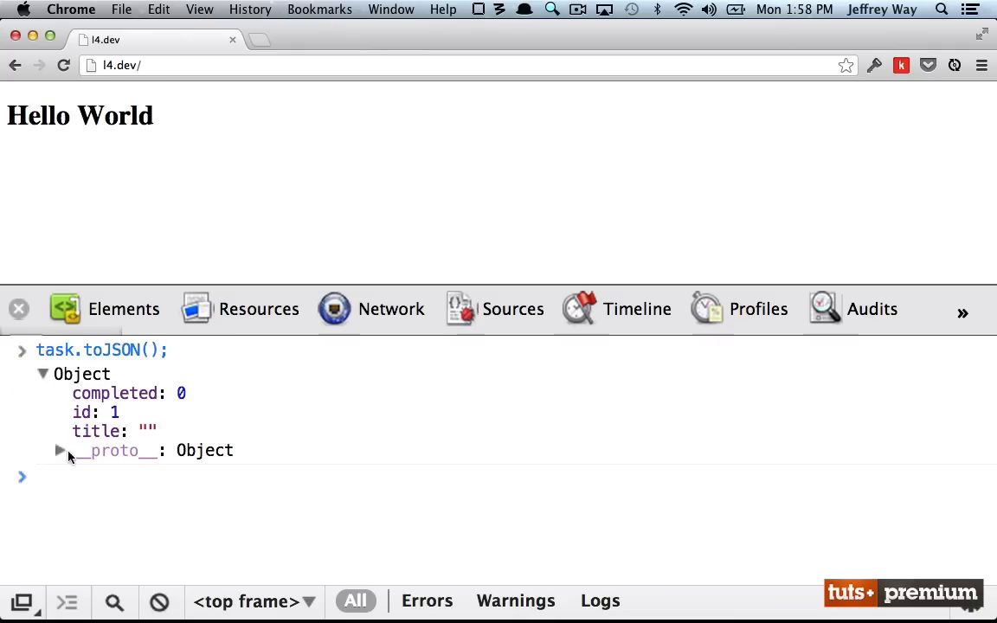
text(task.fet)
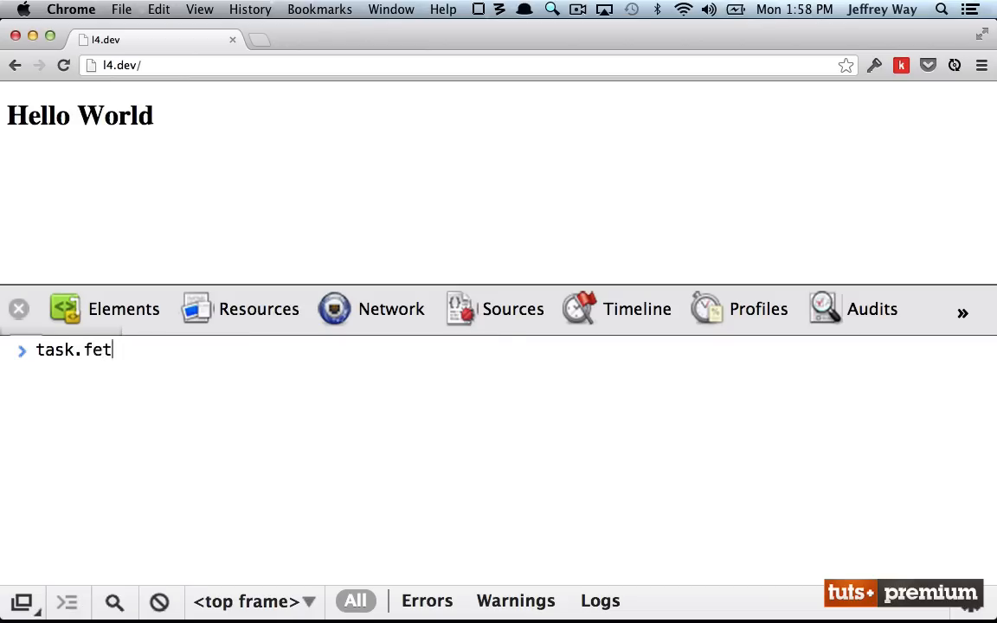
key(Enter)
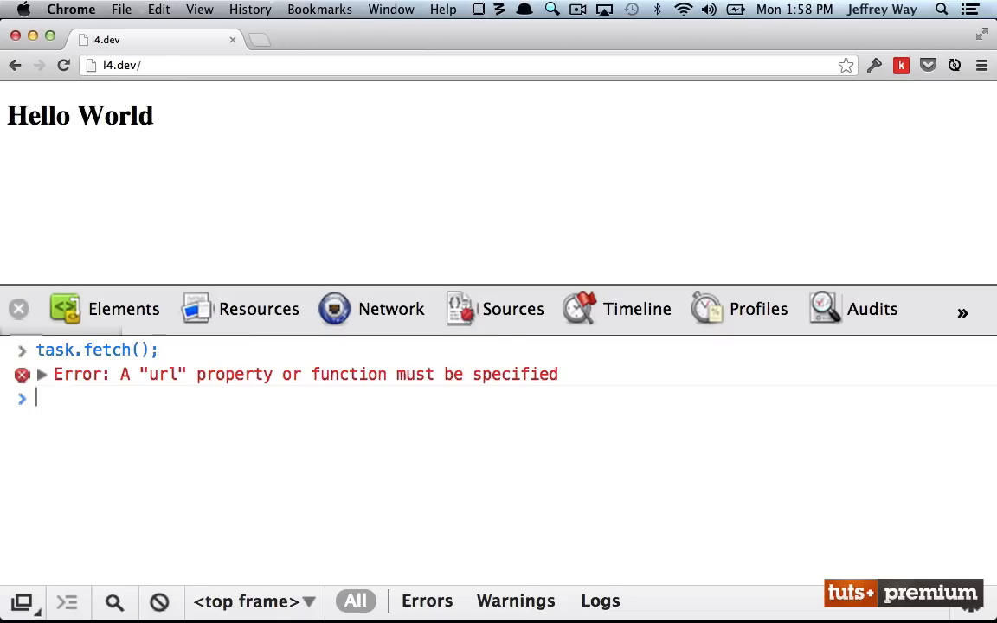
mouse_move(144, 421)
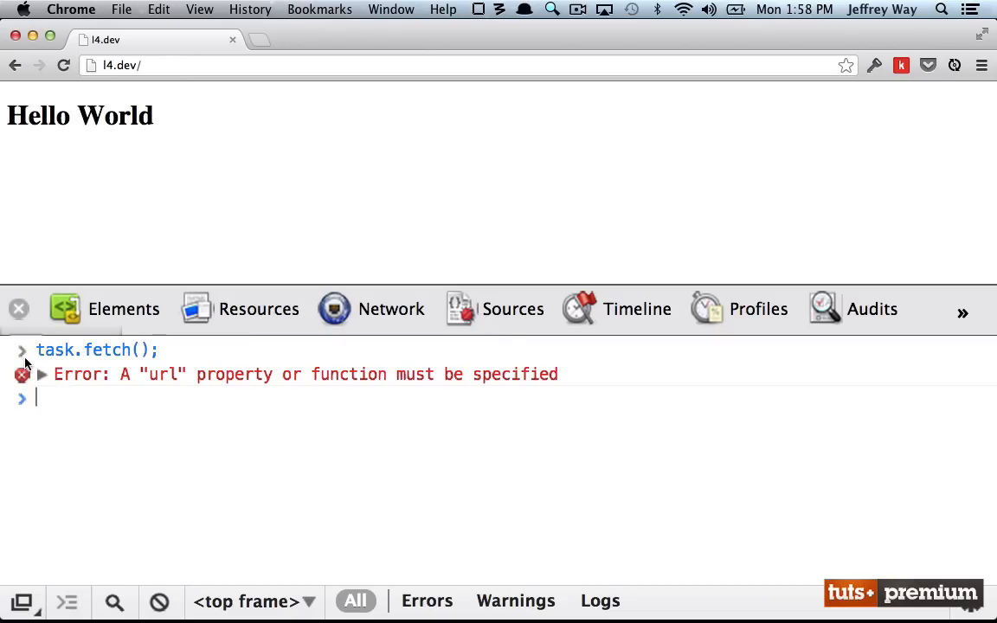
click(41, 374)
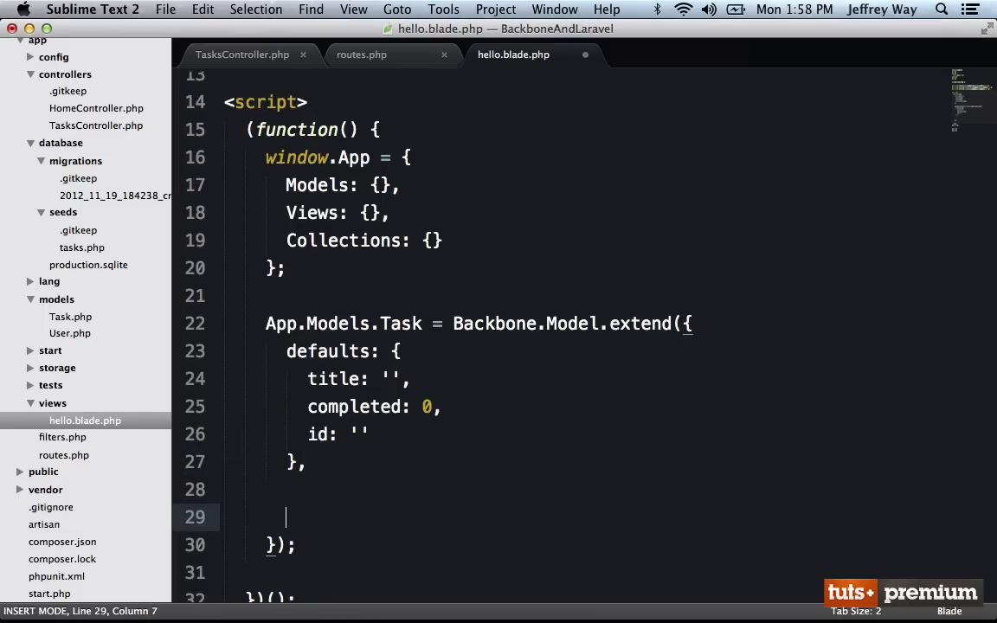
Add urlRoot: 'tasks' to App.Models.Task and head back to Chrome.
text(url)
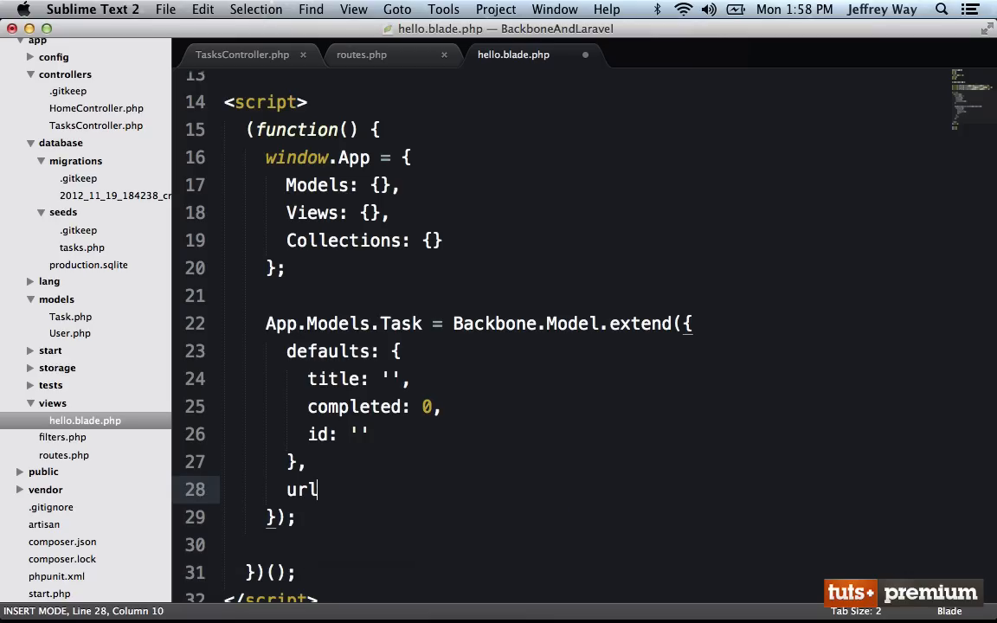
text(Root: '')
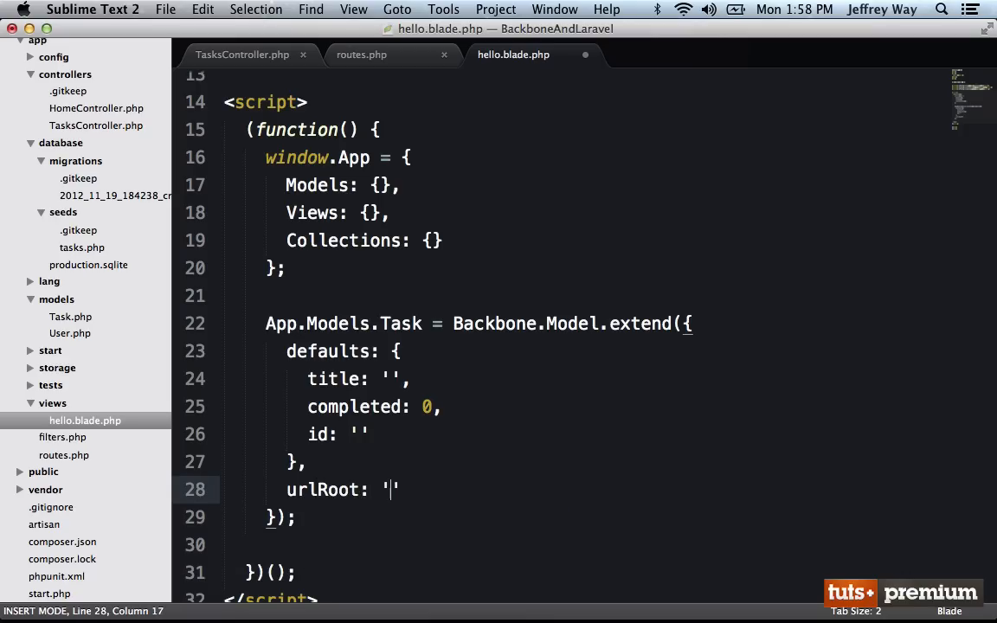
text(tasks)
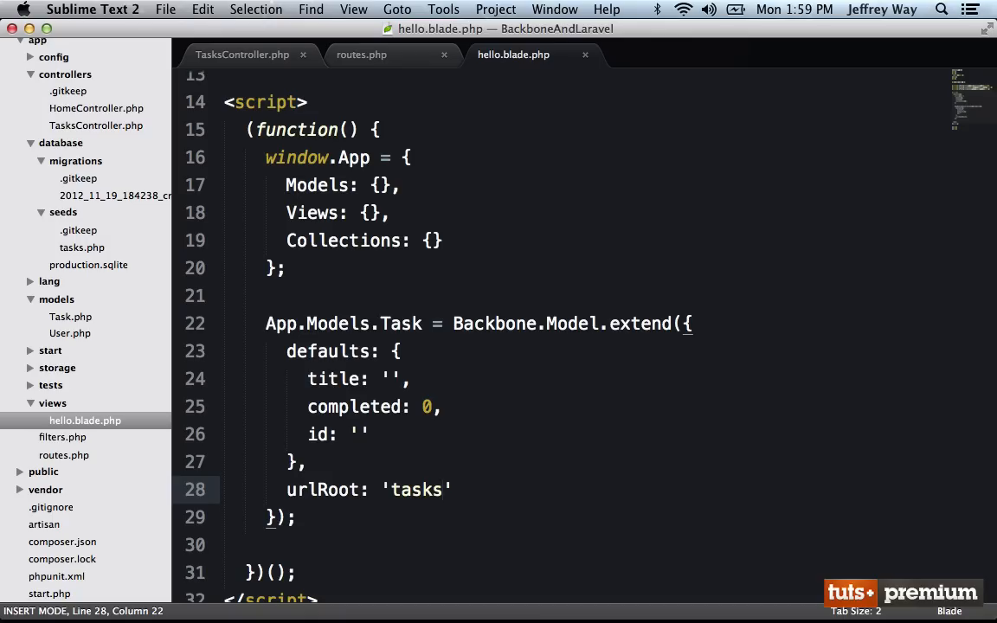
click(159, 9)
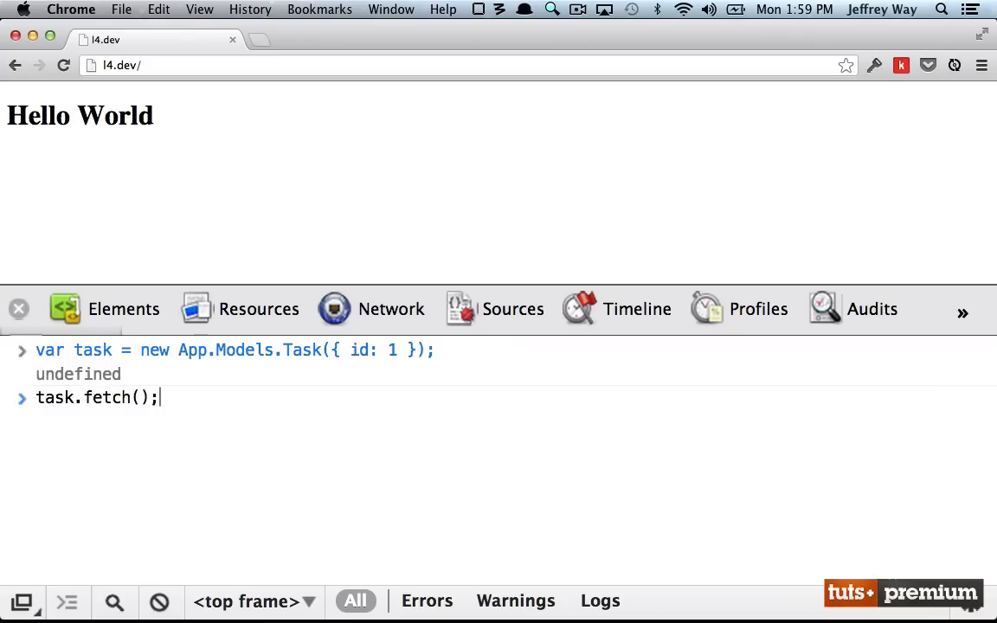
Run task.fetch() and inspect the GET request to tasks/1 in the Network panel.
key(Enter)
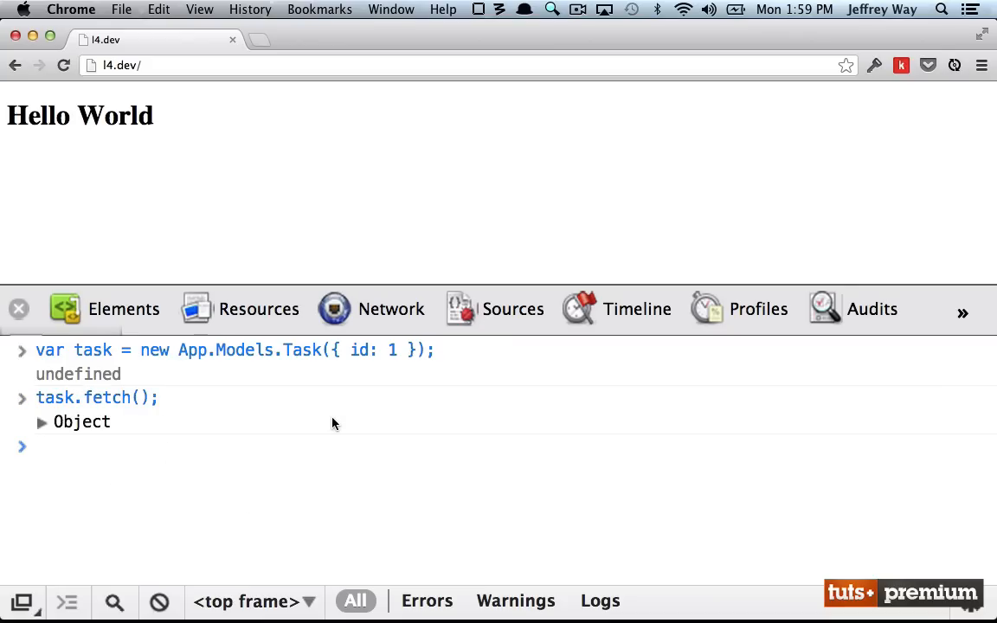
click(41, 422)
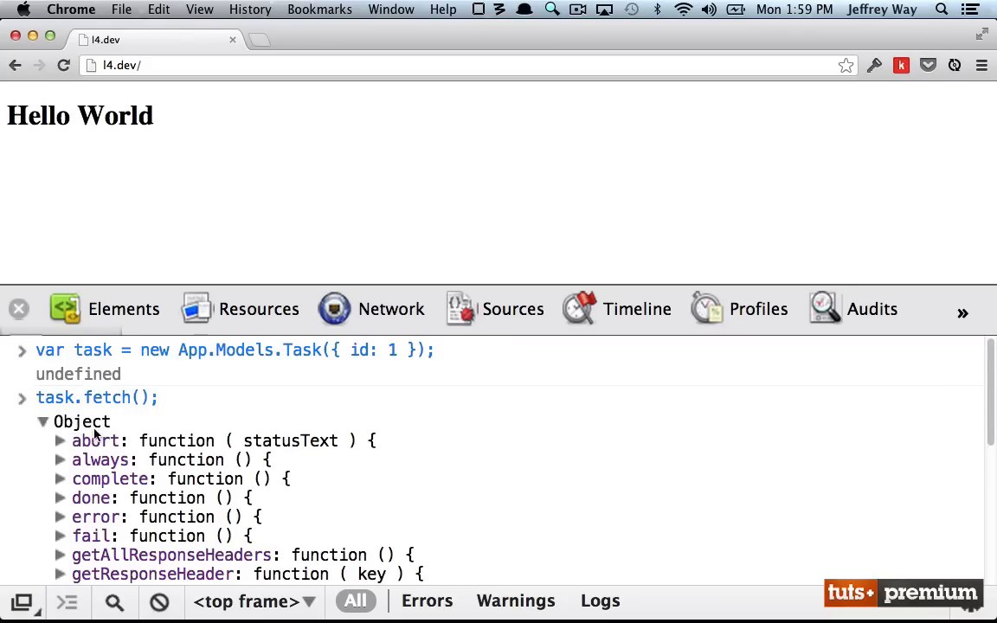
mouse_move(138, 459)
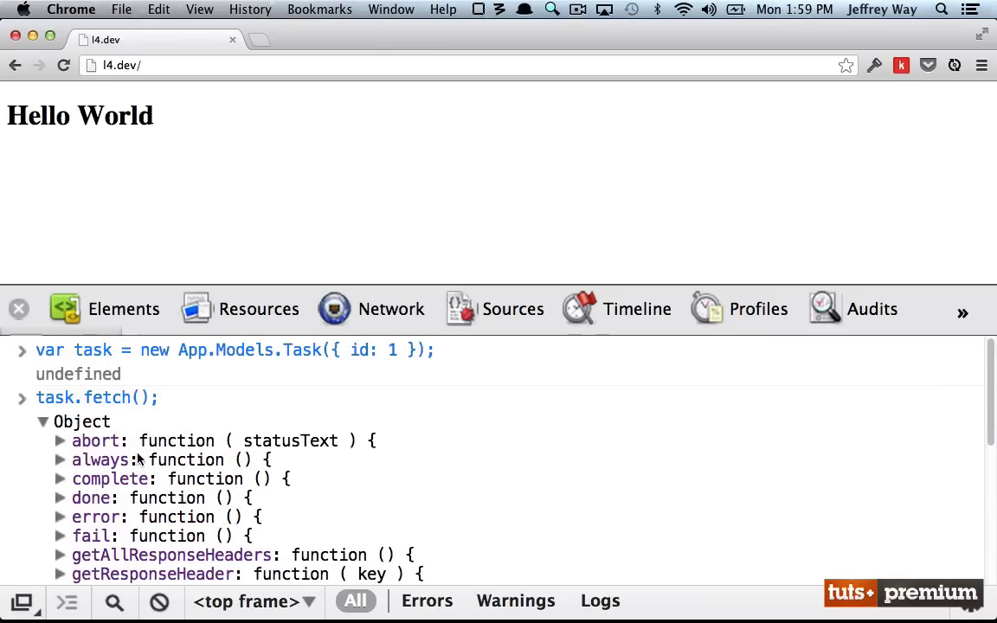
click(391, 310)
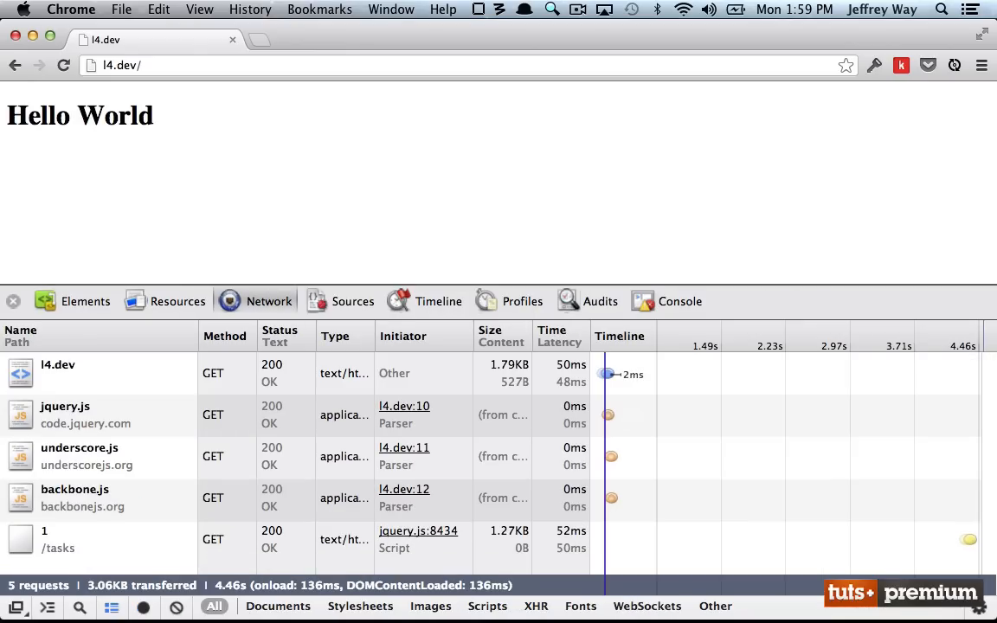
click(54, 547)
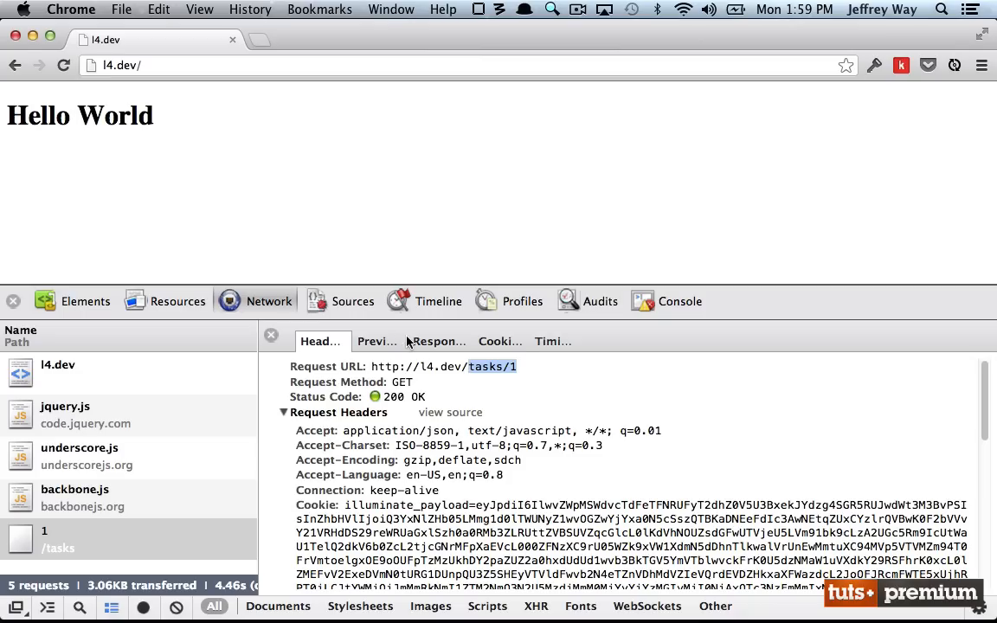
click(439, 341)
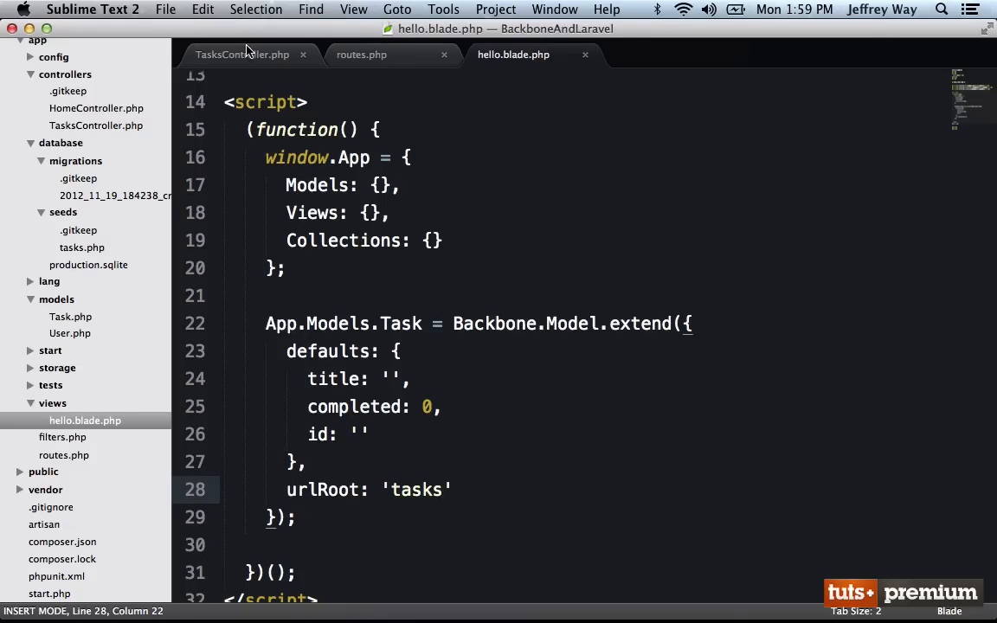
Begin a return 'hey ther… statement in TasksController's show($id) method.
click(245, 54)
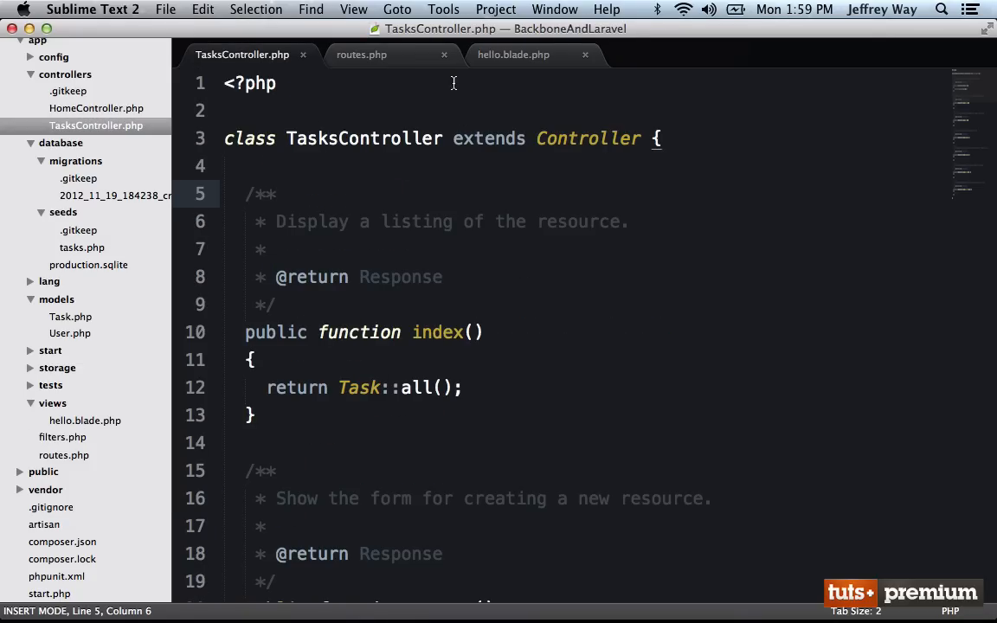
scroll(down, 3)
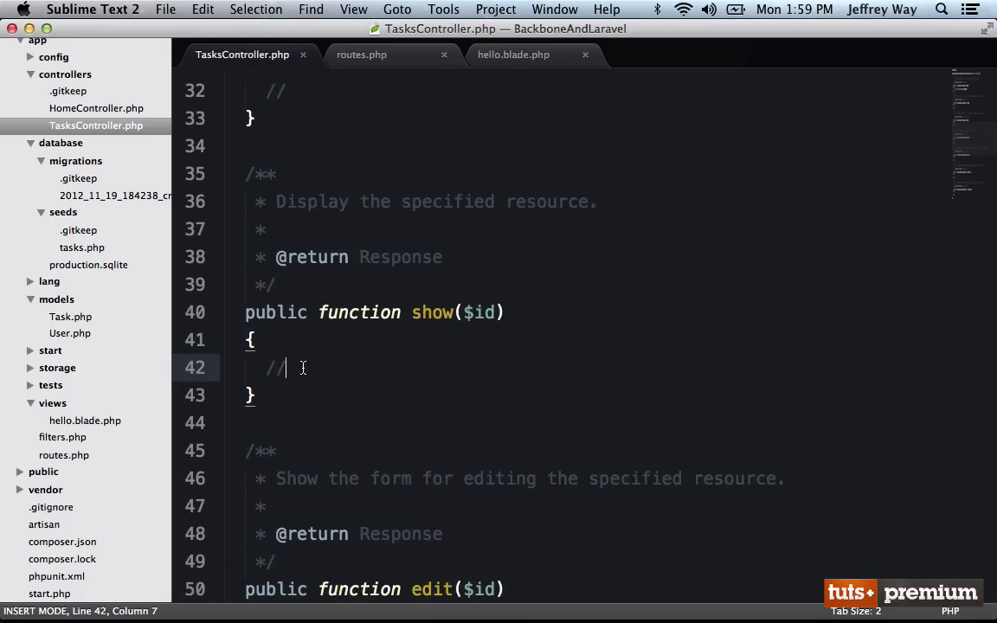
text(re)
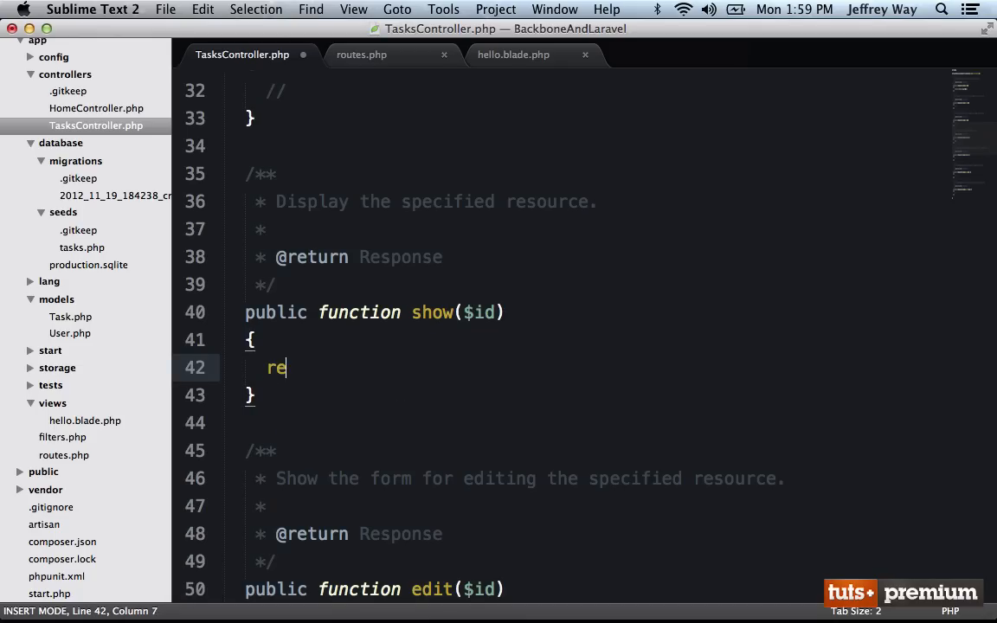
text(turn 'hey ther)
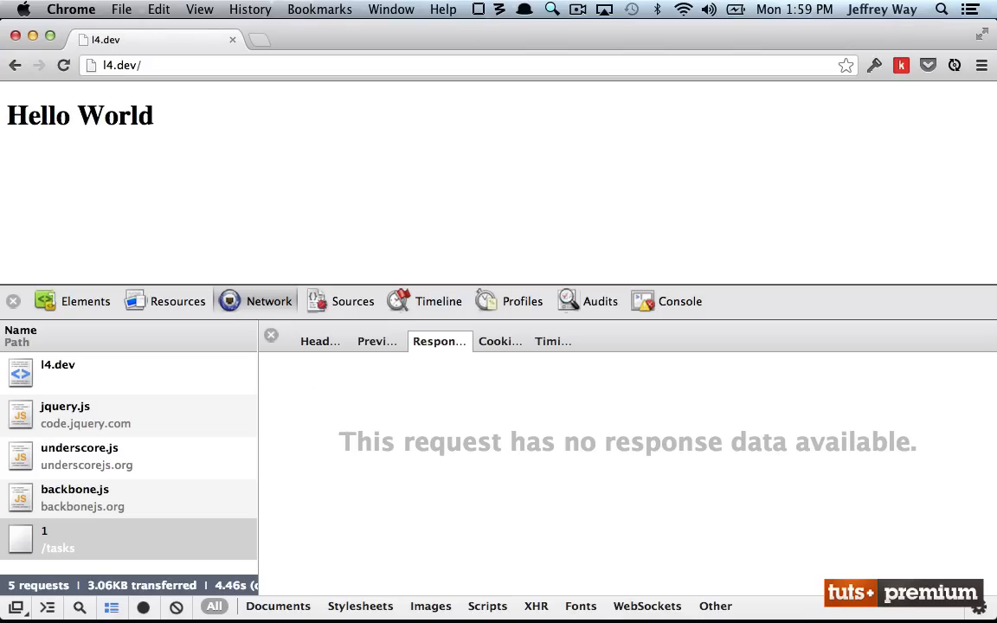
Check the tasks/1 response, which shows no data, then return to the console.
click(680, 302)
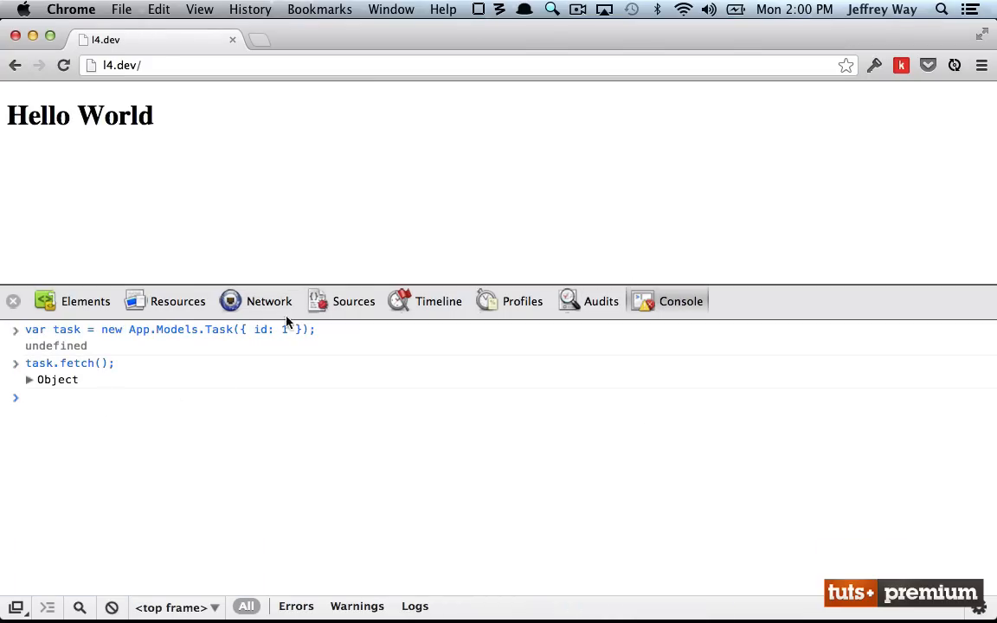
click(269, 301)
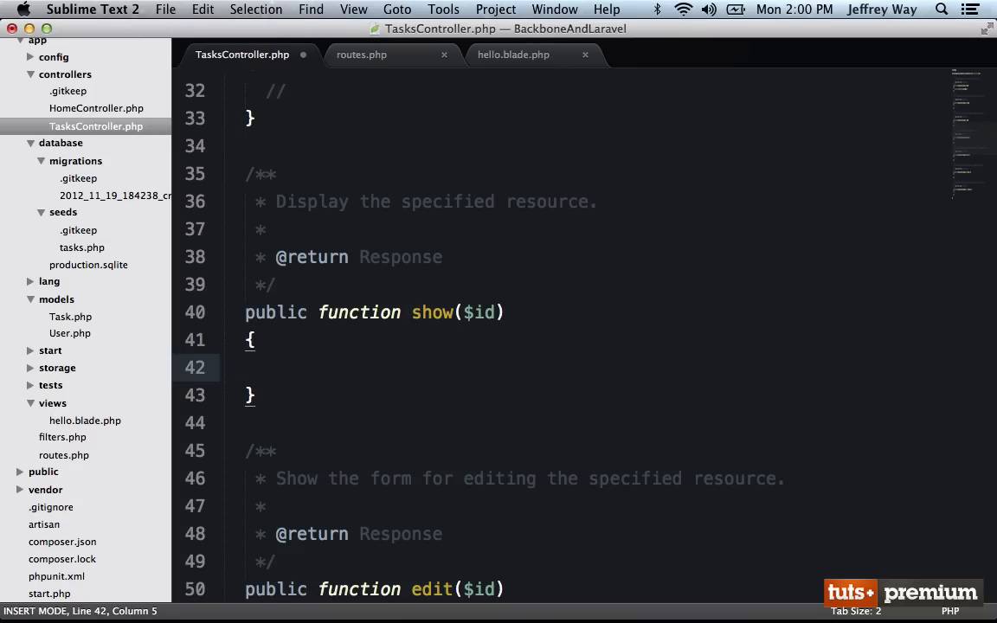
Make show() in TasksController.php return Task::find($id).
text(return Task::)
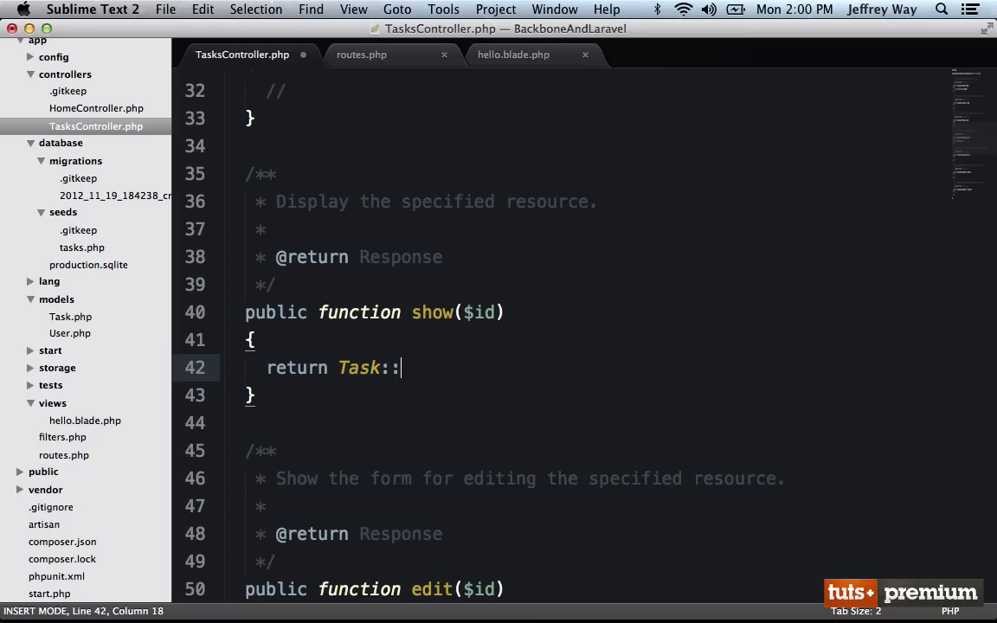
text(find($id);)
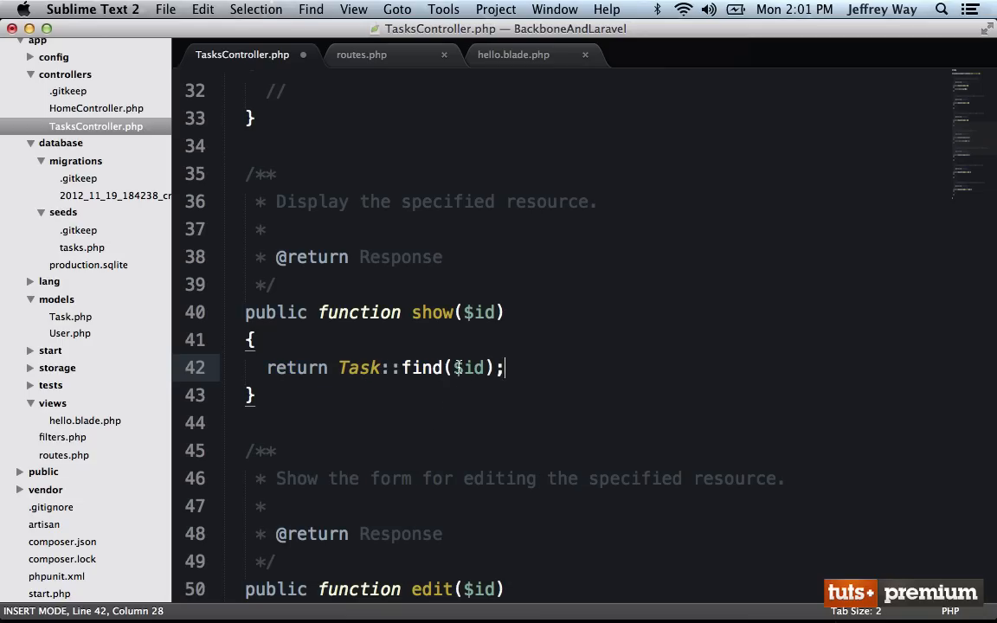
double_click(468, 368)
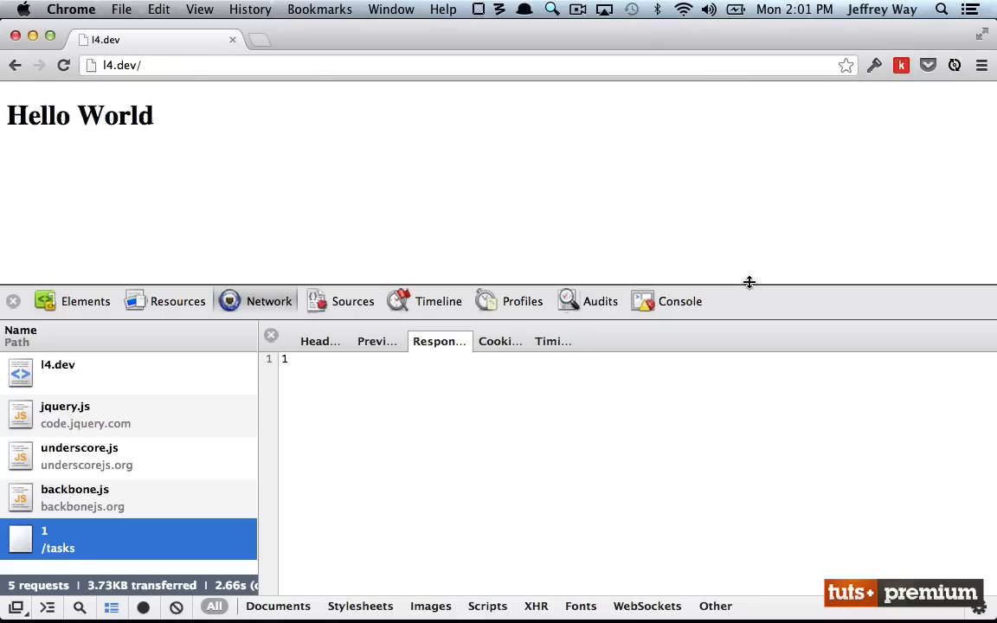
Run task.fetch() again and select the JSON response: id 1, 'Go to the store', completed 0.
click(680, 301)
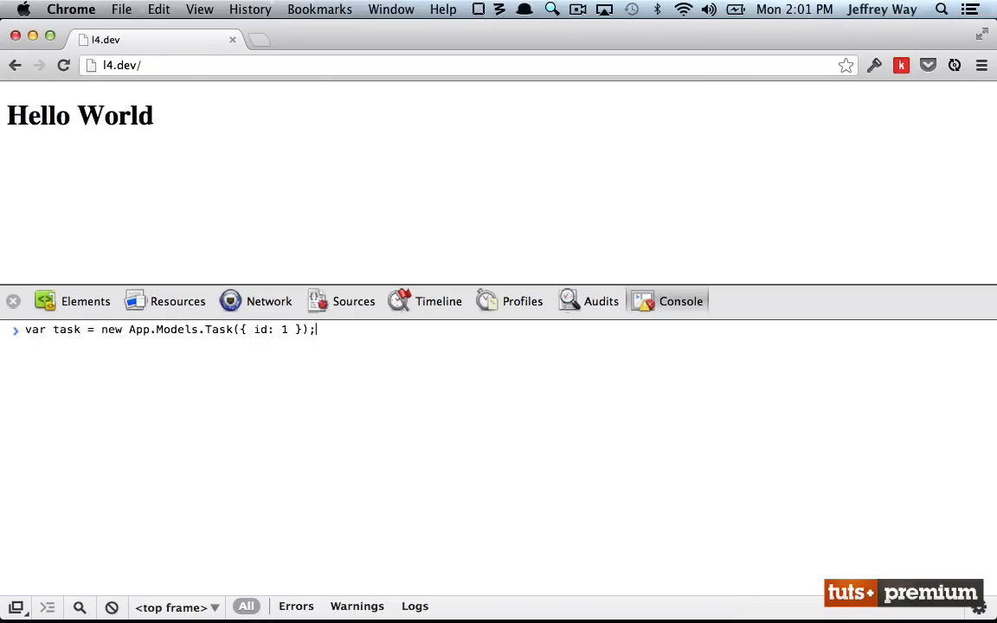
text(task.fetch();)
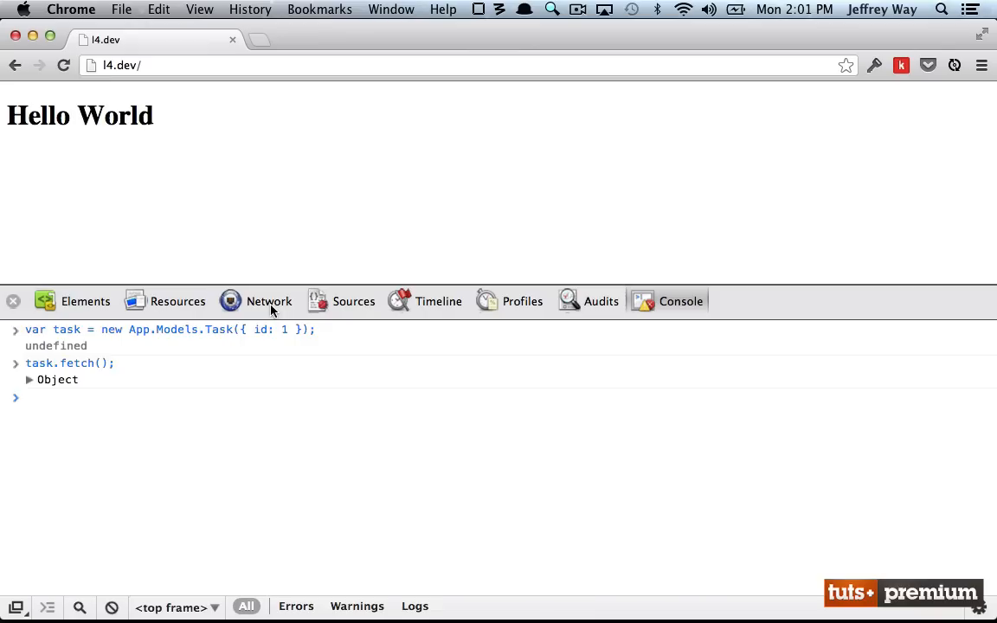
click(269, 302)
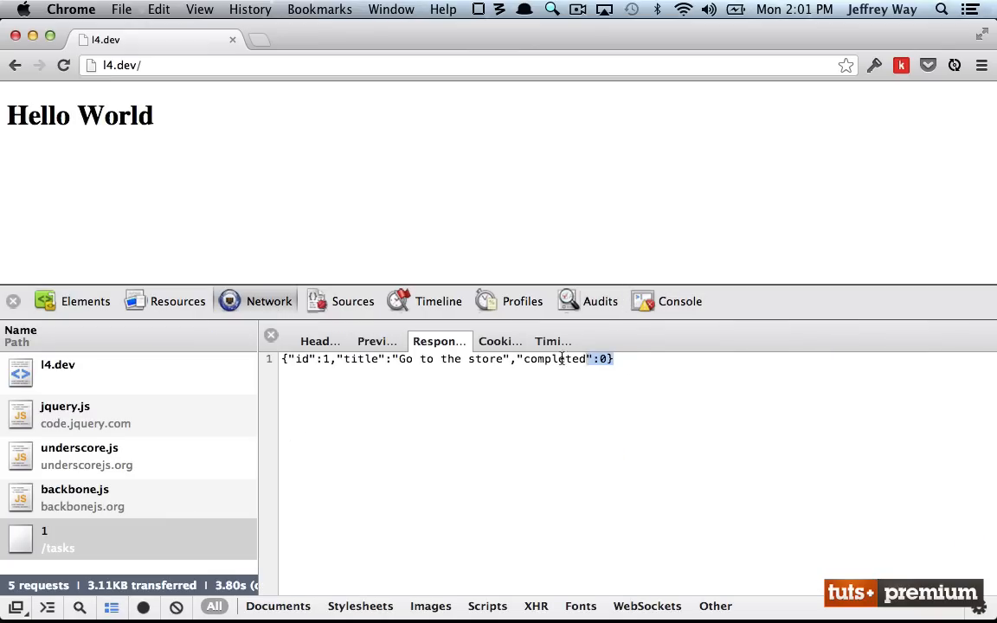
triple_click(446, 359)
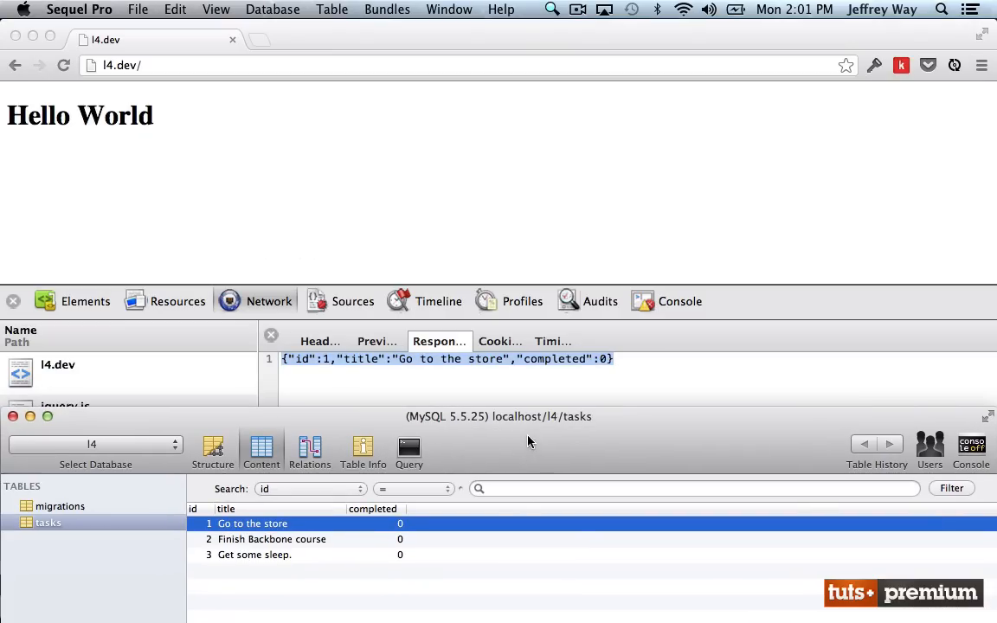
mouse_move(35, 422)
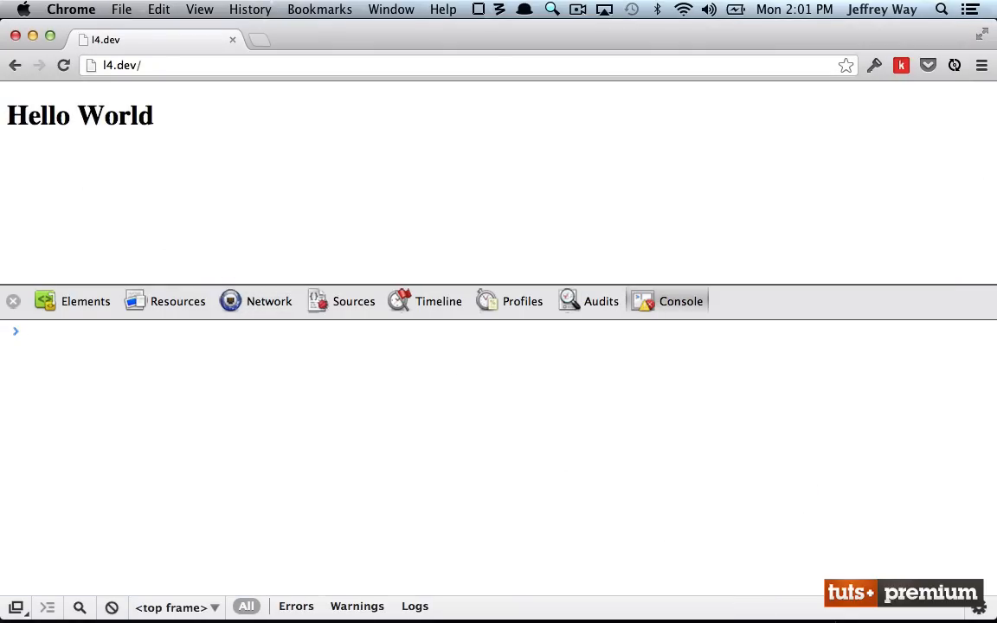
Run task.toJSON() showing id 1, title 'Go to the store', completed 0, then enter task.get('title').
text(task.toJ)
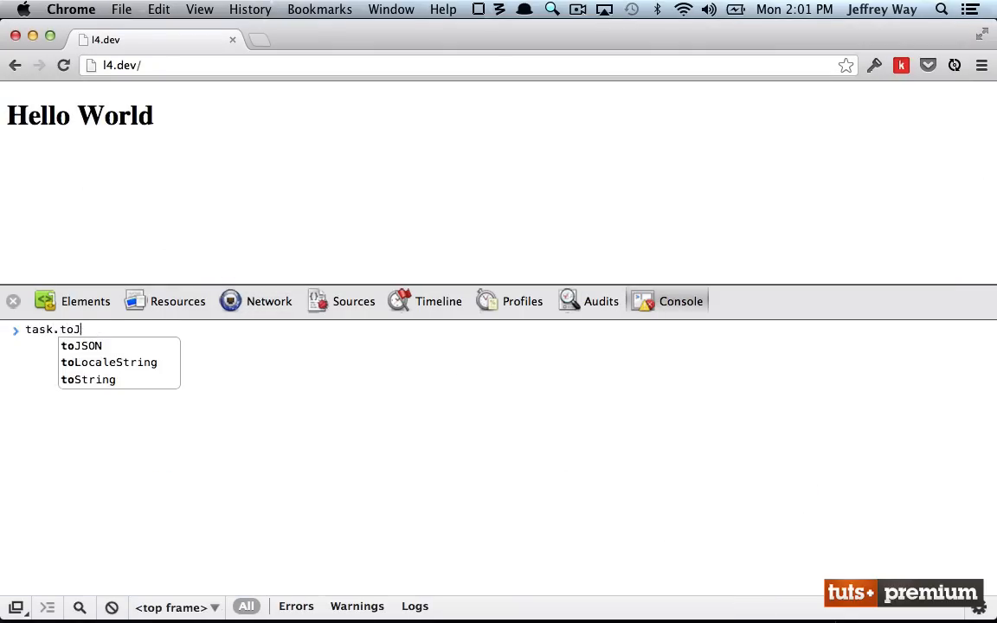
key(Enter)
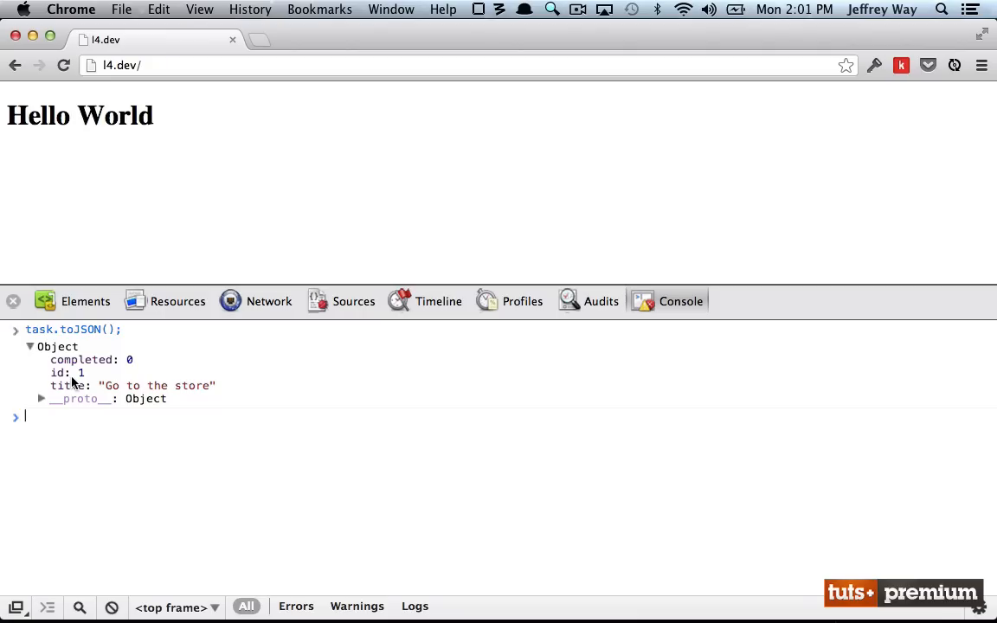
mouse_move(98, 494)
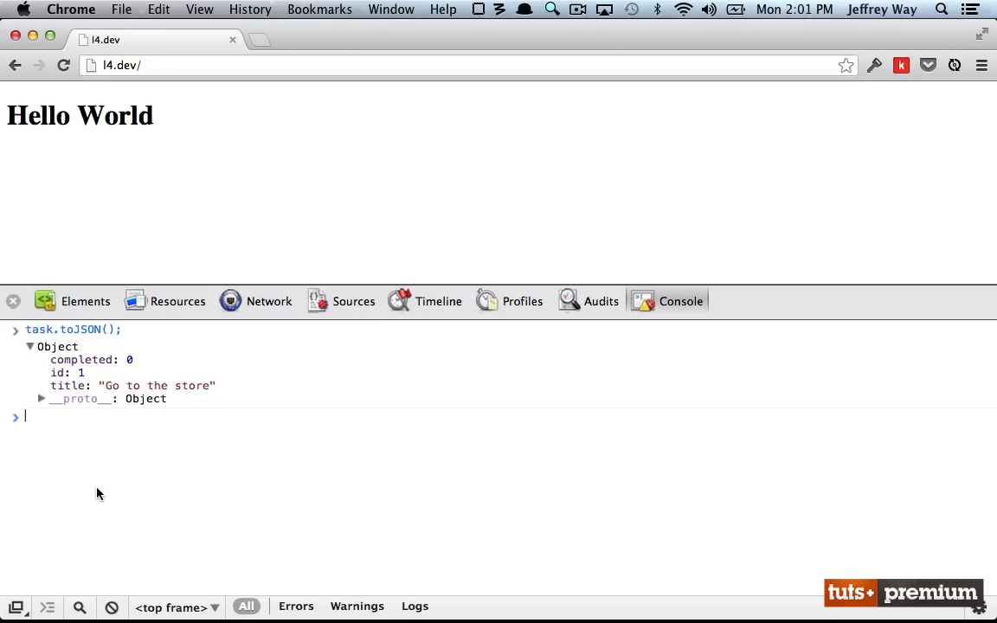
text(task.get)
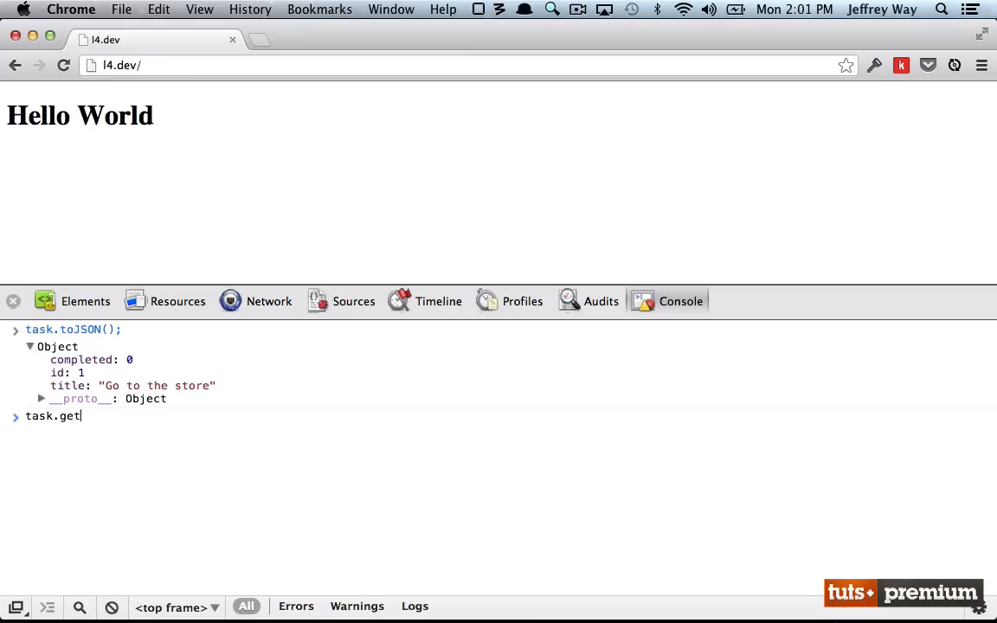
text(('title'))
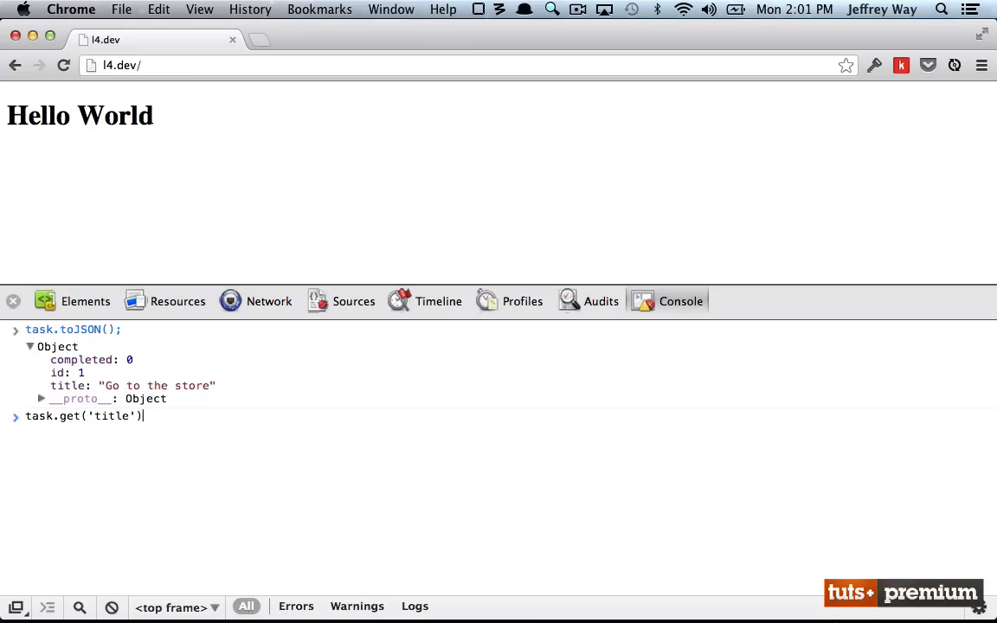